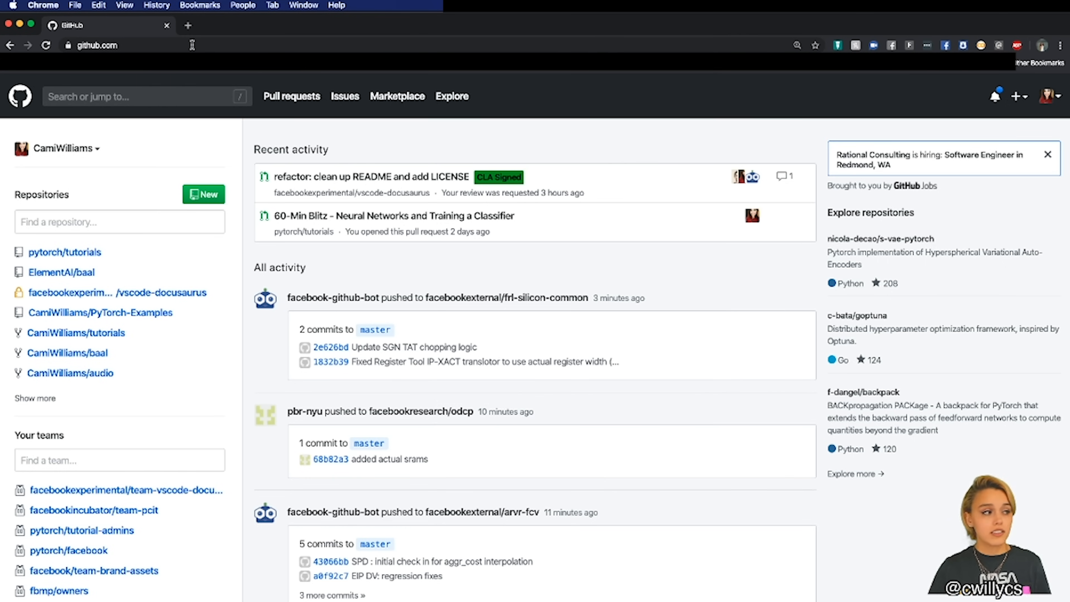
Search GitHub for 'pytorch' and go to the pytorch organization page
{"action": "left_click", "coordinate": [119, 97]}
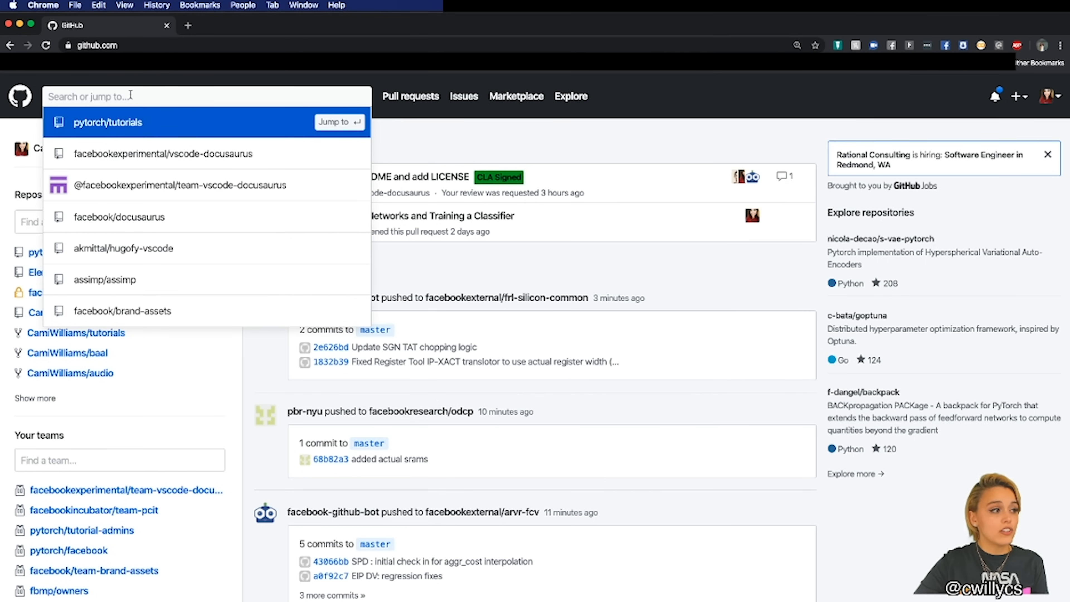
{"action": "type", "text": "p"}
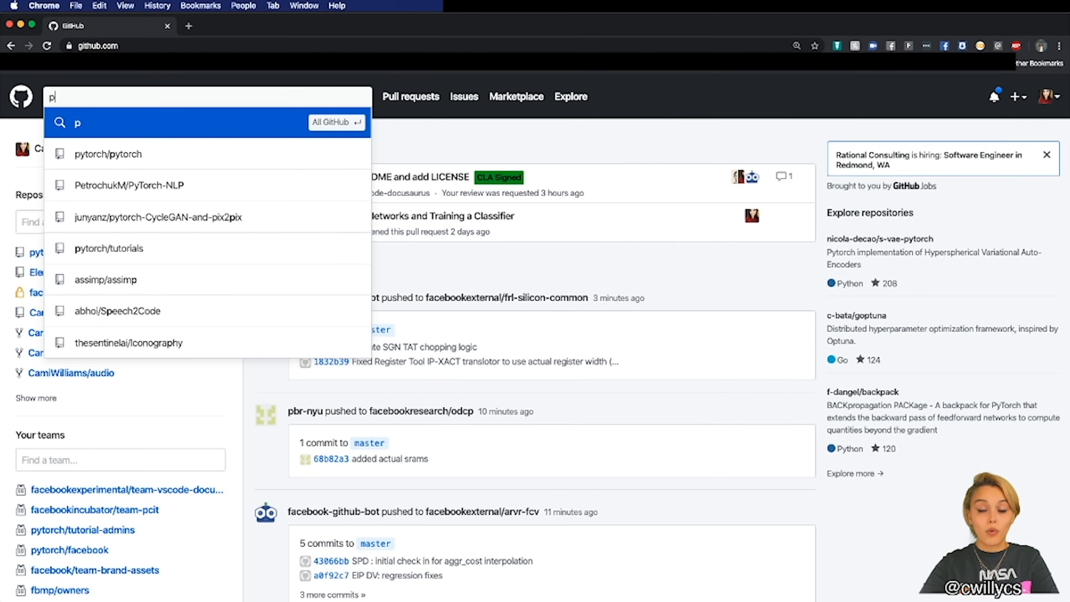
{"action": "type", "text": "ytorch"}
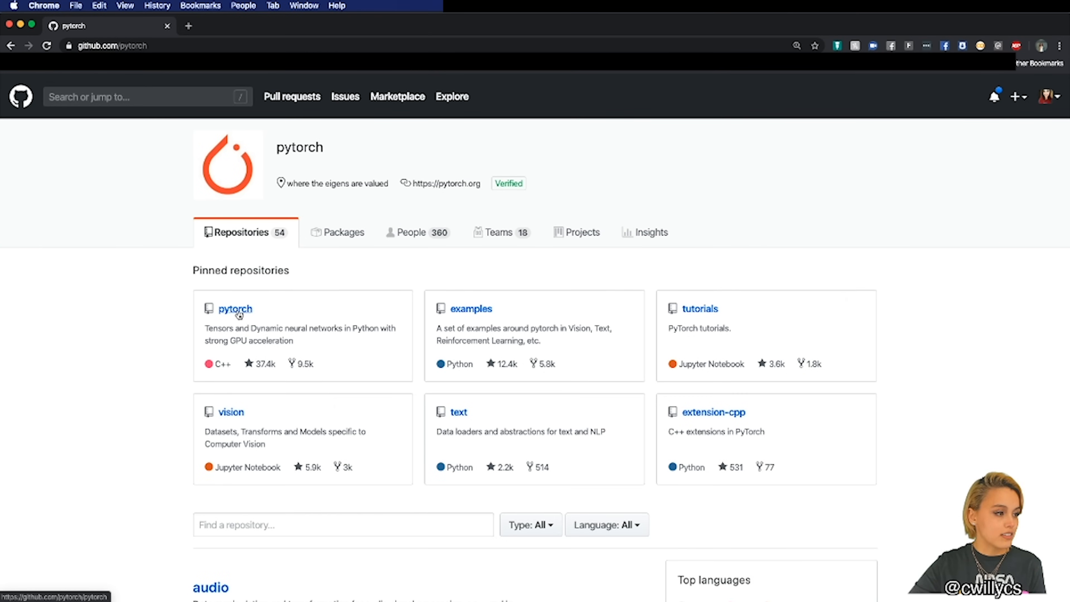
Open the pinned pytorch/pytorch repository and scroll through its file list down to the README
{"action": "left_click", "coordinate": [236, 308]}
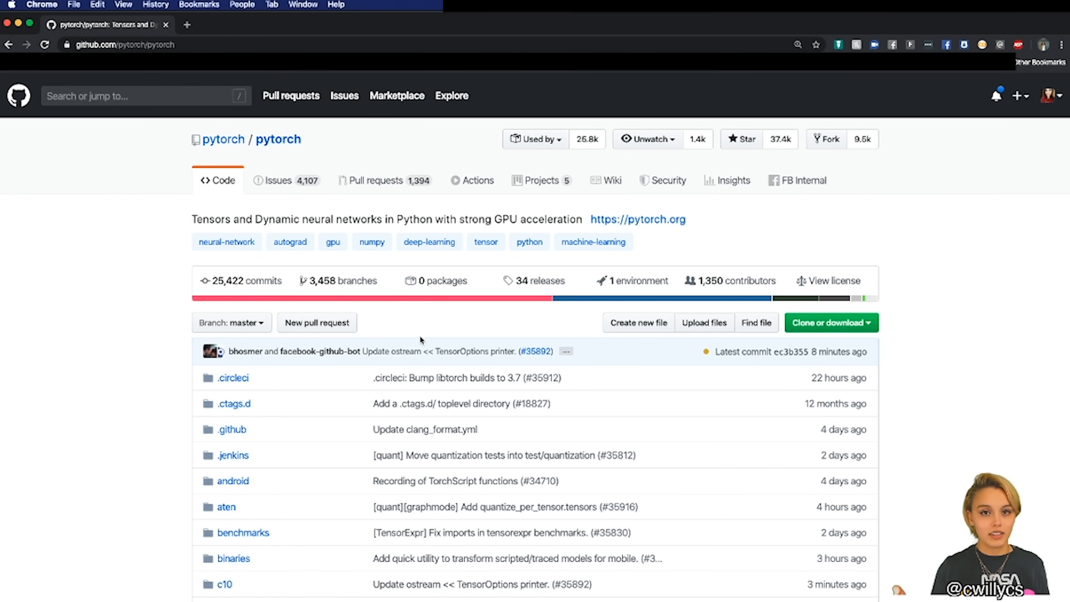
{"action": "mouse_move", "coordinate": [177, 199]}
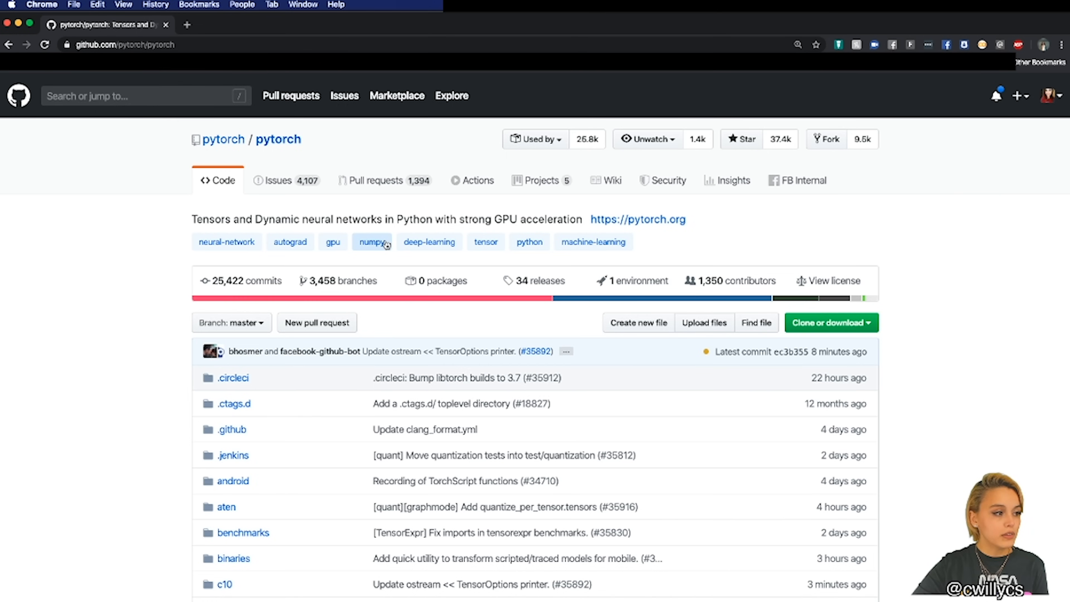
{"action": "scroll", "scroll_direction": "down", "scroll_amount": 3}
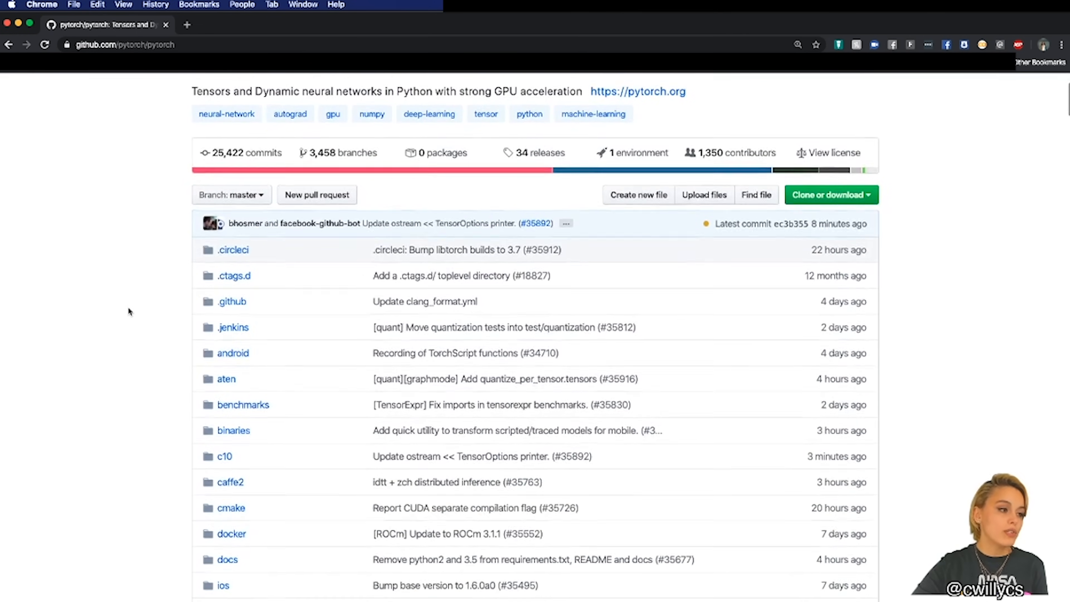
{"action": "scroll", "scroll_direction": "down", "scroll_amount": 3}
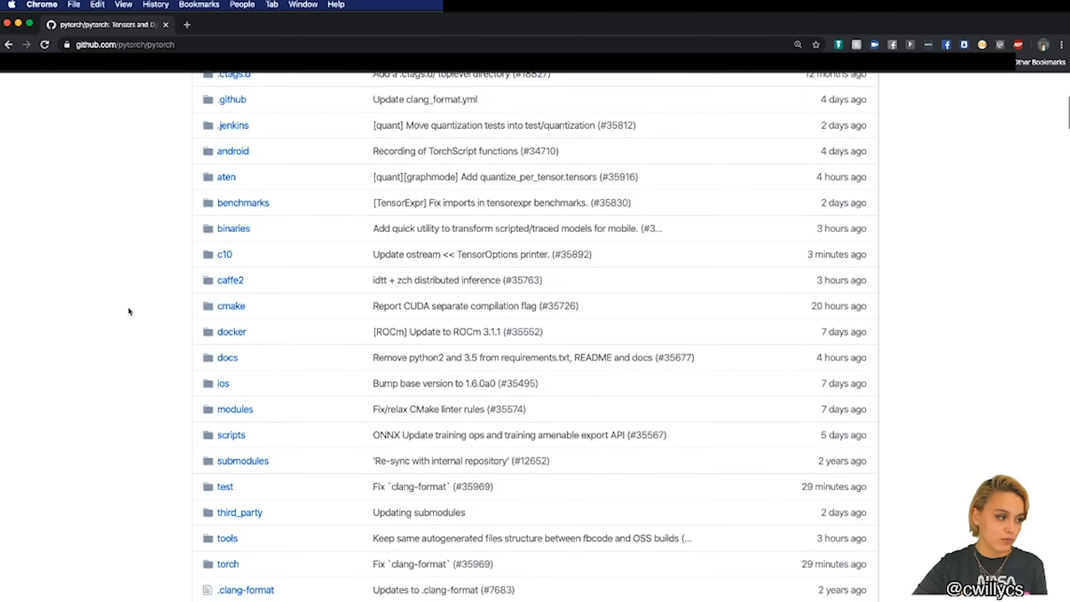
{"action": "scroll", "scroll_direction": "down", "scroll_amount": 3}
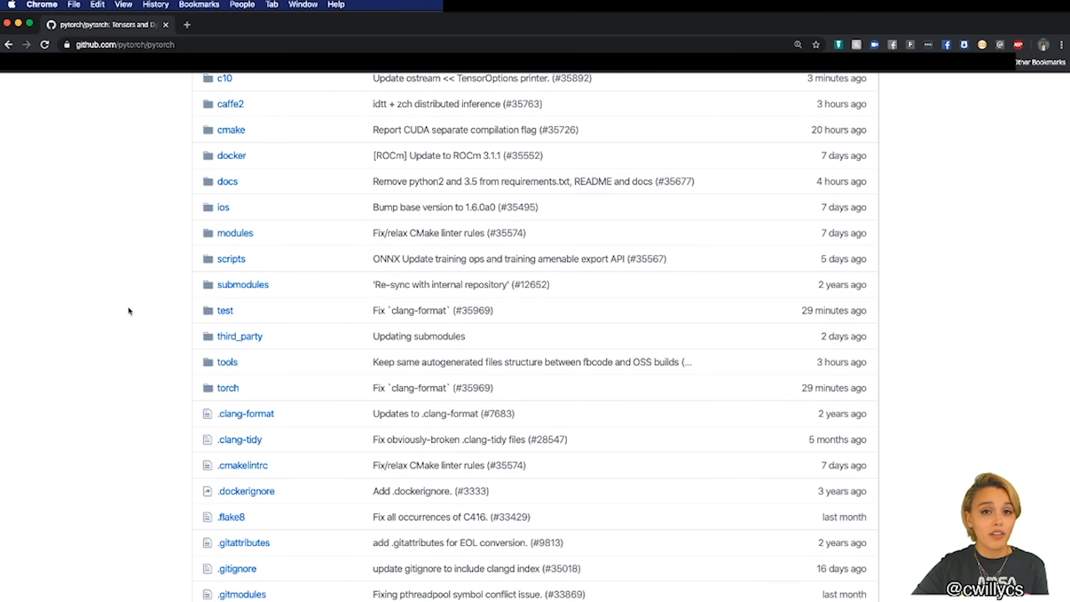
{"action": "scroll", "scroll_direction": "down", "scroll_amount": 3}
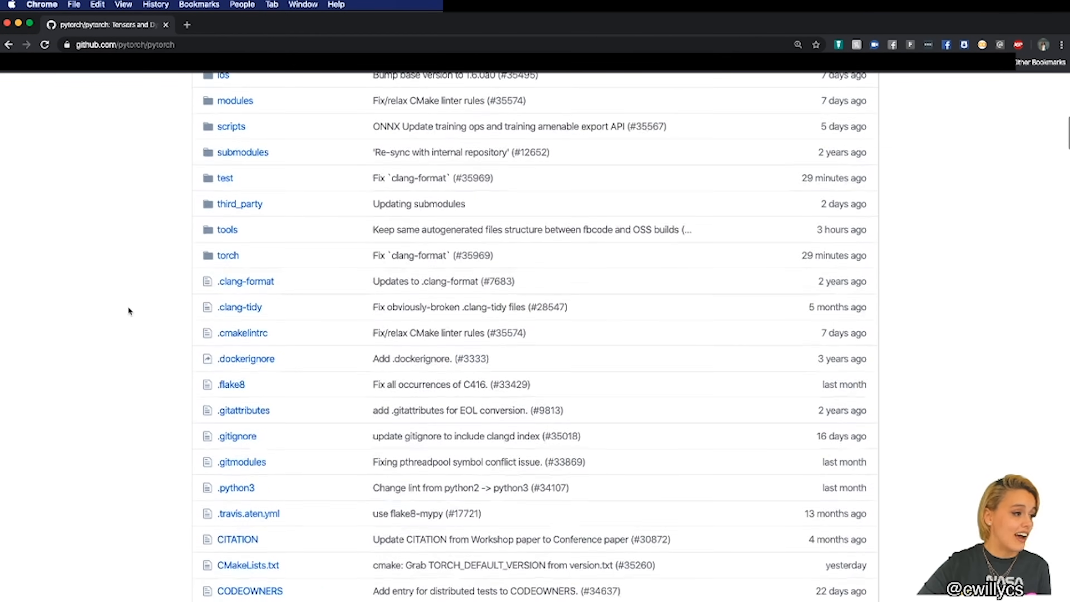
{"action": "scroll", "scroll_direction": "down", "scroll_amount": 3}
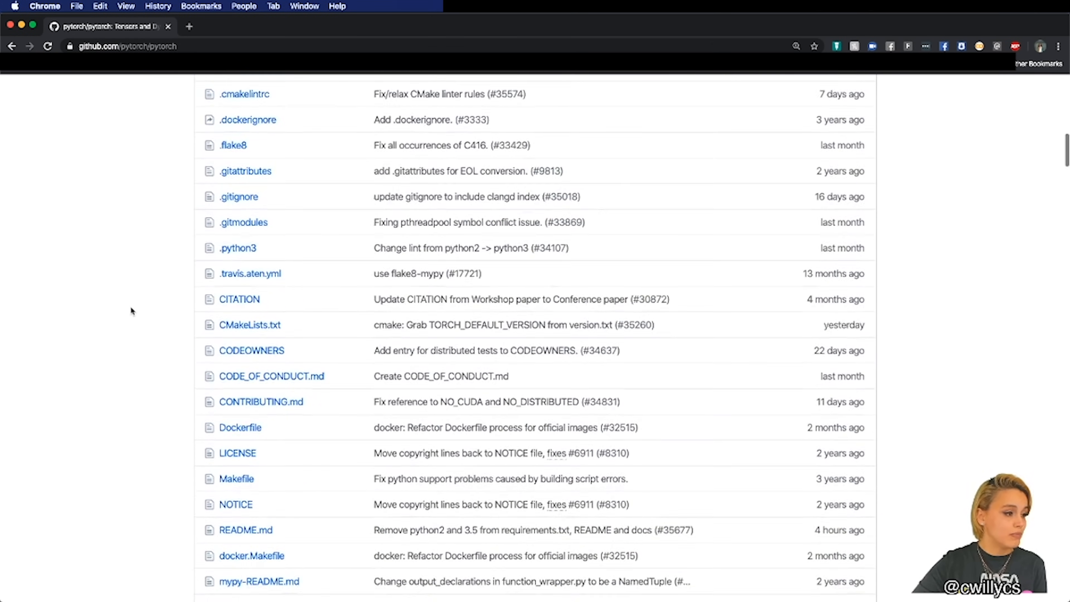
{"action": "scroll", "scroll_direction": "down", "scroll_amount": 3}
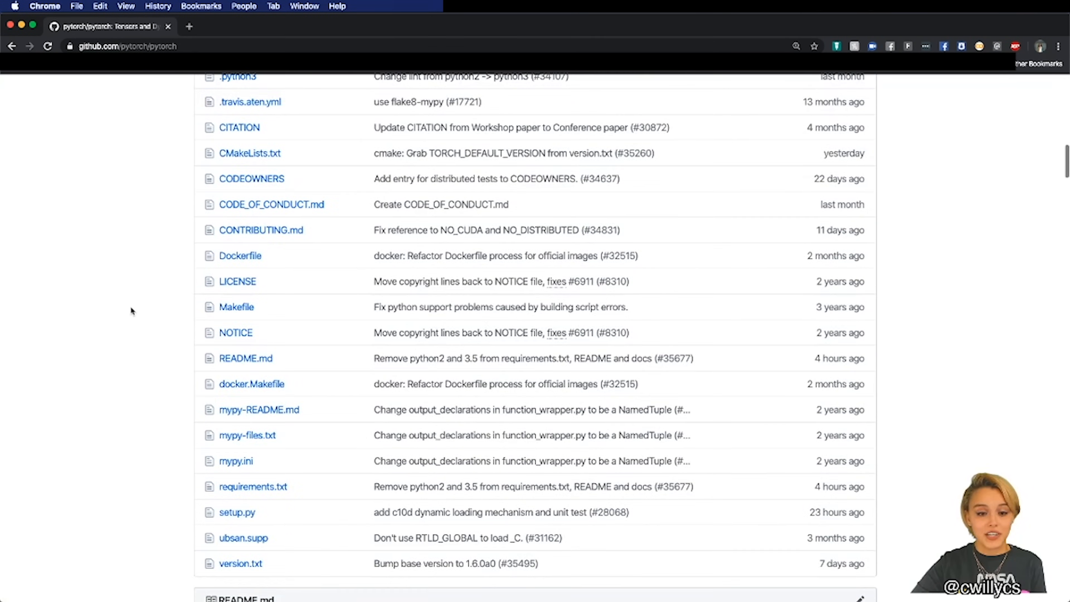
{"action": "scroll", "scroll_direction": "down", "scroll_amount": 3}
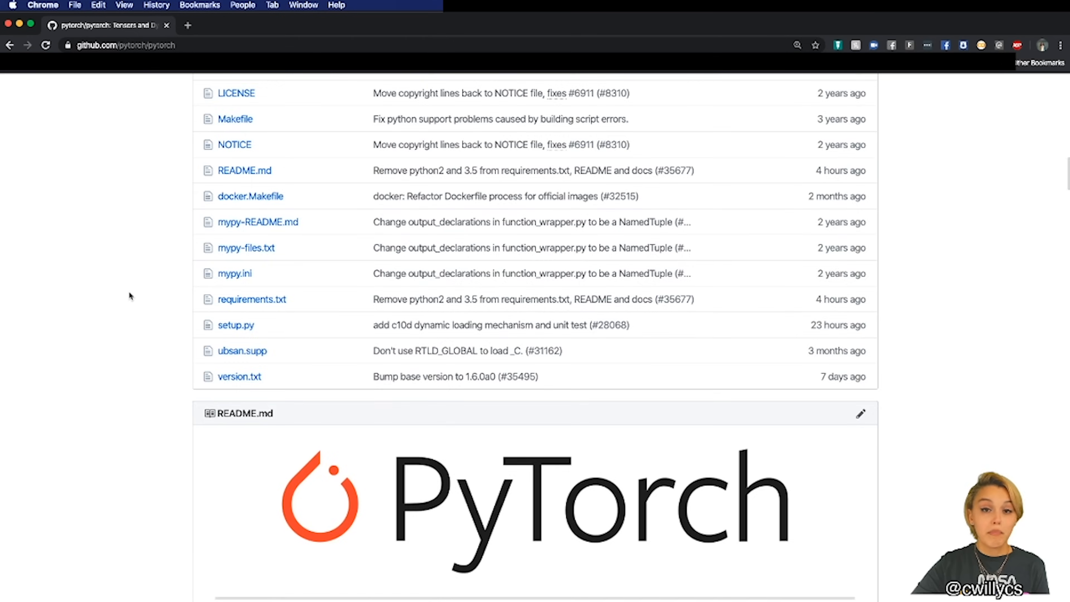
{"action": "scroll", "scroll_direction": "down", "scroll_amount": 3}
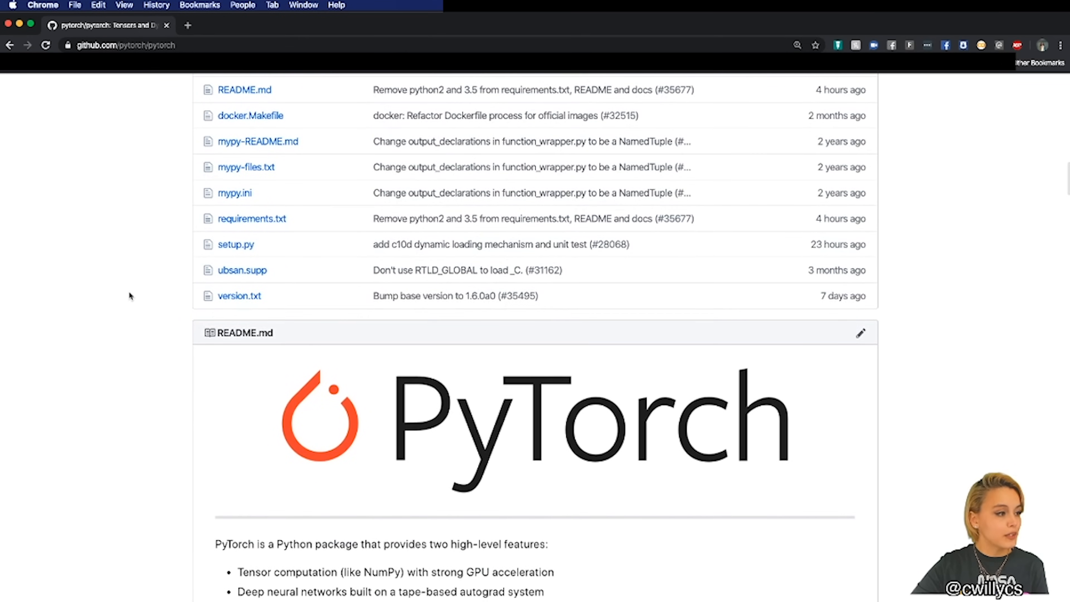
{"action": "scroll", "scroll_direction": "down", "scroll_amount": 3}
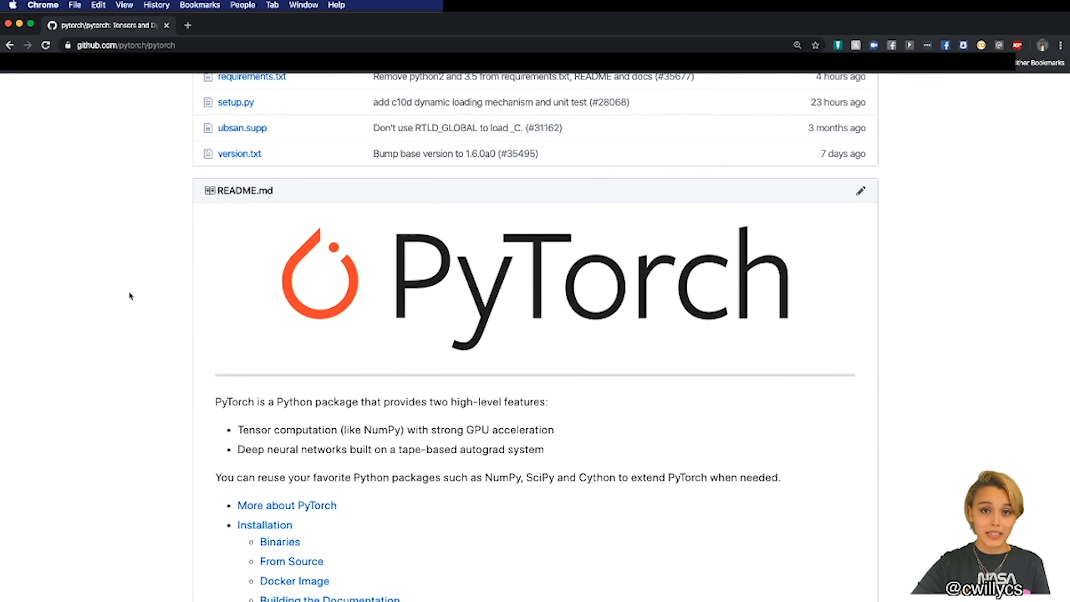
{"action": "scroll", "scroll_direction": "down", "scroll_amount": 3}
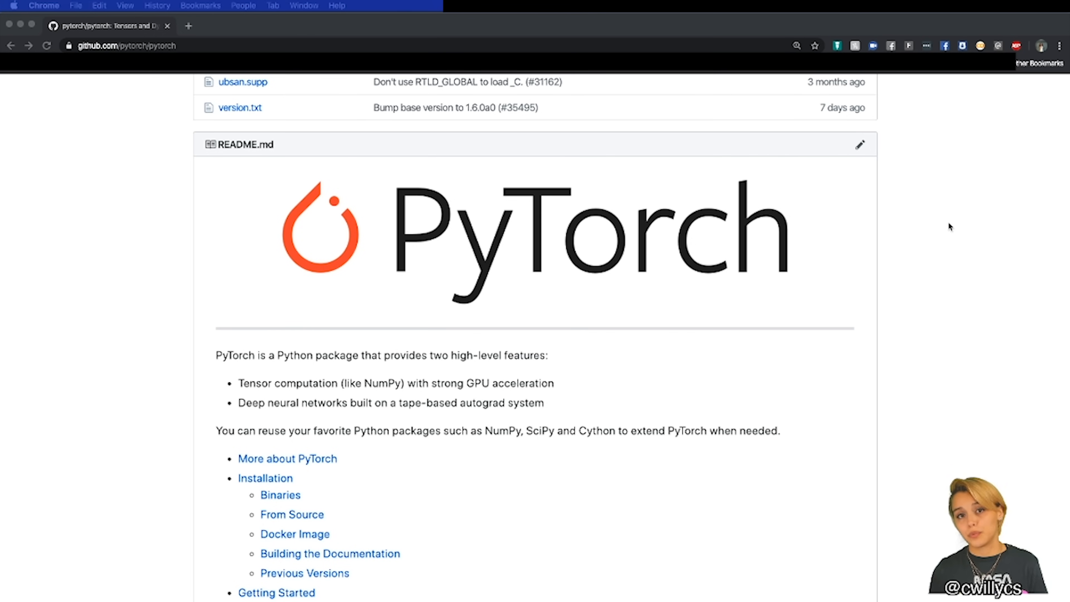
{"action": "mouse_move", "coordinate": [1038, 236]}
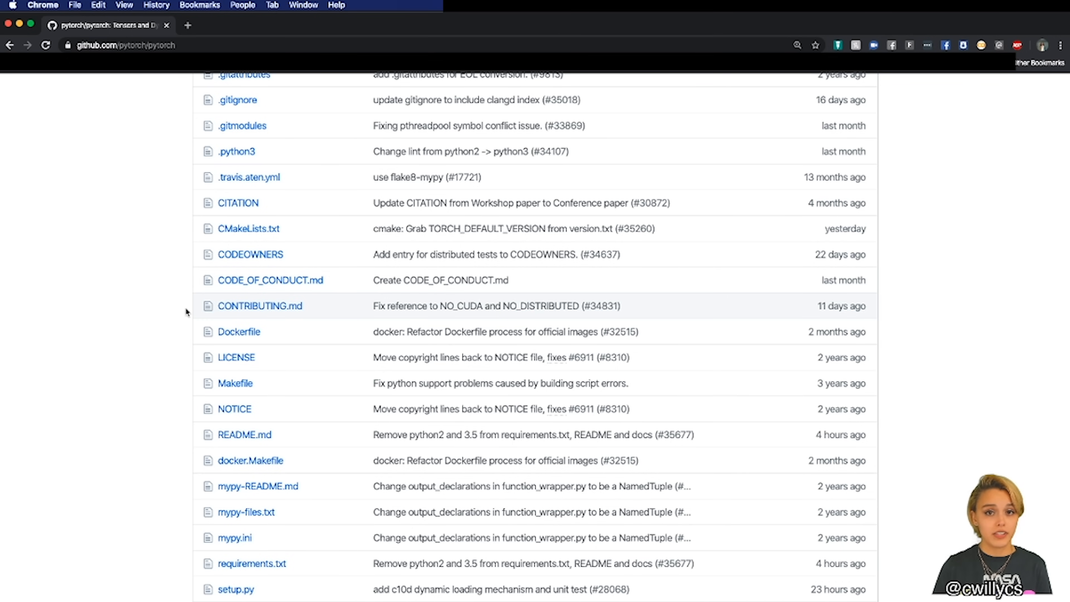
{"action": "mouse_move", "coordinate": [186, 303]}
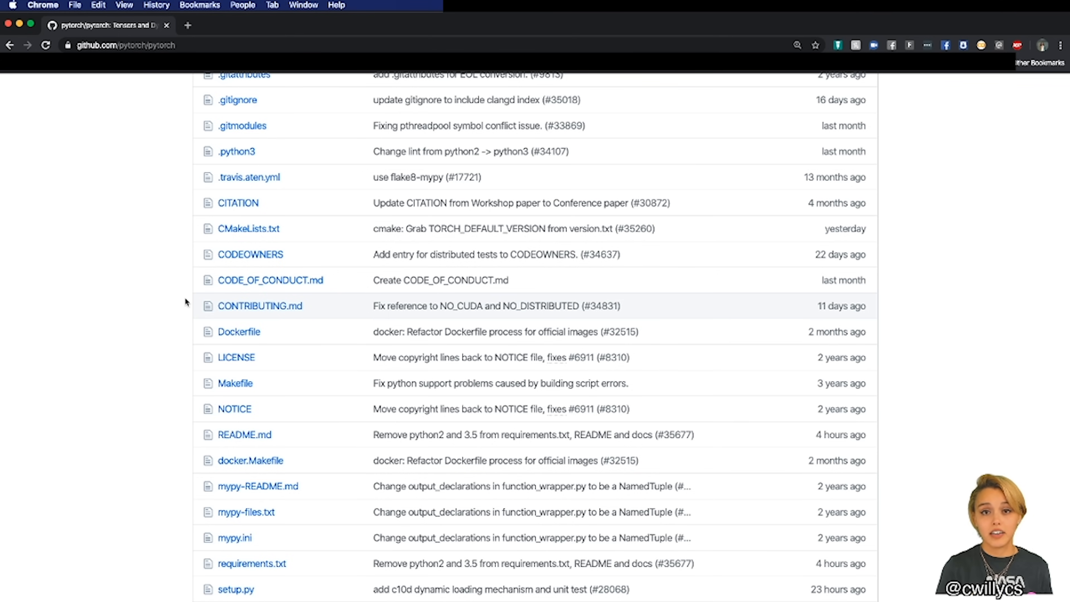
{"action": "mouse_move", "coordinate": [199, 286]}
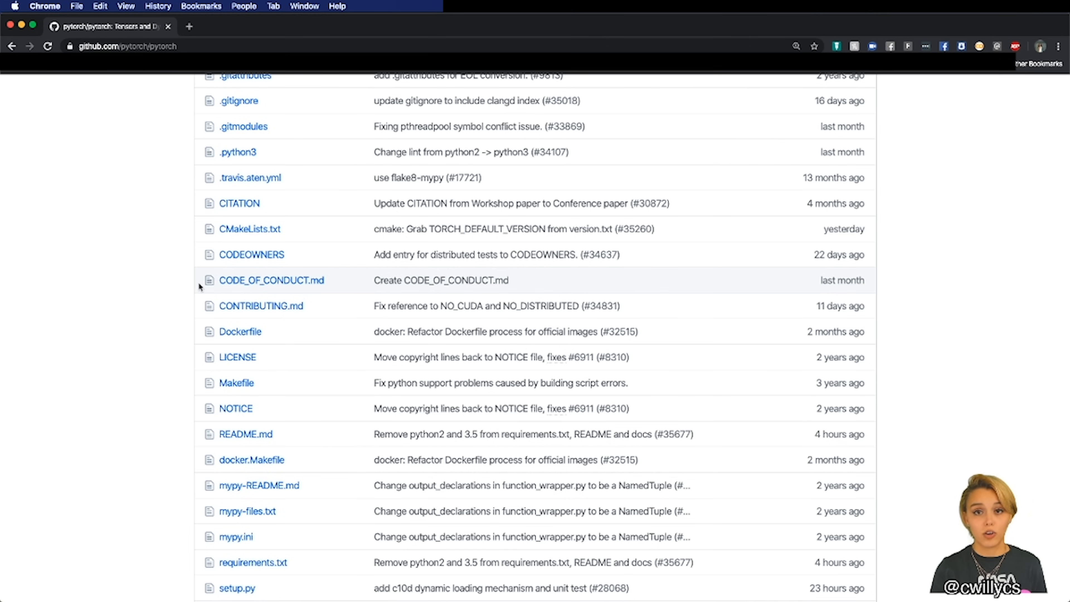
{"action": "scroll", "scroll_direction": "down", "scroll_amount": 3}
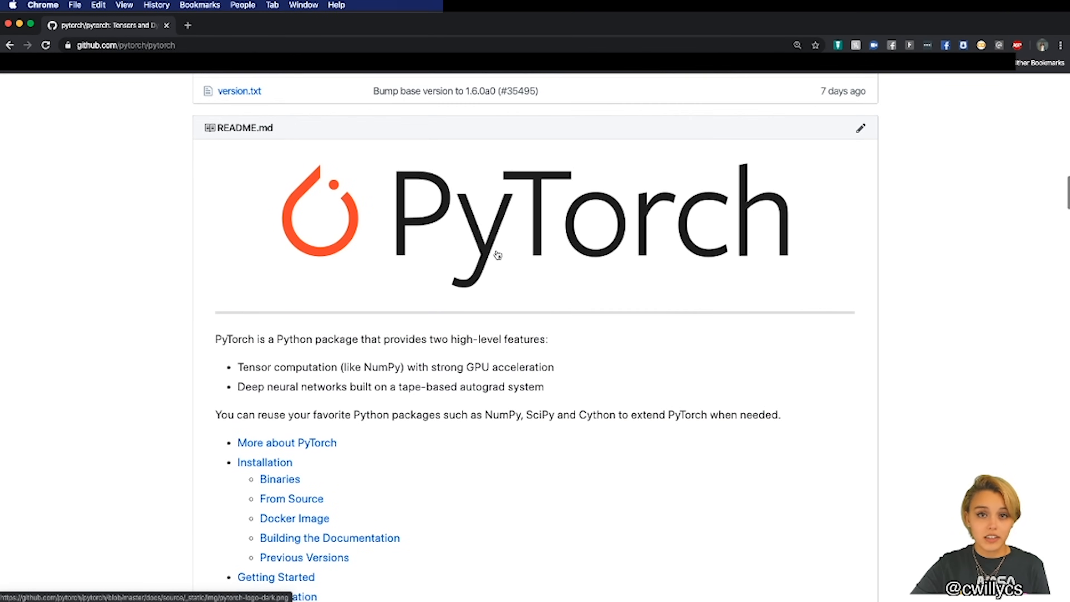
{"action": "scroll", "scroll_direction": "down", "scroll_amount": 3}
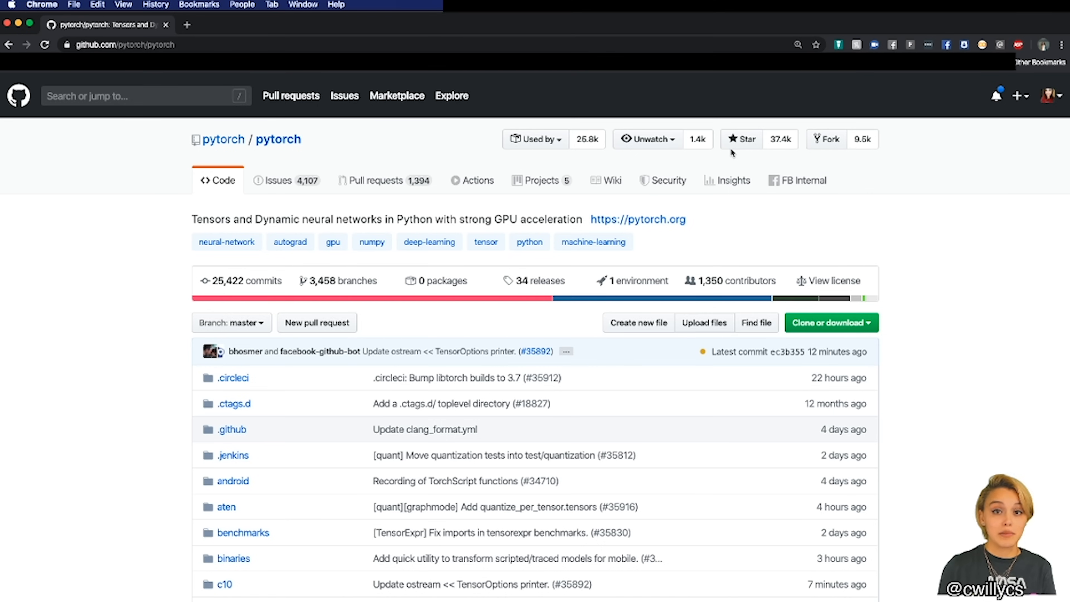
{"action": "mouse_move", "coordinate": [826, 156]}
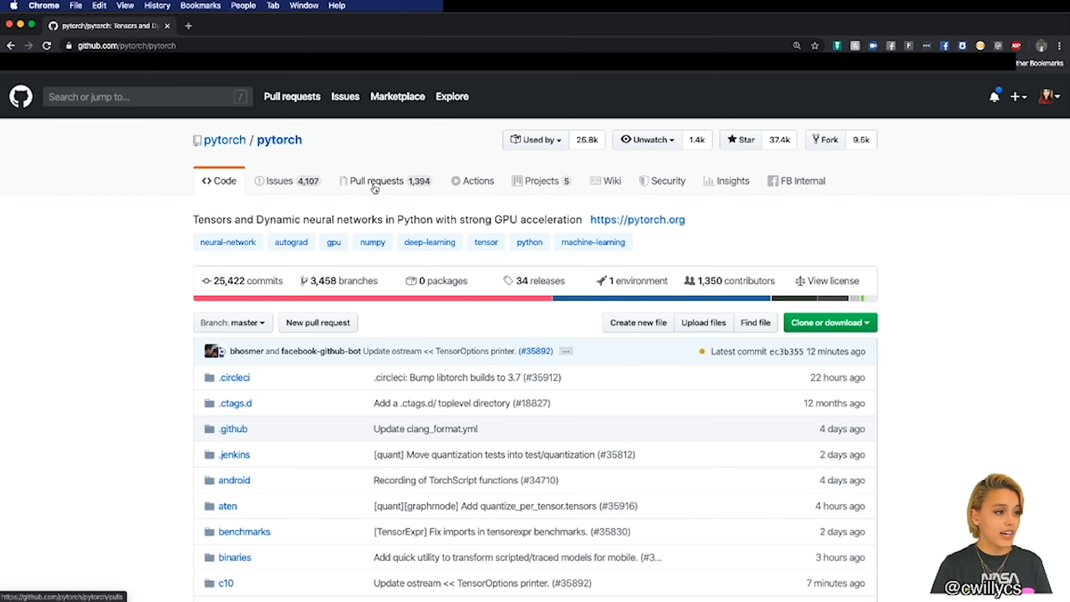
{"action": "mouse_move", "coordinate": [557, 181]}
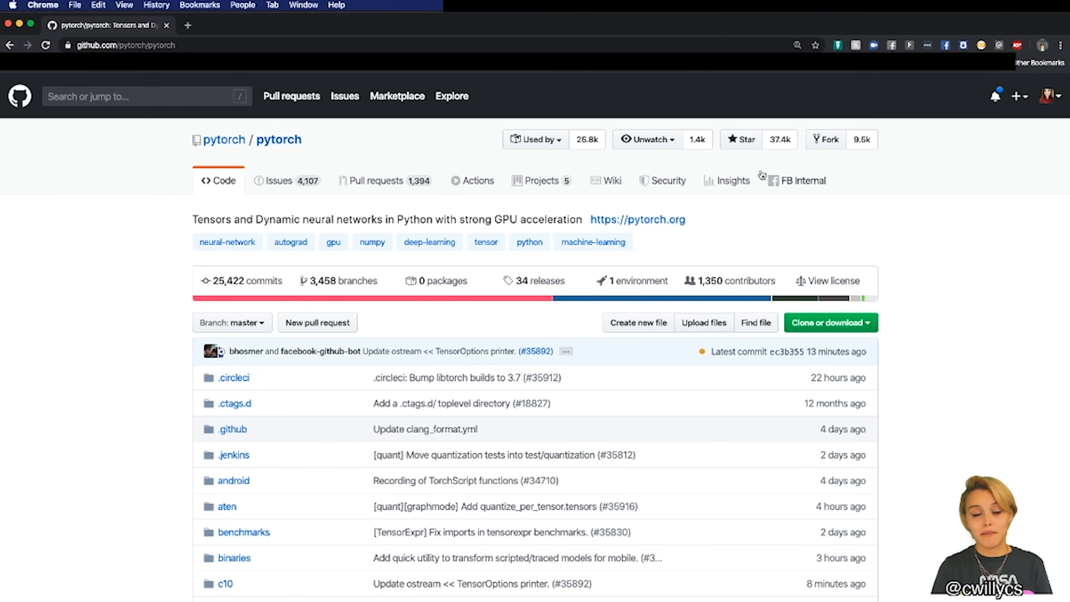
Show the pytorch/pytorch Issues list and scroll through the recent open issues
{"action": "left_click", "coordinate": [280, 181]}
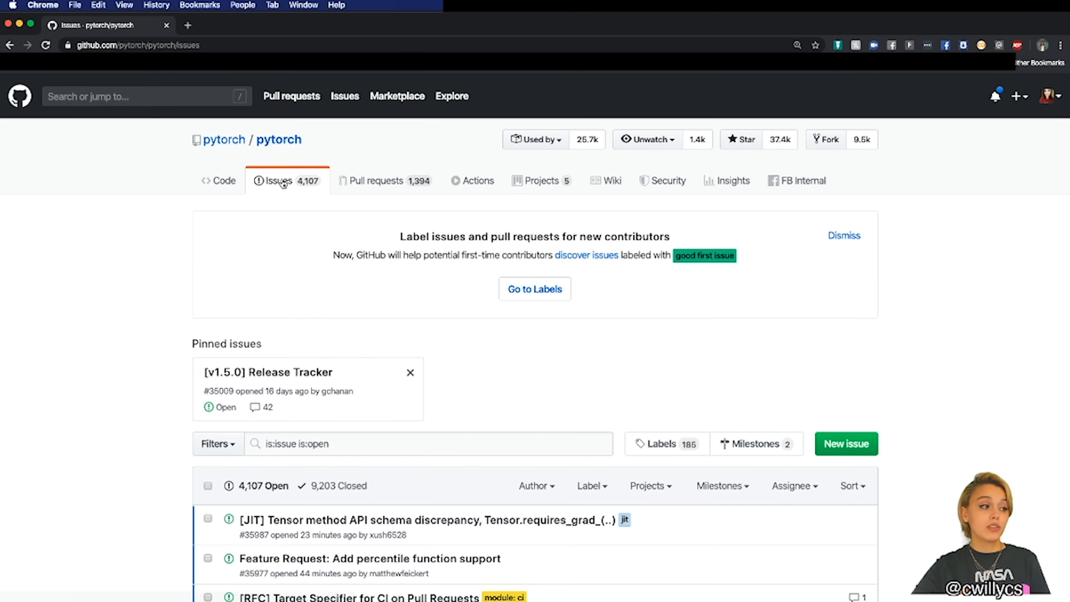
{"action": "mouse_move", "coordinate": [152, 325]}
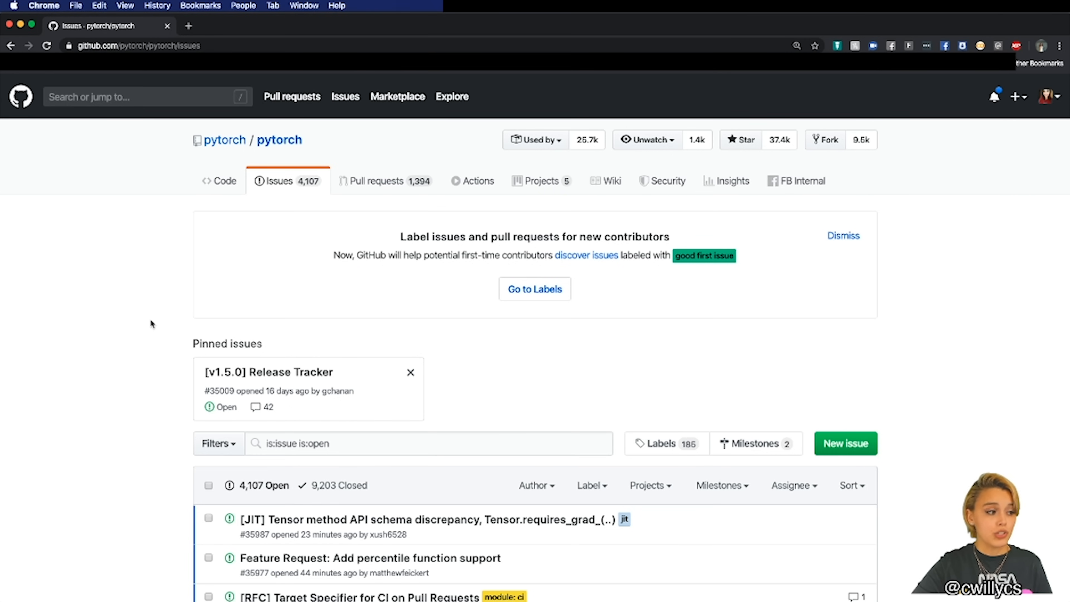
{"action": "scroll", "scroll_direction": "down", "scroll_amount": 3}
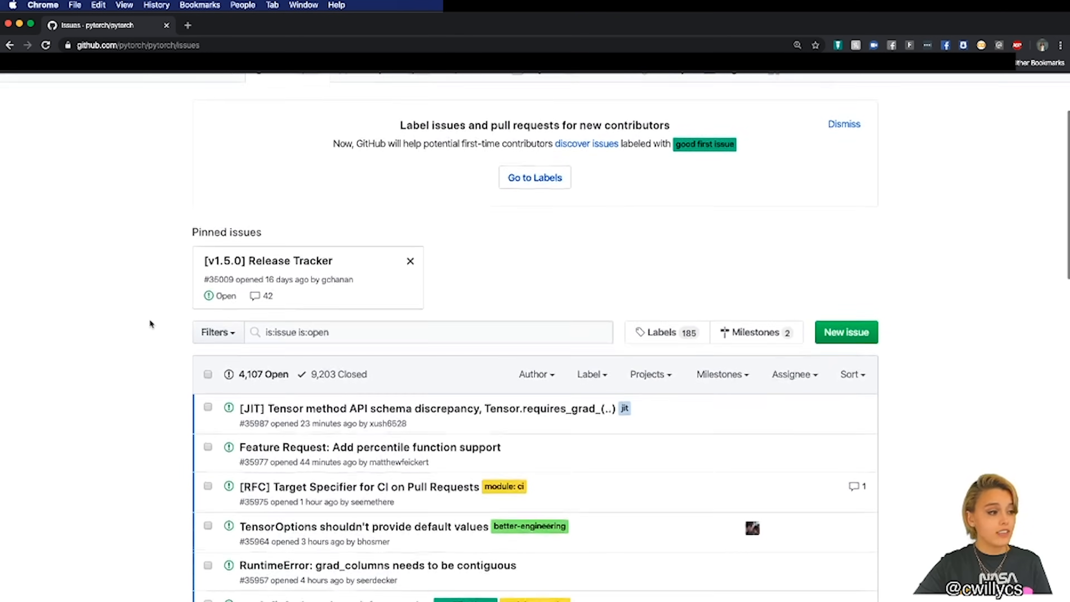
{"action": "scroll", "scroll_direction": "down", "scroll_amount": 3}
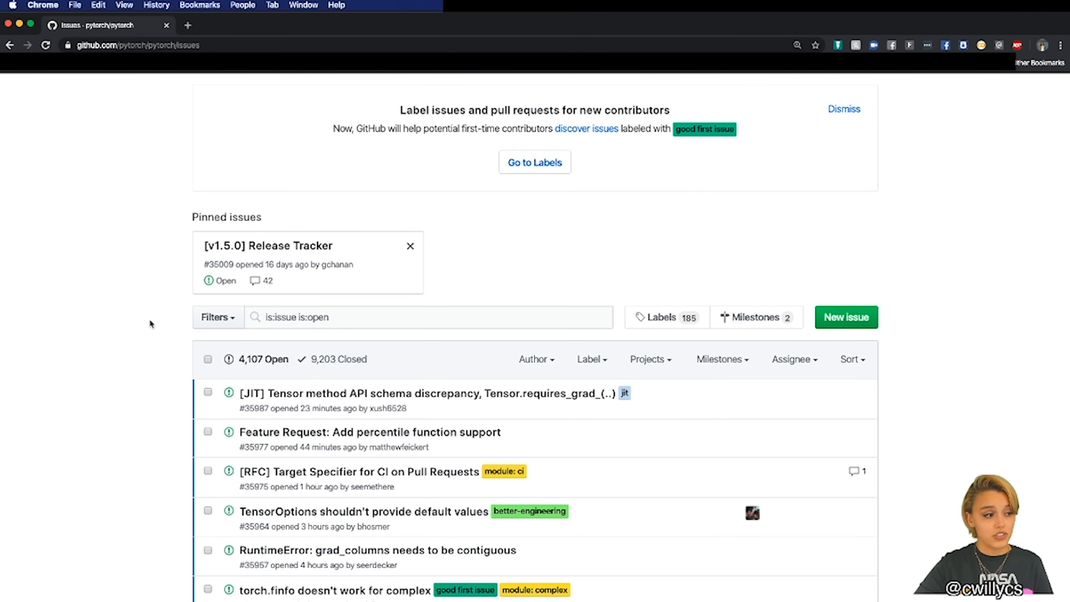
{"action": "scroll", "scroll_direction": "down", "scroll_amount": 3}
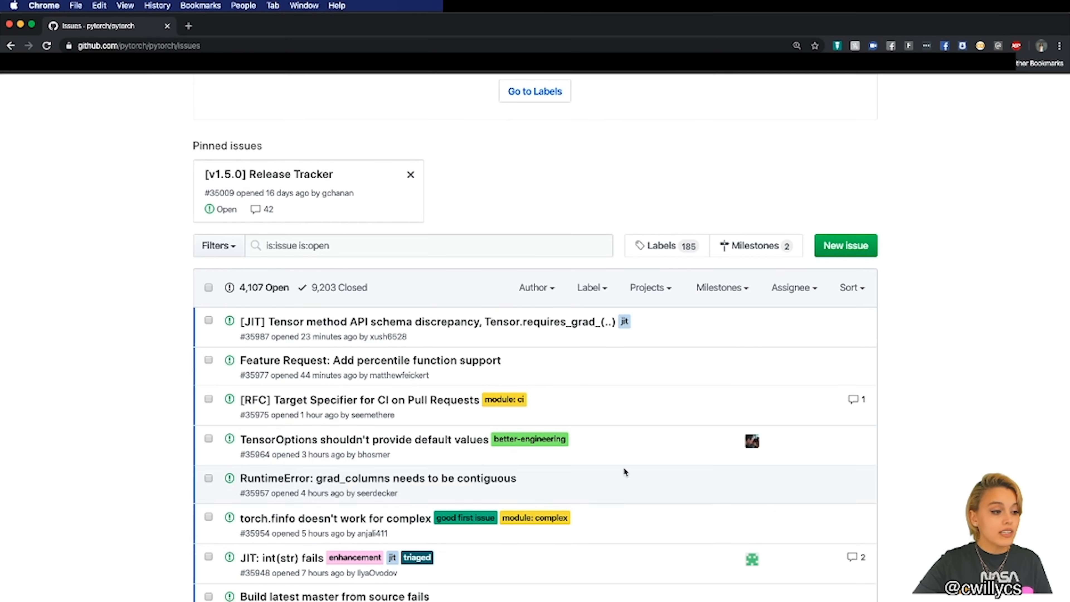
{"action": "scroll", "scroll_direction": "down", "scroll_amount": 3}
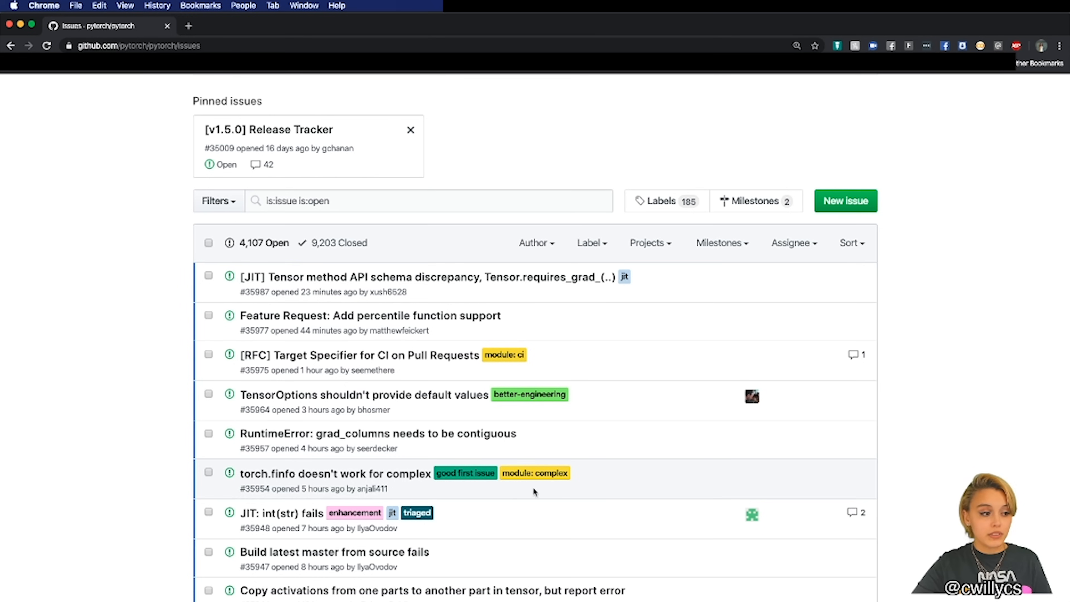
{"action": "mouse_move", "coordinate": [495, 496]}
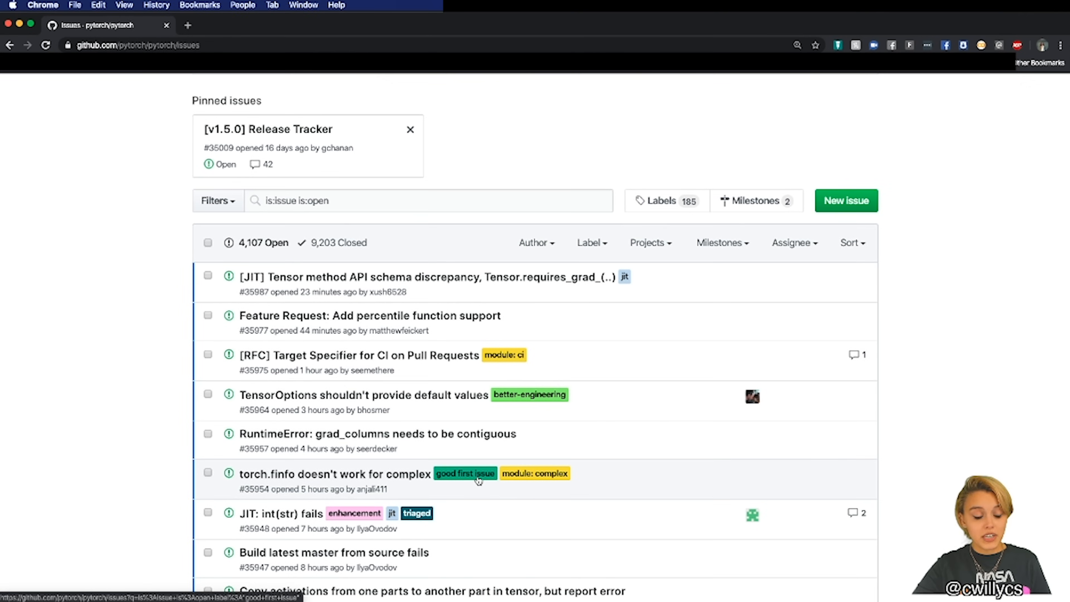
{"action": "mouse_move", "coordinate": [478, 480]}
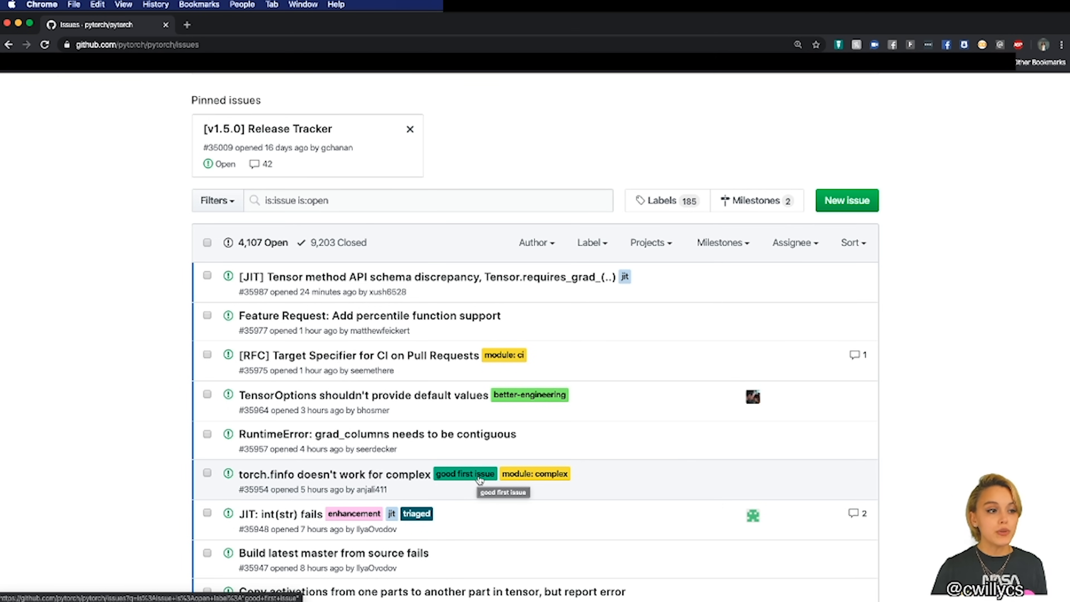
Filter the issues by the 'good first issue' label
{"action": "left_click", "coordinate": [590, 243]}
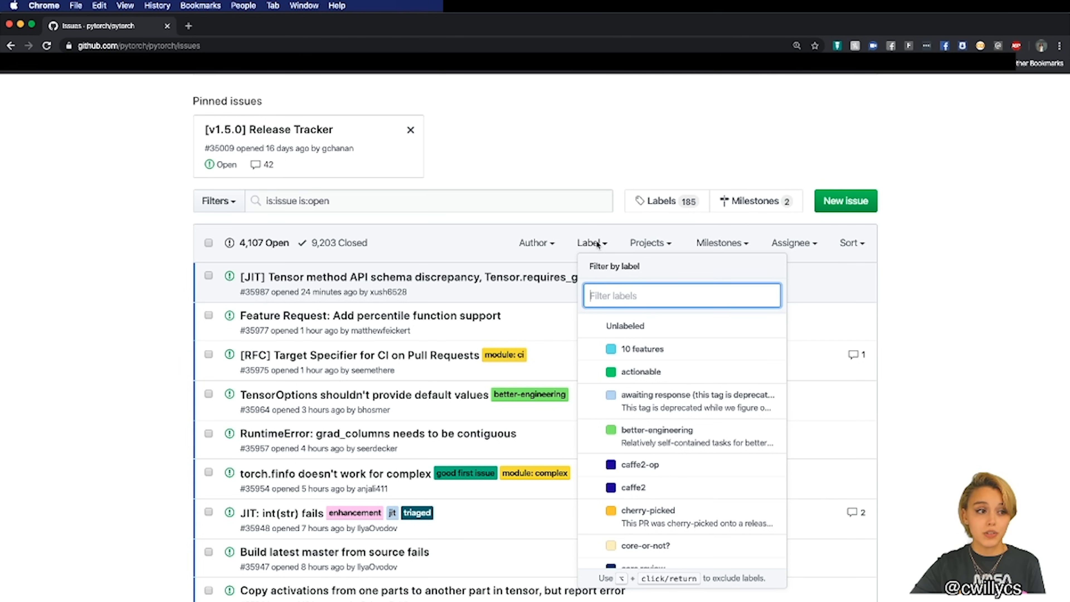
{"action": "mouse_move", "coordinate": [626, 437]}
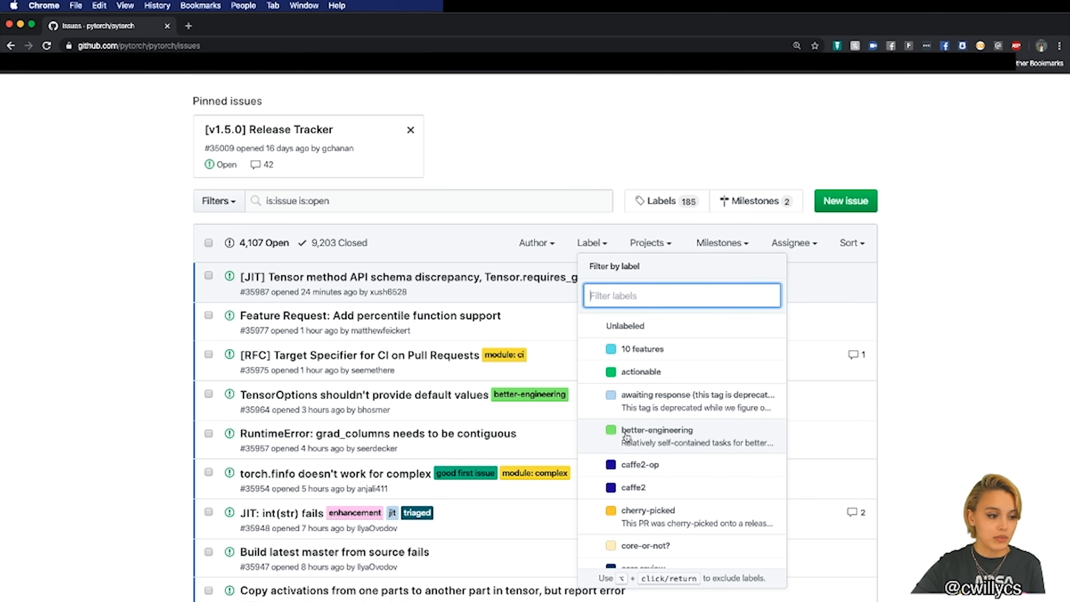
{"action": "scroll", "scroll_direction": "down", "scroll_amount": 3}
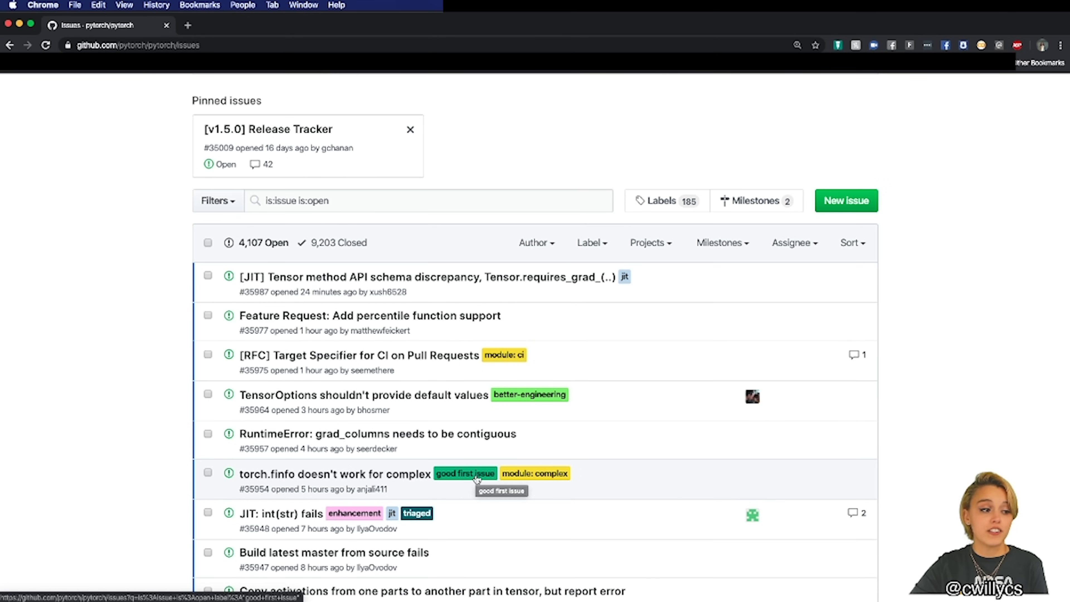
{"action": "left_click", "coordinate": [465, 474]}
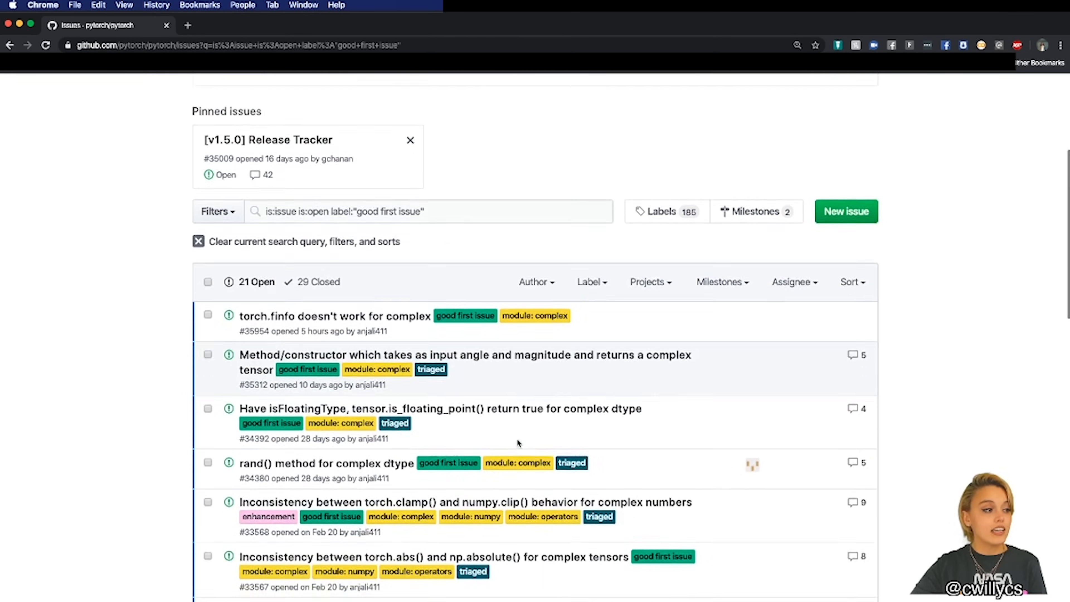
{"action": "scroll", "scroll_direction": "down", "scroll_amount": 3}
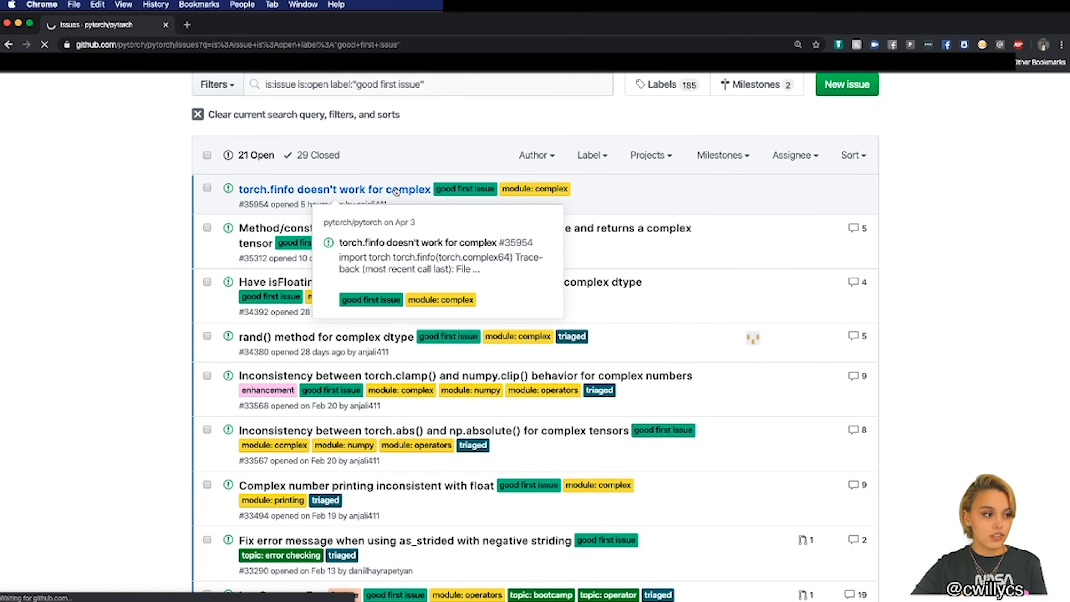
Open issue 'torch.finfo doesn't work for complex' (#35954) and read through its report
{"action": "left_click", "coordinate": [332, 190]}
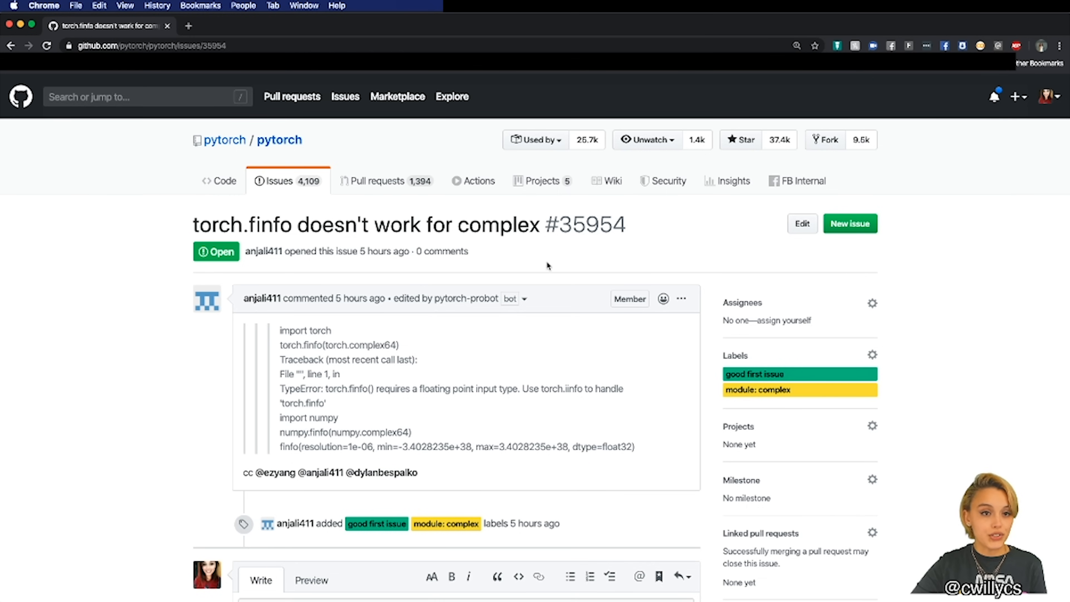
{"action": "mouse_move", "coordinate": [470, 396]}
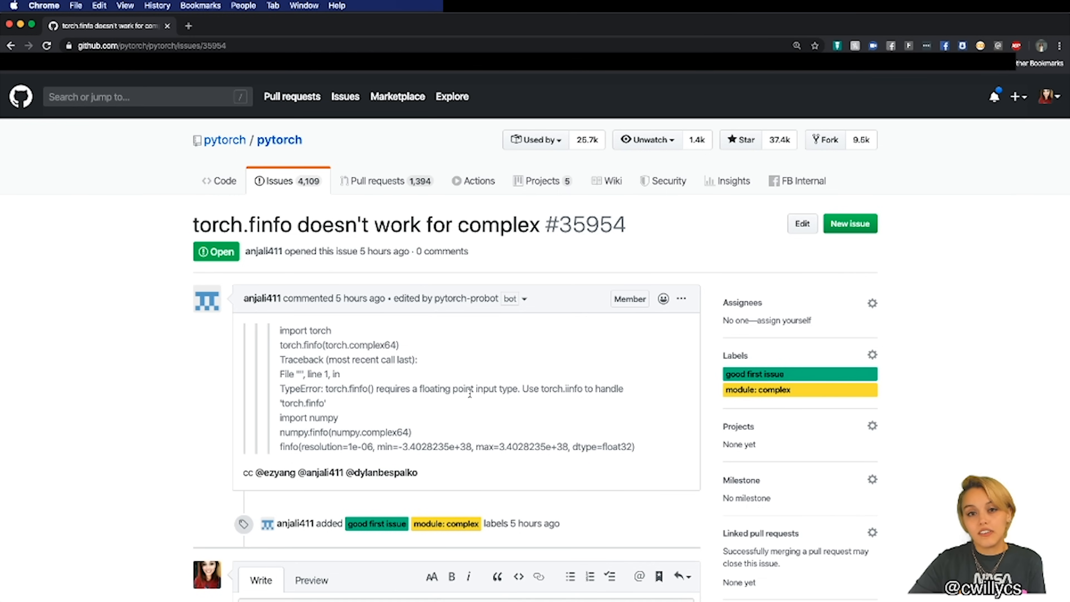
{"action": "scroll", "scroll_direction": "down", "scroll_amount": 3}
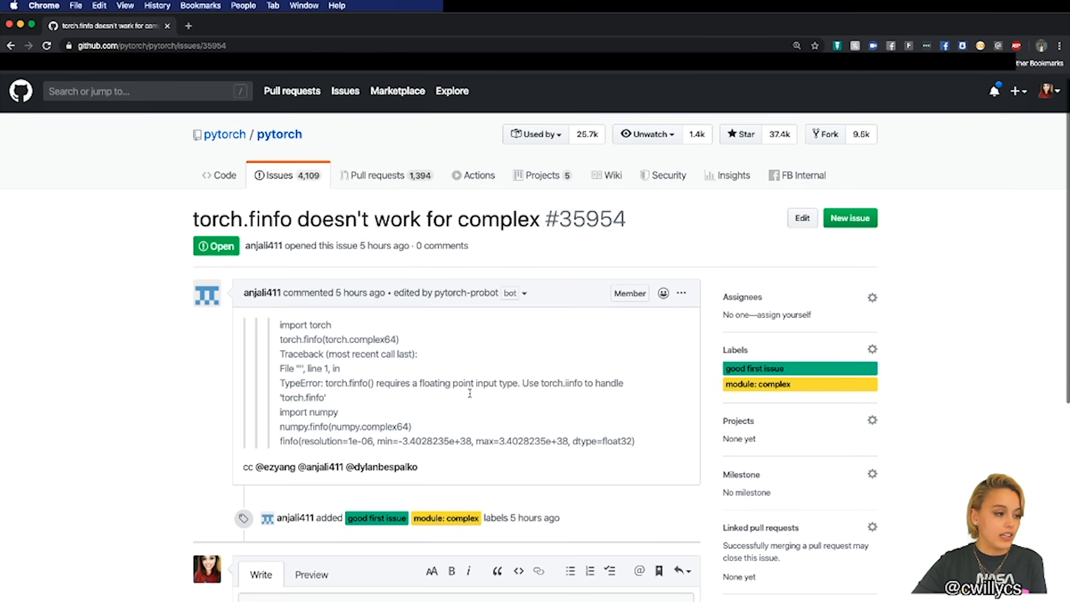
{"action": "mouse_move", "coordinate": [469, 398]}
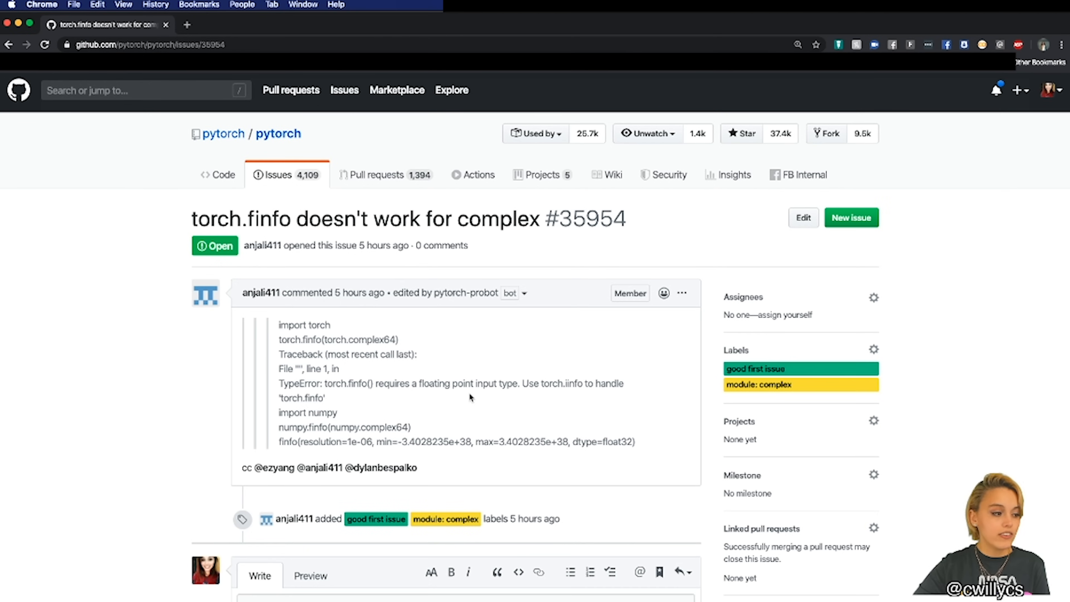
{"action": "scroll", "scroll_direction": "down", "scroll_amount": 3}
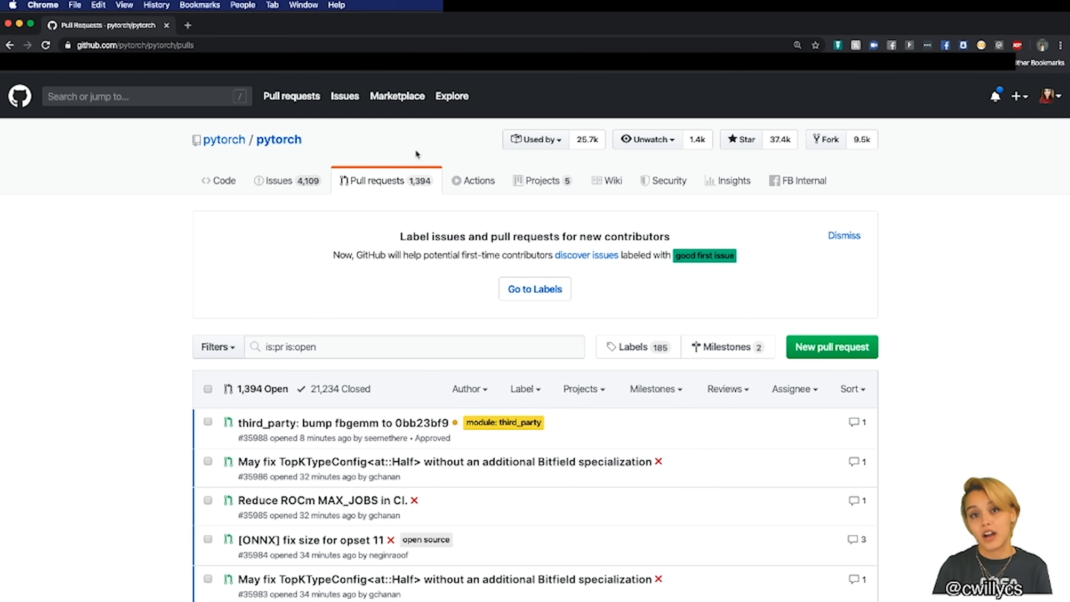
Return from the pull requests list to the pytorch repository's Code page
{"action": "left_click", "coordinate": [220, 181]}
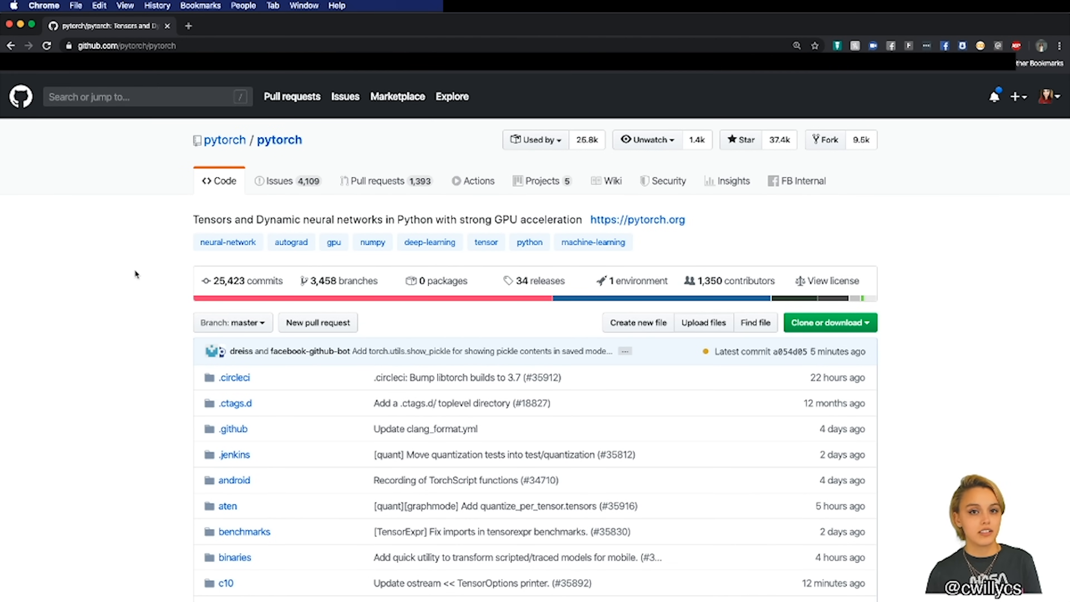
{"action": "left_click", "coordinate": [637, 219]}
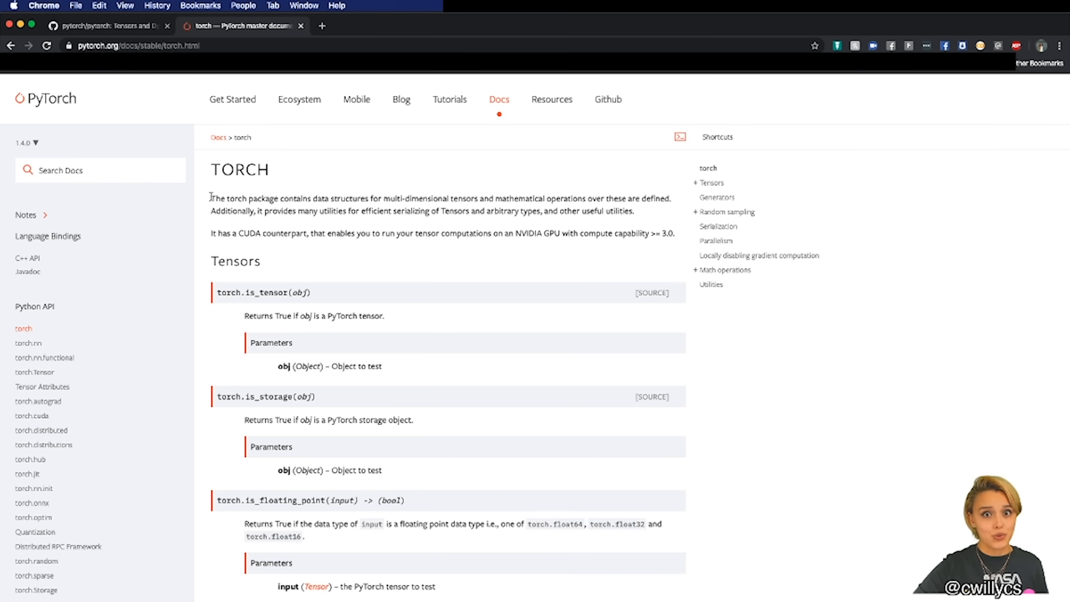
Select the torch package's full opening sentence in the docs and return to the pytorch repository tab
{"action": "left_click_drag", "start_coordinate": [211, 198], "coordinate": [371, 199]}
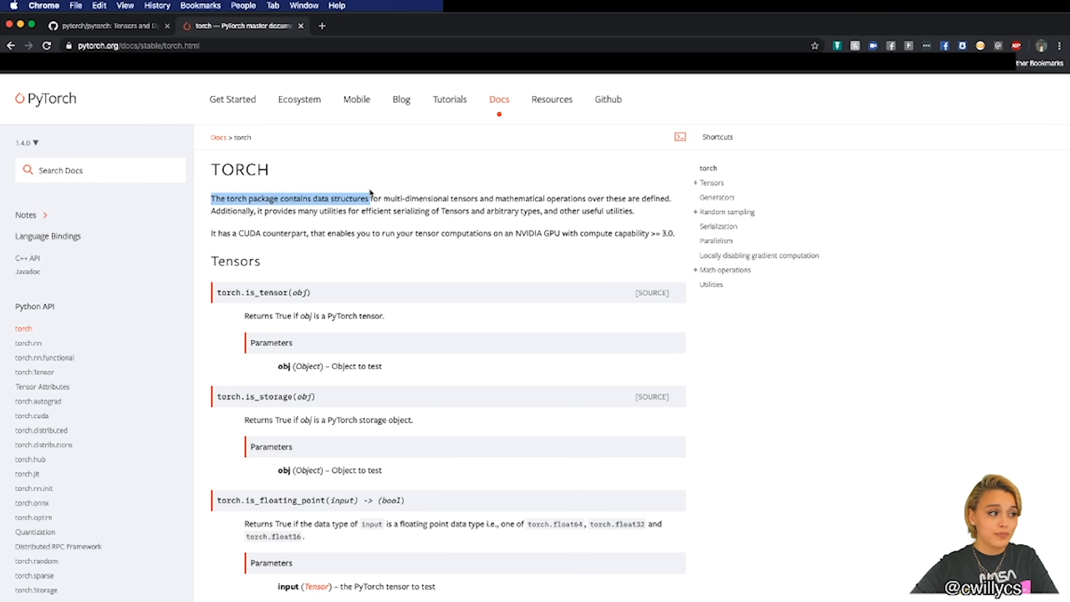
{"action": "left_click_drag", "start_coordinate": [370, 197], "coordinate": [672, 198]}
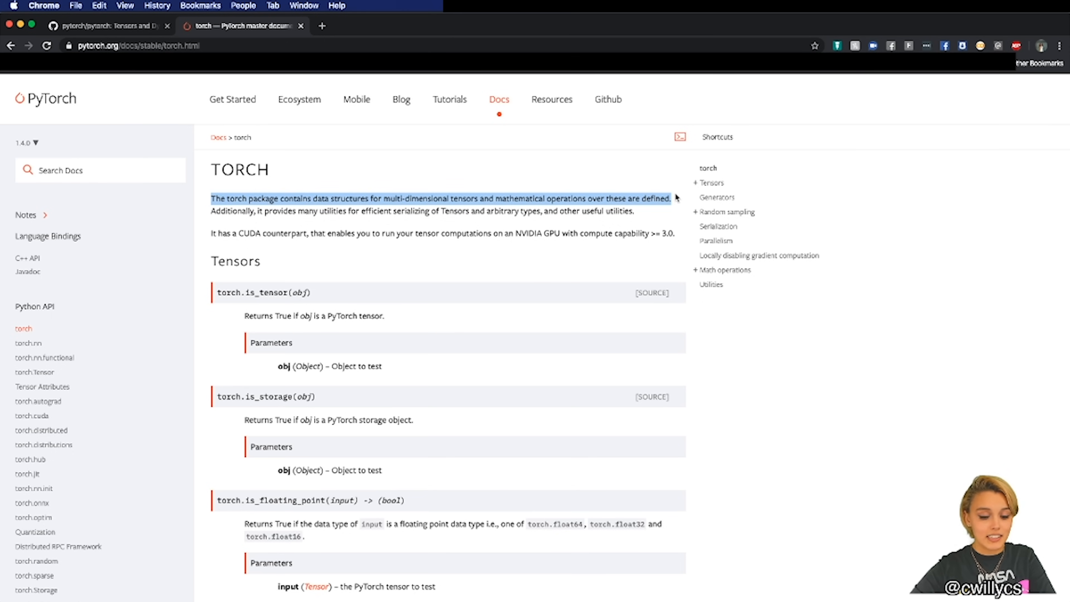
{"action": "left_click", "coordinate": [111, 26]}
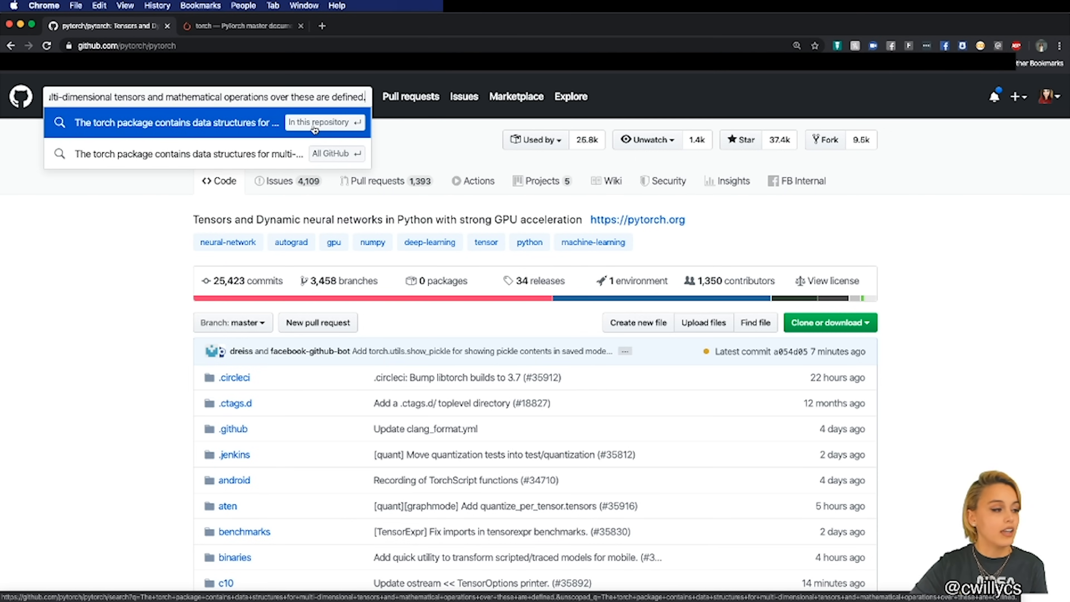
Search this repository for the sentence and open torch/__init__.py at the matching docstring line
{"action": "left_click", "coordinate": [317, 123]}
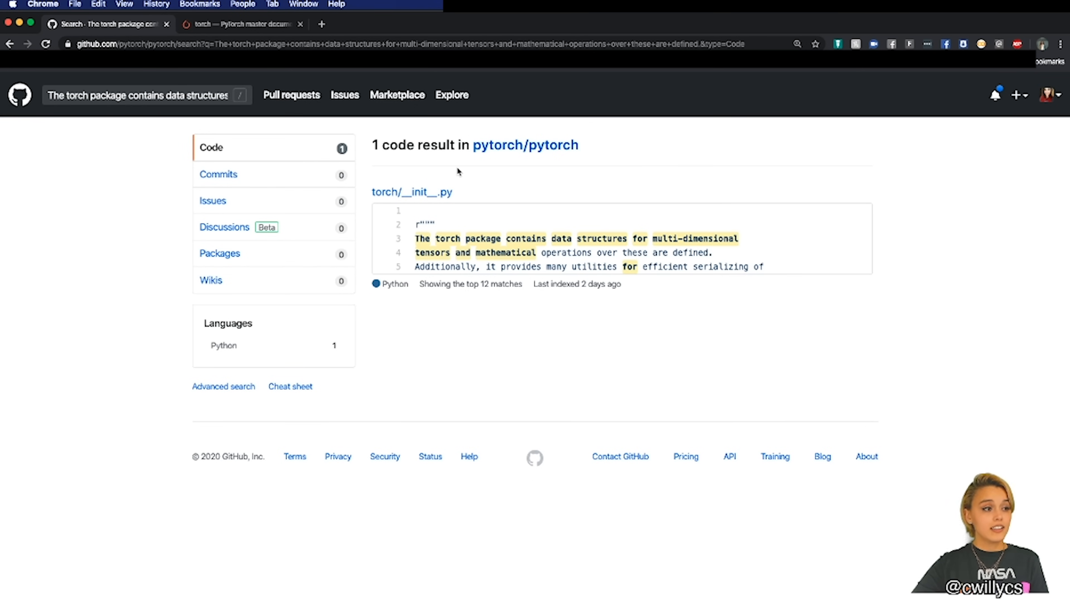
{"action": "mouse_move", "coordinate": [453, 175]}
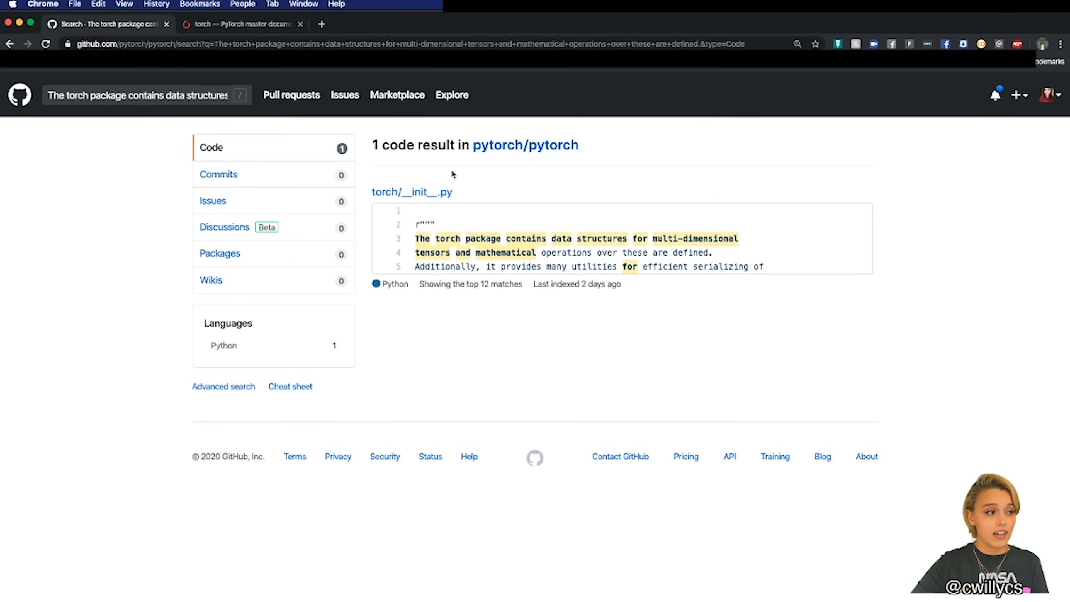
{"action": "mouse_move", "coordinate": [420, 200]}
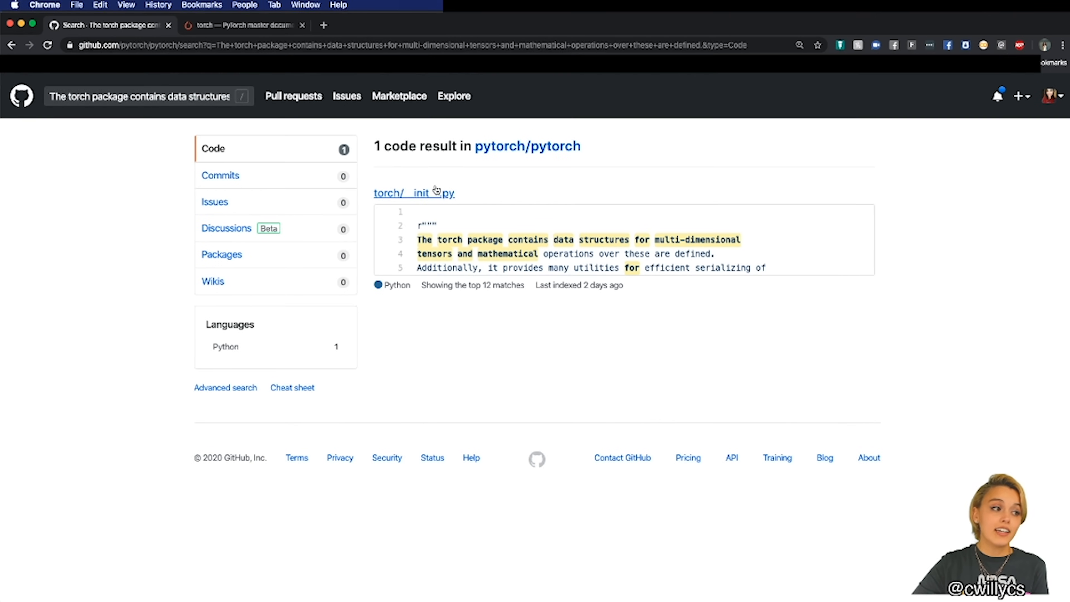
{"action": "mouse_move", "coordinate": [440, 187]}
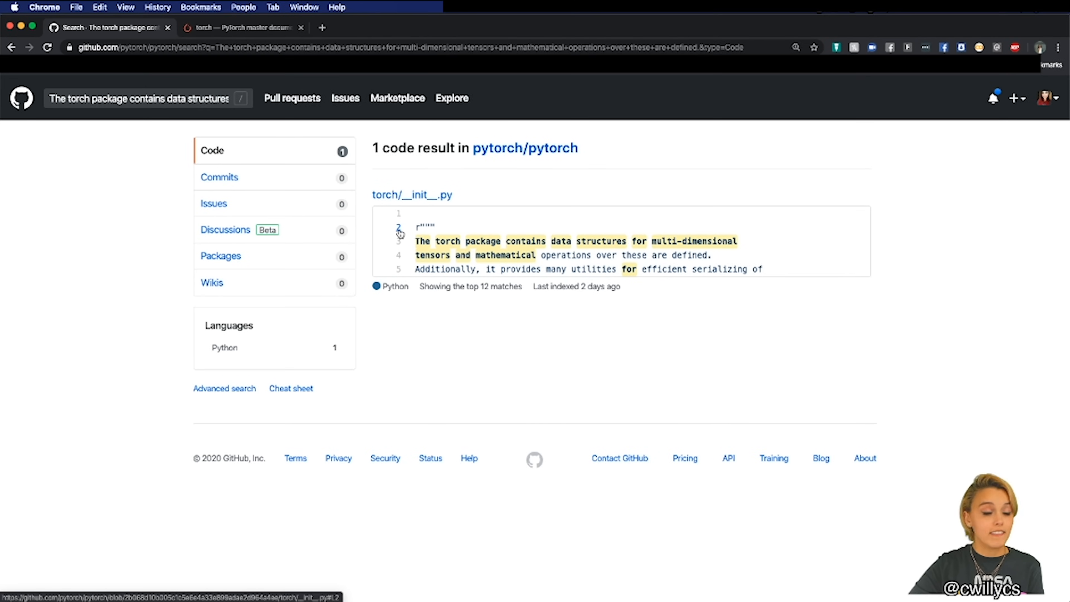
{"action": "left_click", "coordinate": [413, 195]}
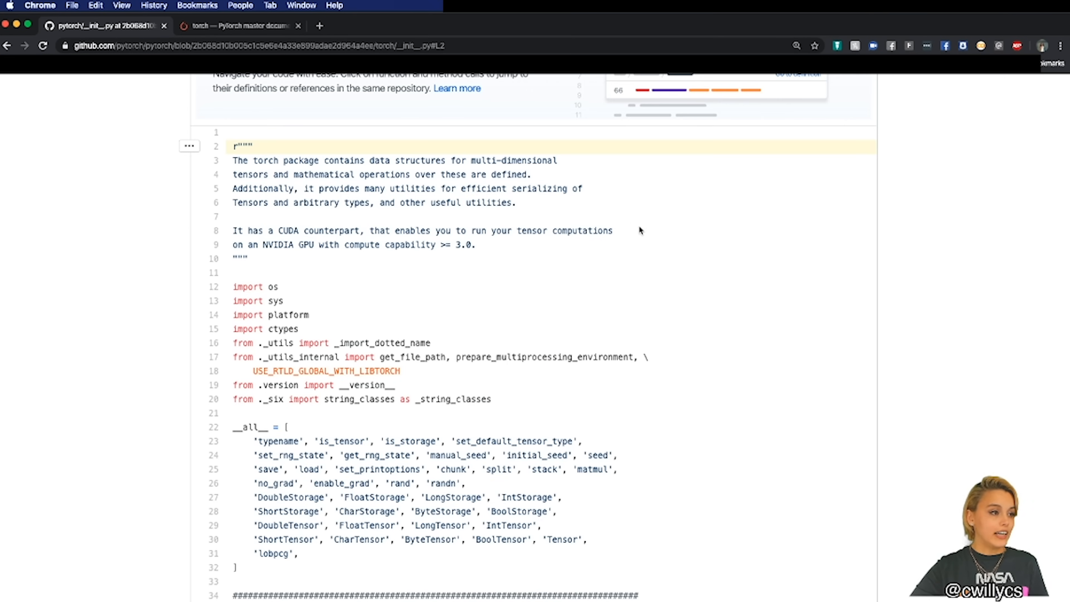
{"action": "mouse_move", "coordinate": [571, 186]}
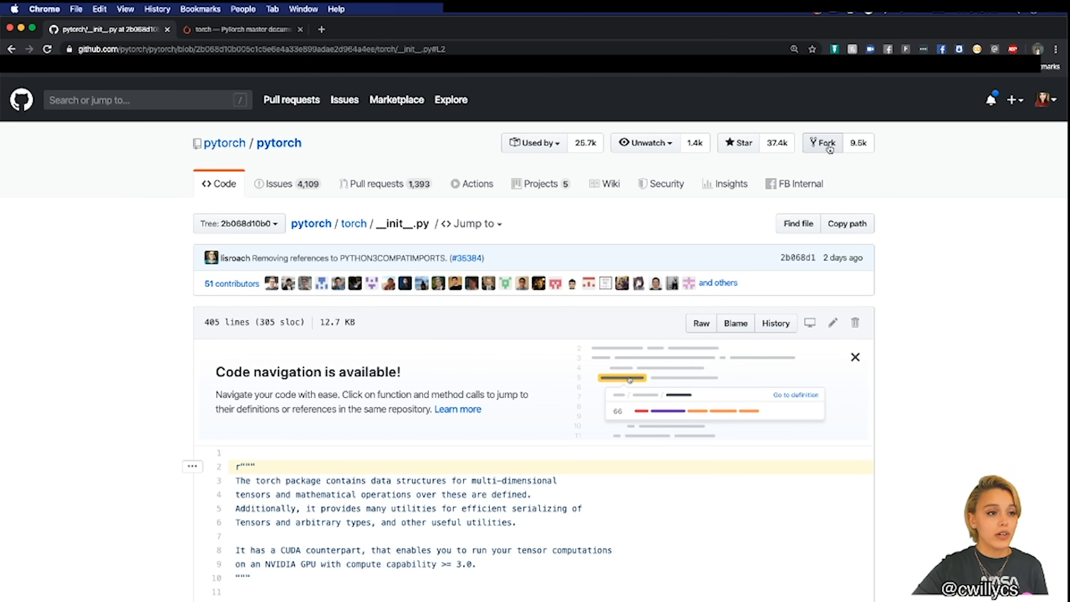
{"action": "mouse_move", "coordinate": [828, 151]}
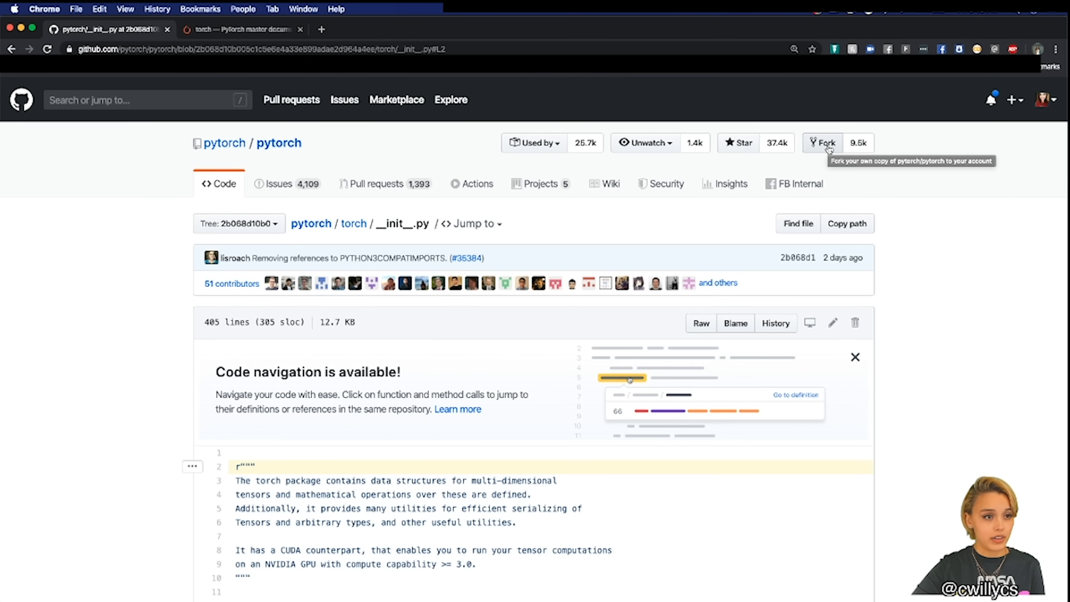
Fork pytorch into the personal account and reload to see the finished fork
{"action": "left_click", "coordinate": [822, 143]}
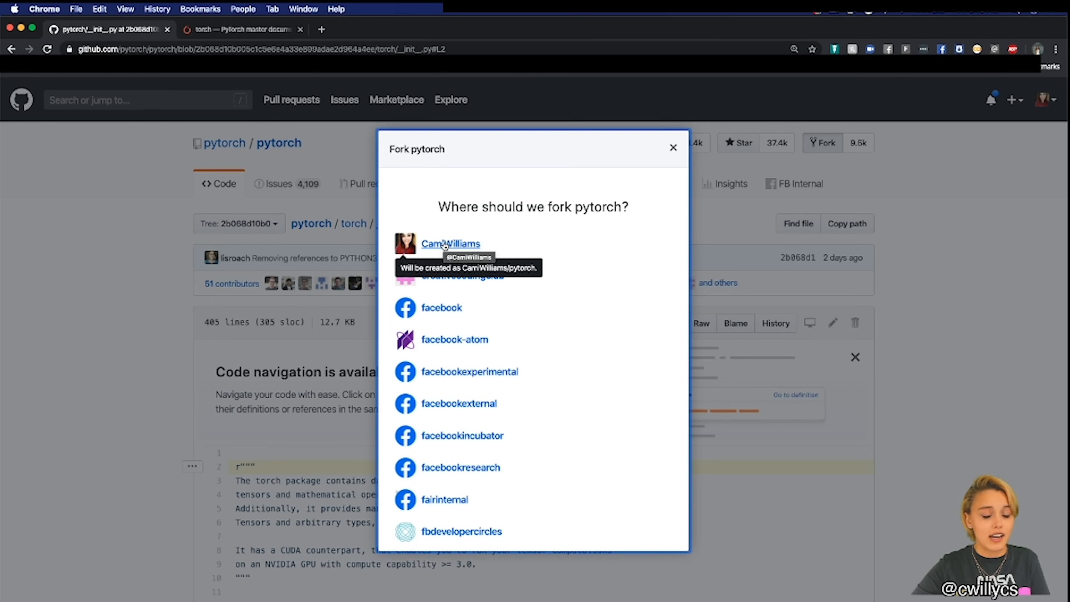
{"action": "left_click", "coordinate": [451, 244]}
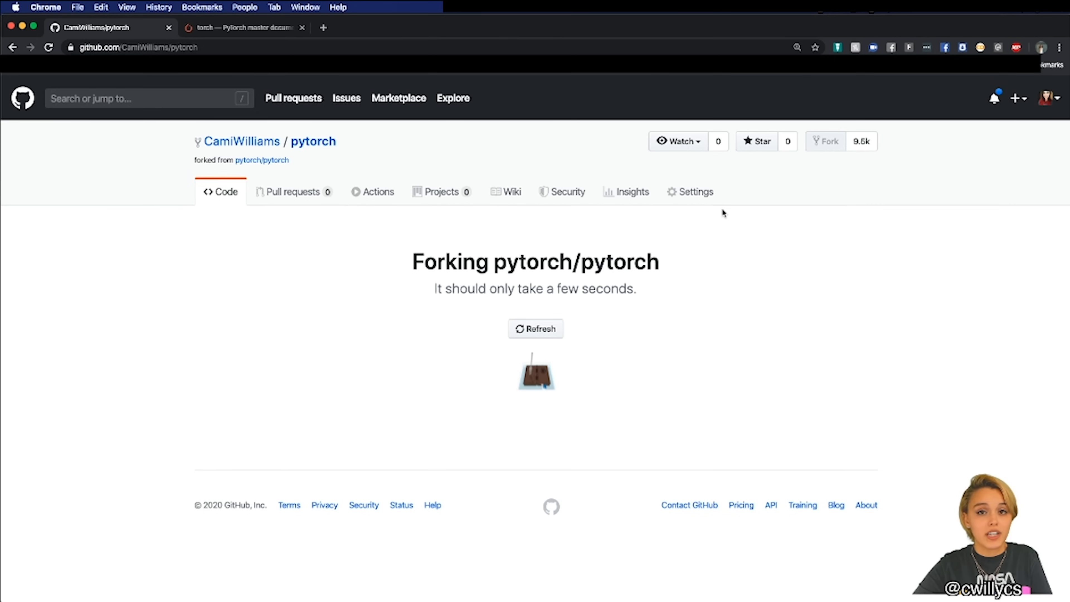
{"action": "left_click", "coordinate": [535, 329]}
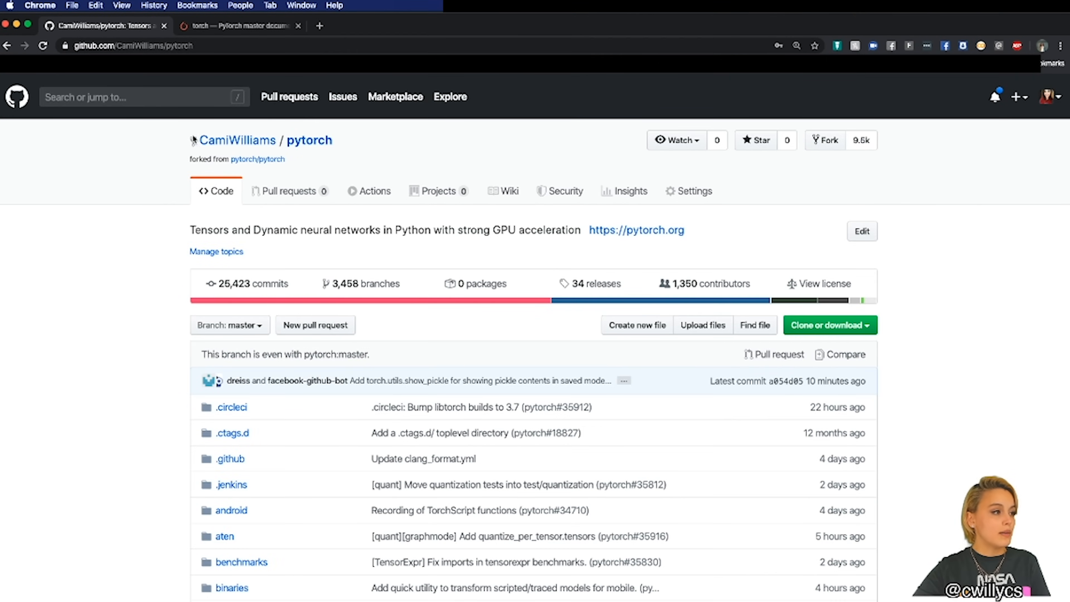
{"action": "mouse_move", "coordinate": [198, 147]}
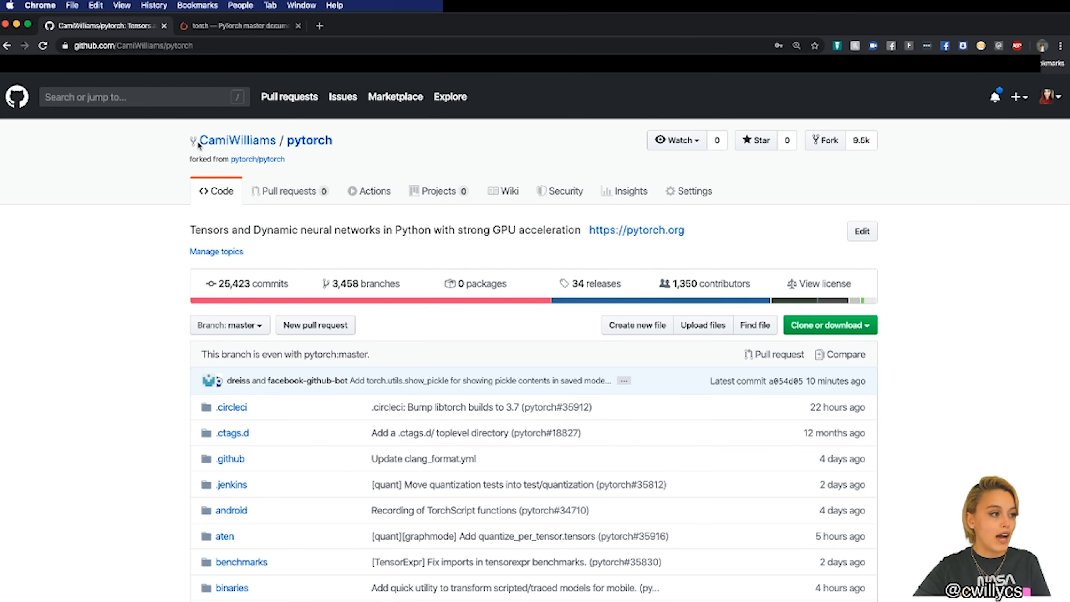
{"action": "mouse_move", "coordinate": [333, 158]}
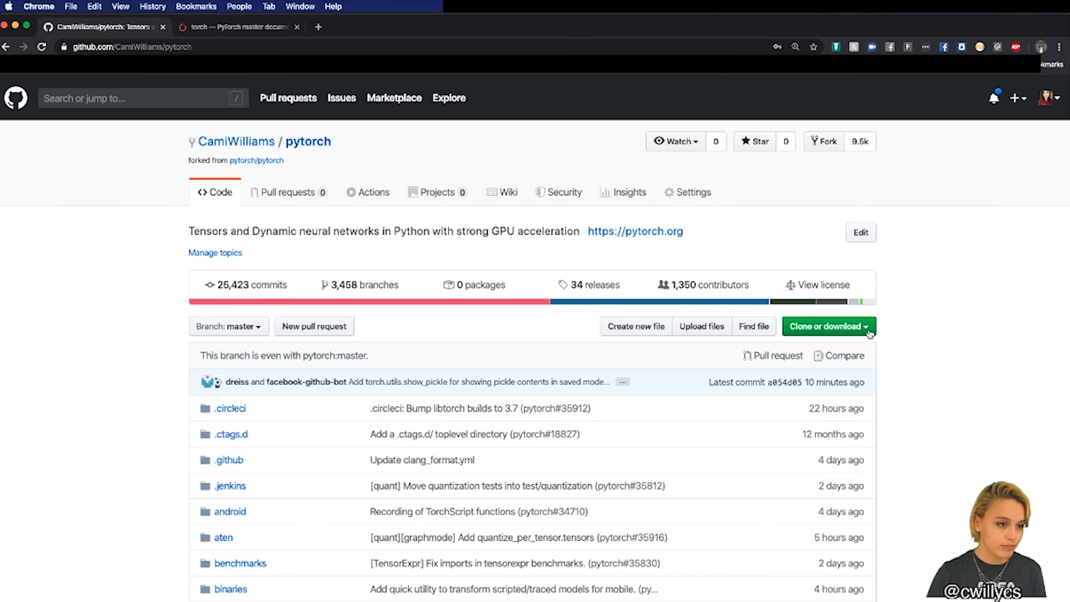
Copy the fork's SSH clone address from Clone or download
{"action": "left_click", "coordinate": [868, 327]}
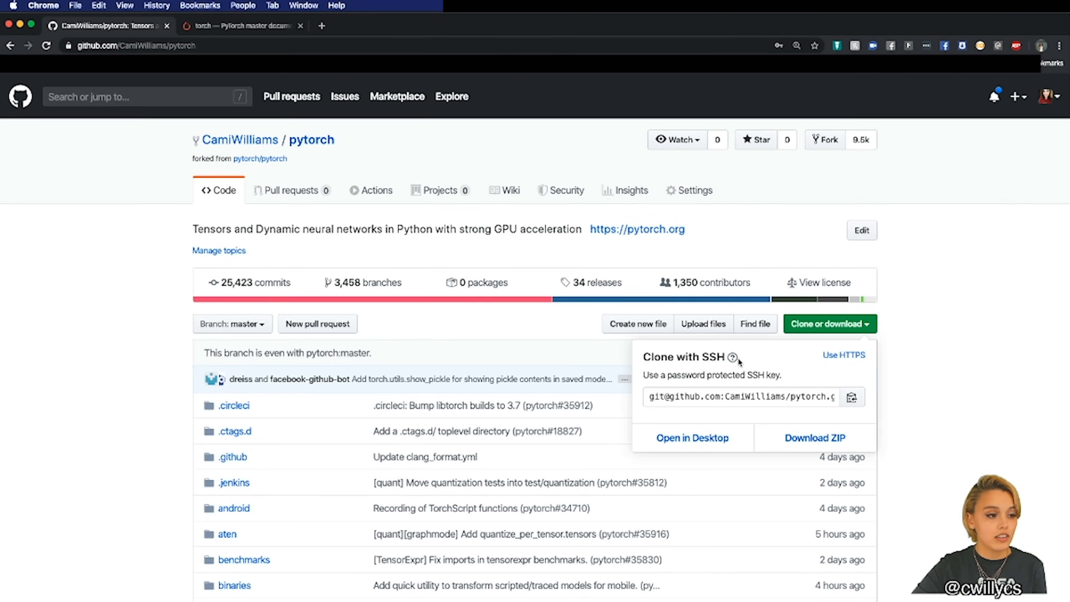
{"action": "left_click", "coordinate": [844, 355]}
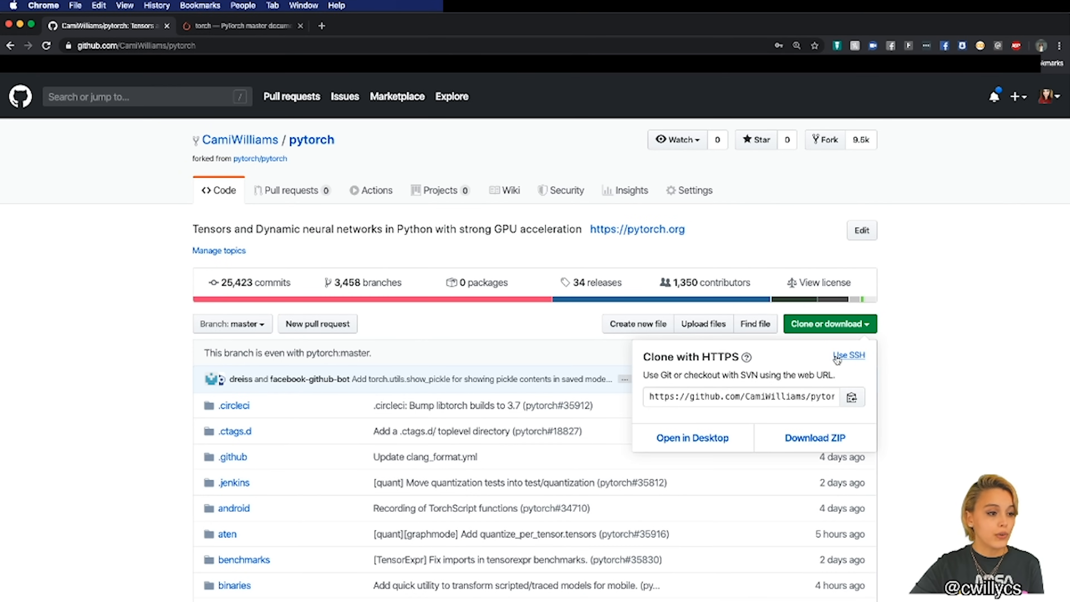
{"action": "mouse_move", "coordinate": [721, 356]}
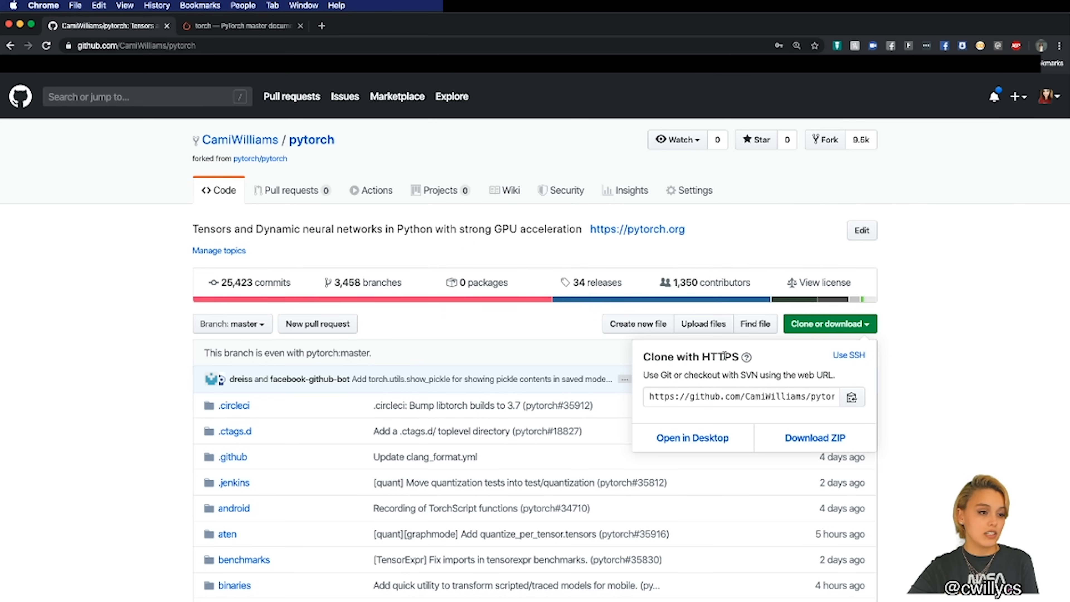
{"action": "left_click", "coordinate": [850, 355]}
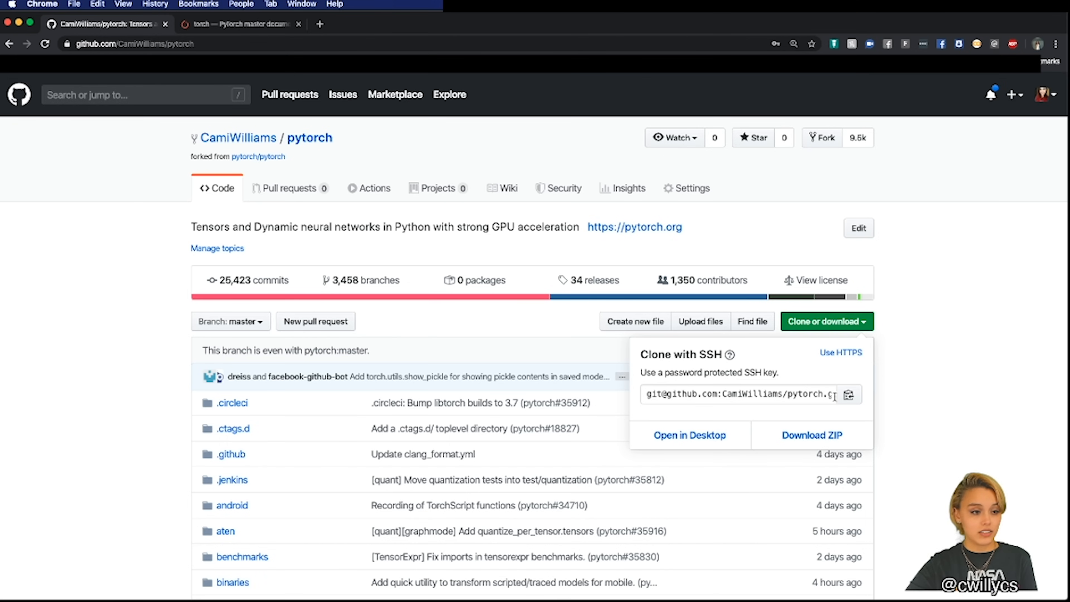
{"action": "left_click", "coordinate": [955, 358]}
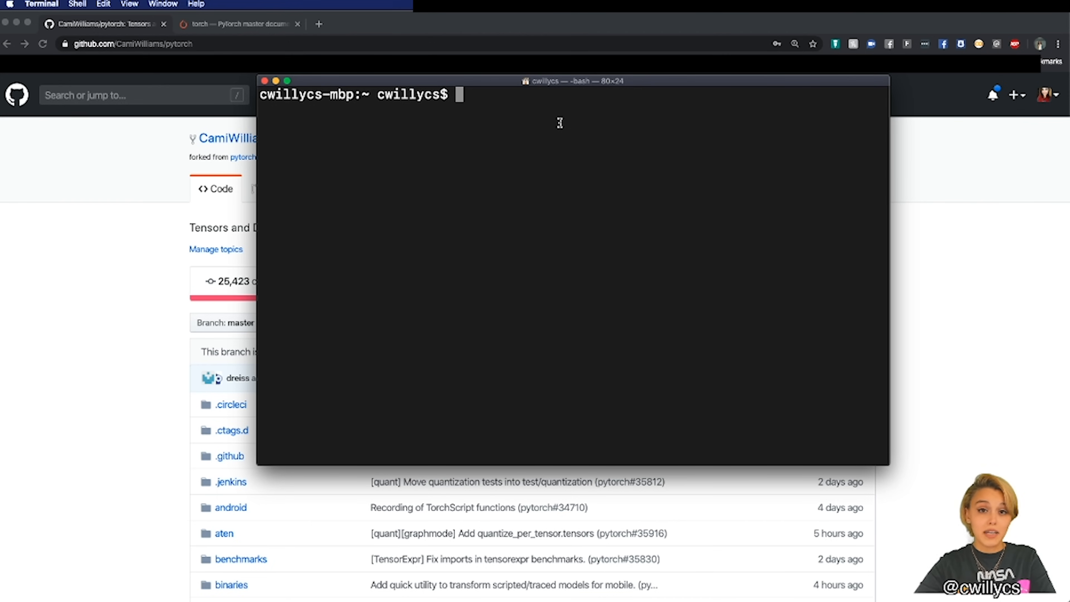
Create an OpenSourceContributions folder with mkdir and move into it
{"action": "type", "text": "mkd"}
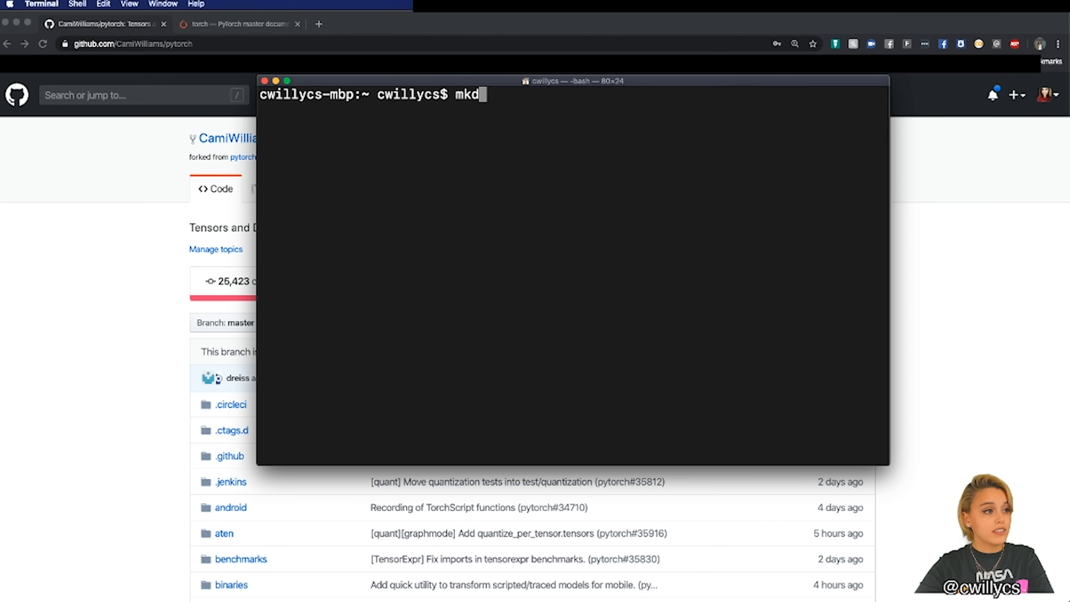
{"action": "type", "text": "ir"}
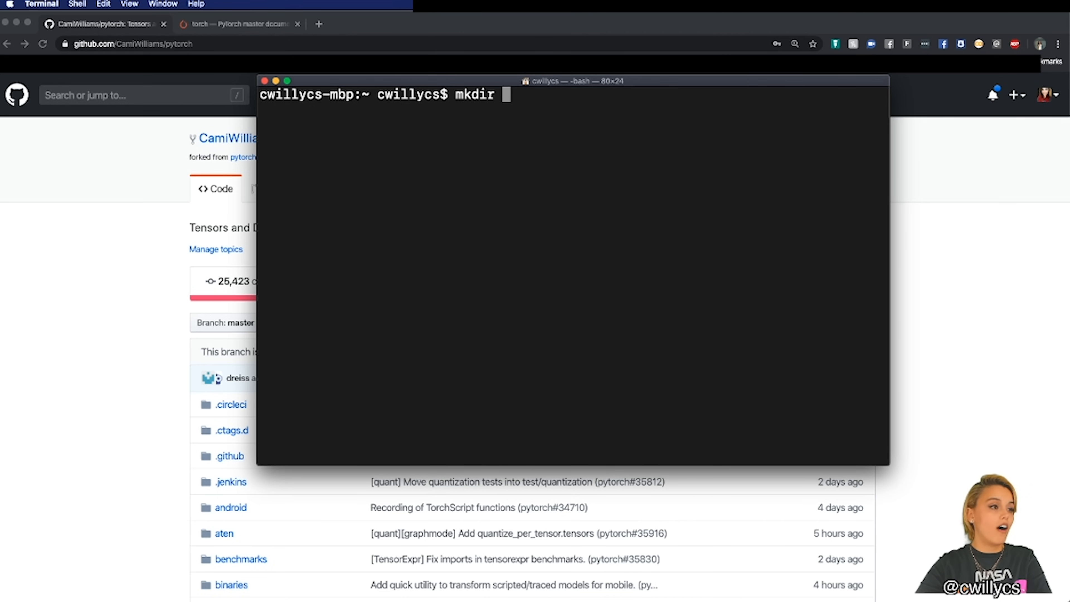
{"action": "type", "text": "OpenSo"}
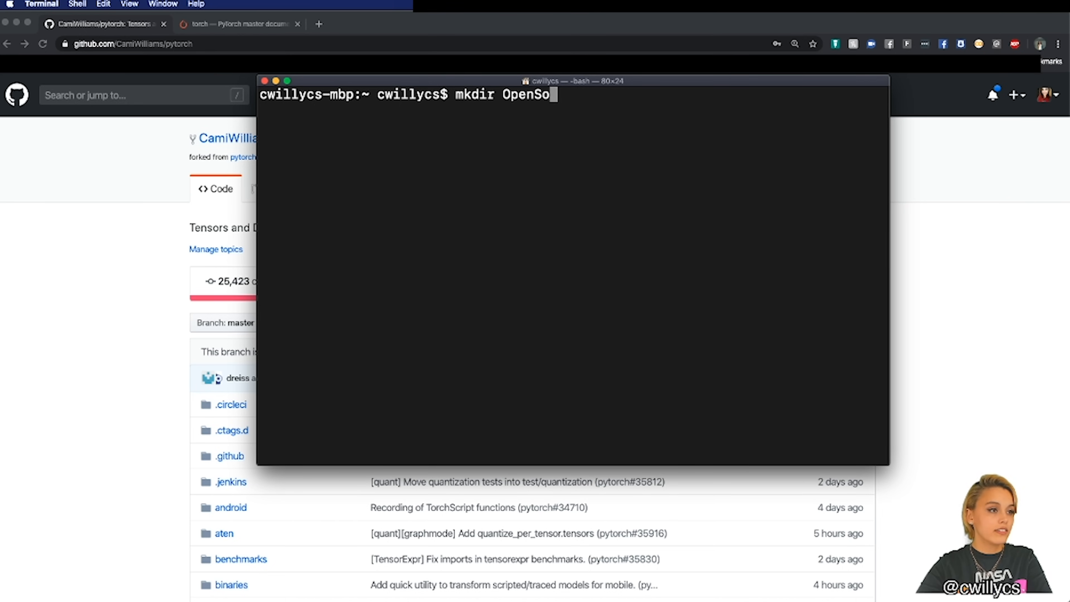
{"action": "type", "text": "urceContrbi"}
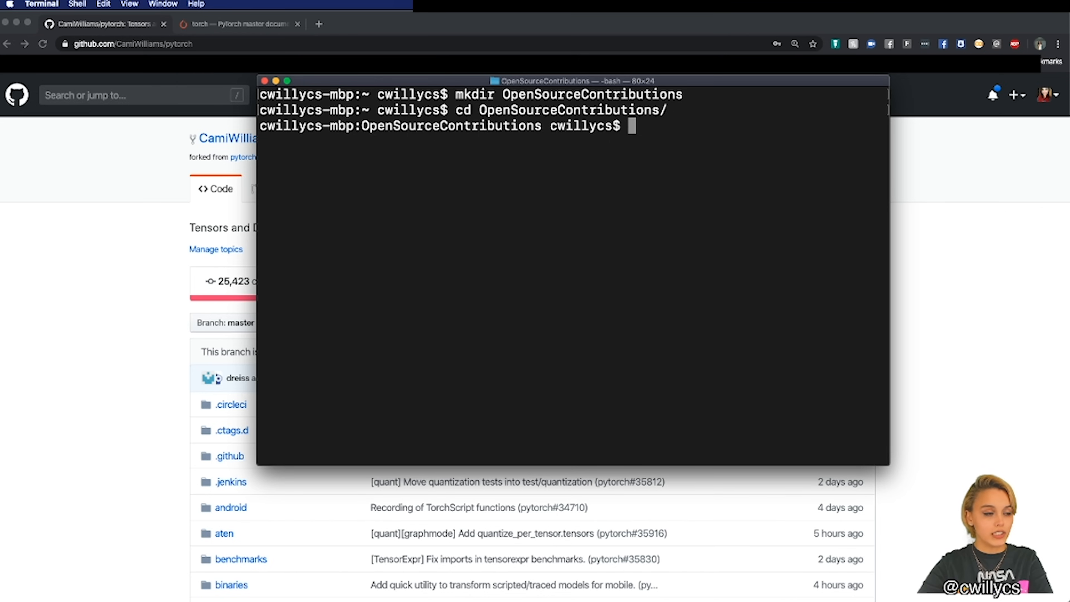
{"action": "type", "text": "git clone"}
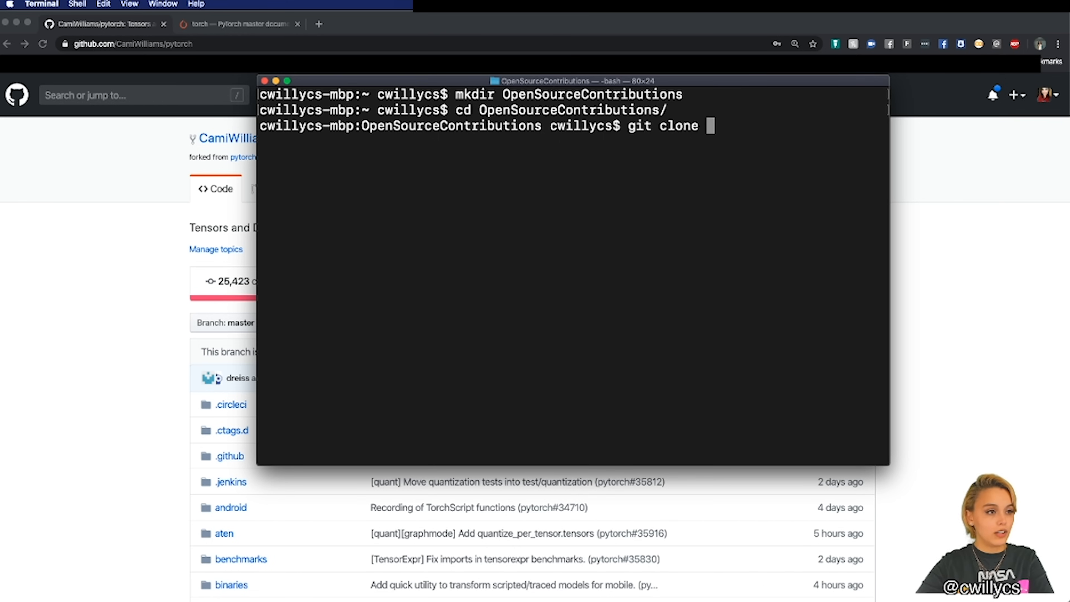
{"action": "type", "text": "git@github.com:CamiWilliams/pytorch.git"}
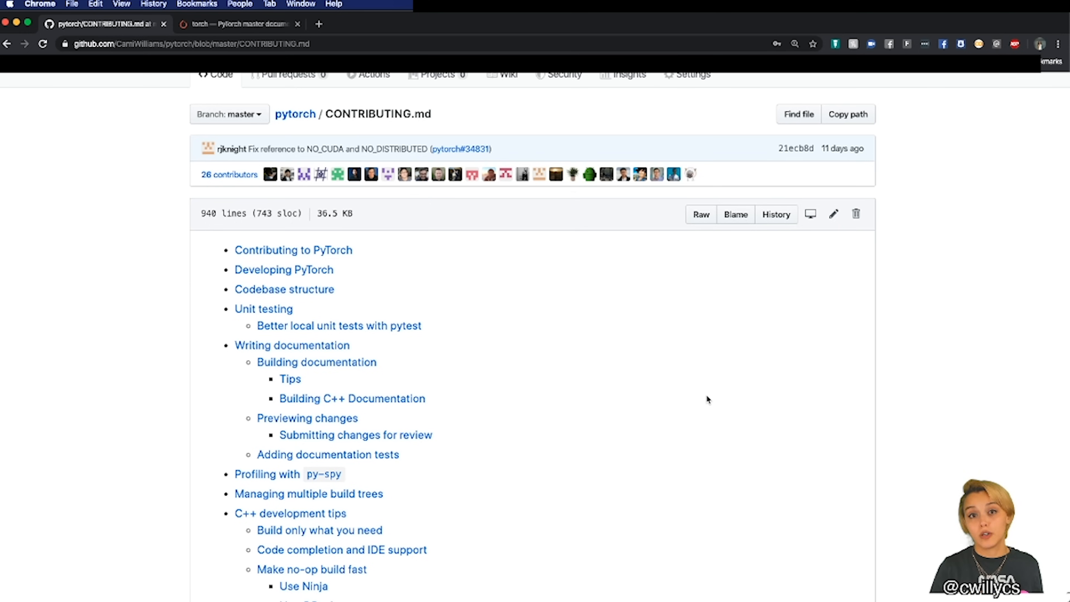
{"action": "mouse_move", "coordinate": [347, 350]}
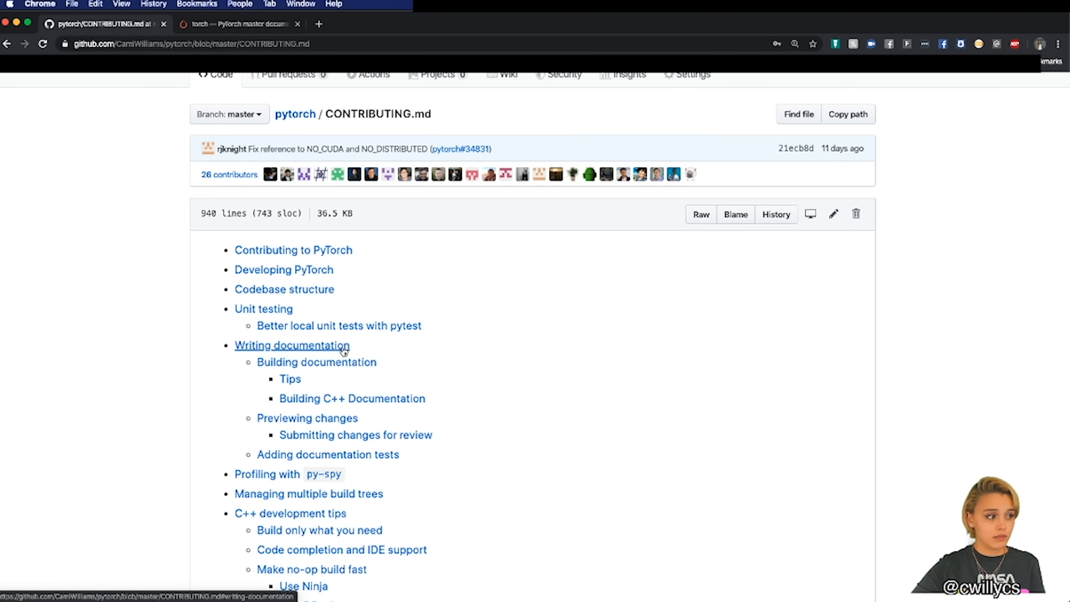
Jump to the Writing documentation section of CONTRIBUTING.md
{"action": "left_click", "coordinate": [291, 345]}
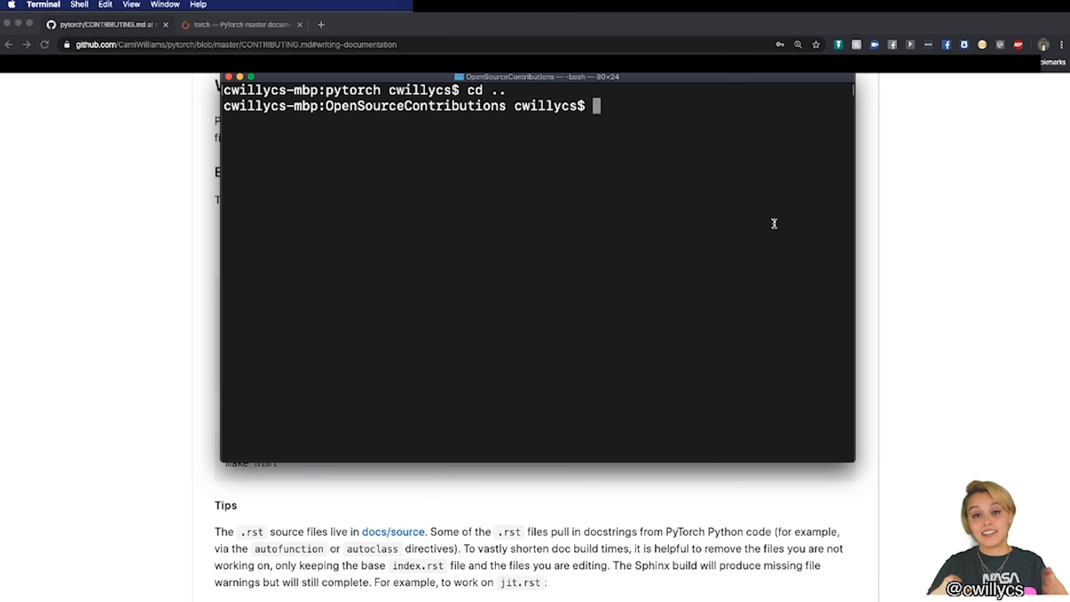
Enter the pytorch clone and create the my-techdoc-contribution branch with git branch
{"action": "type", "text": "cd pytr"}
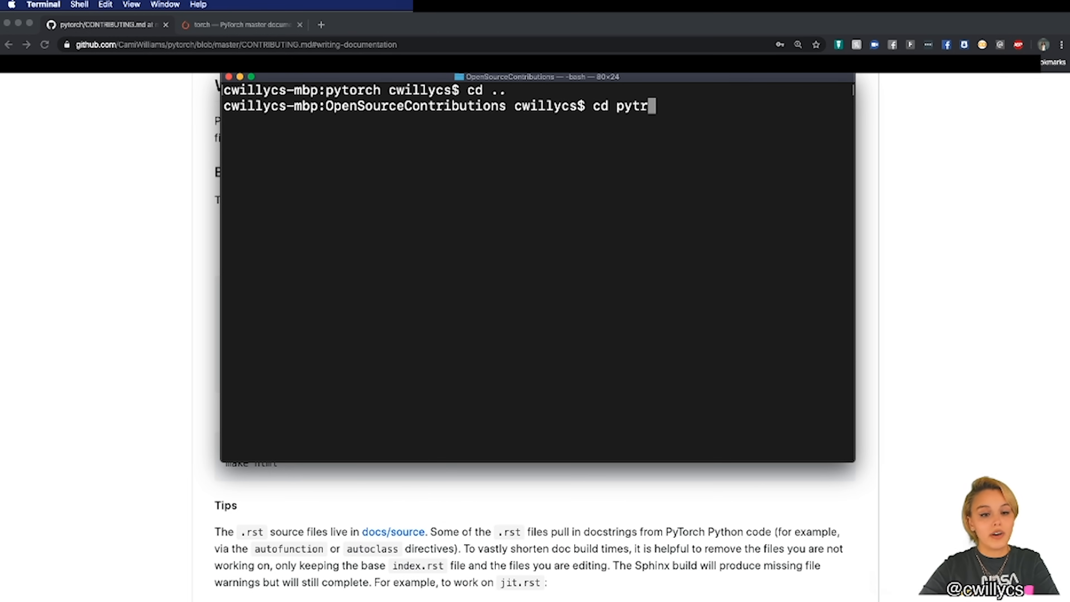
{"action": "type", "text": "och"}
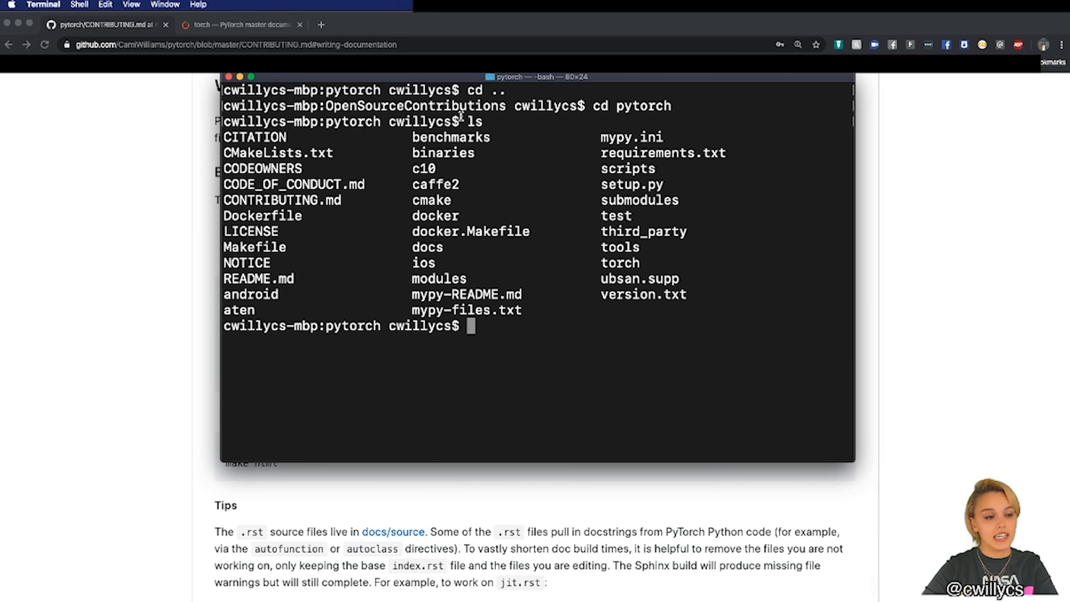
{"action": "type", "text": "git branch"}
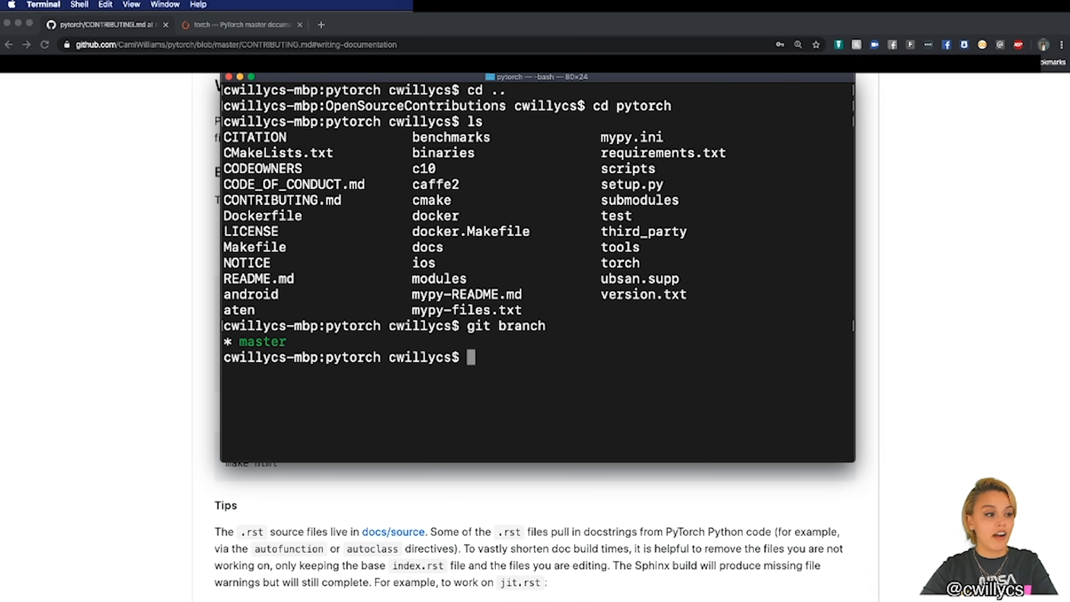
{"action": "type", "text": "git b"}
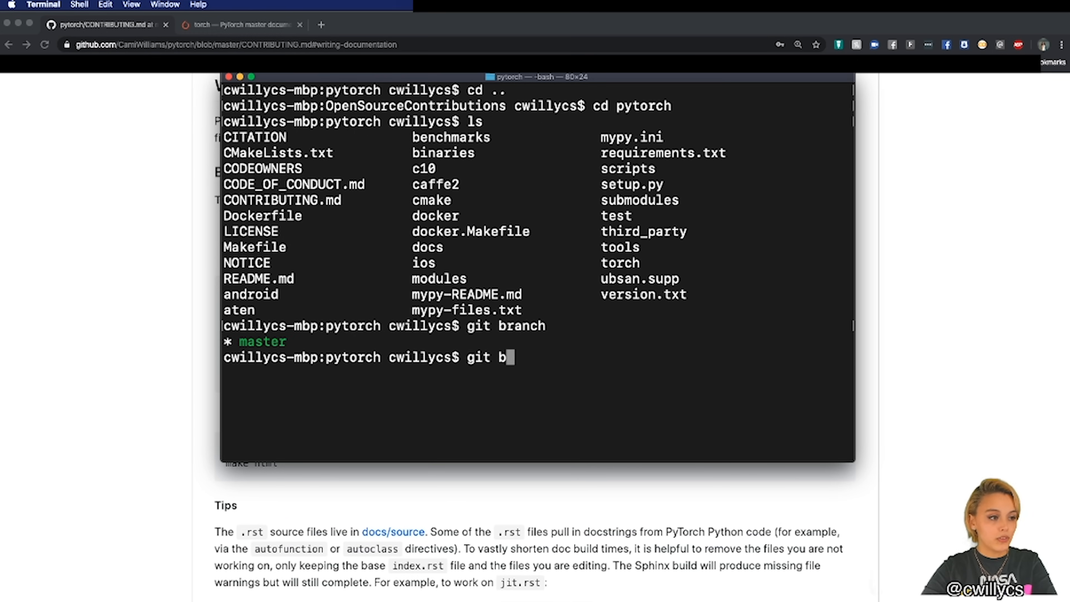
{"action": "type", "text": "ranch"}
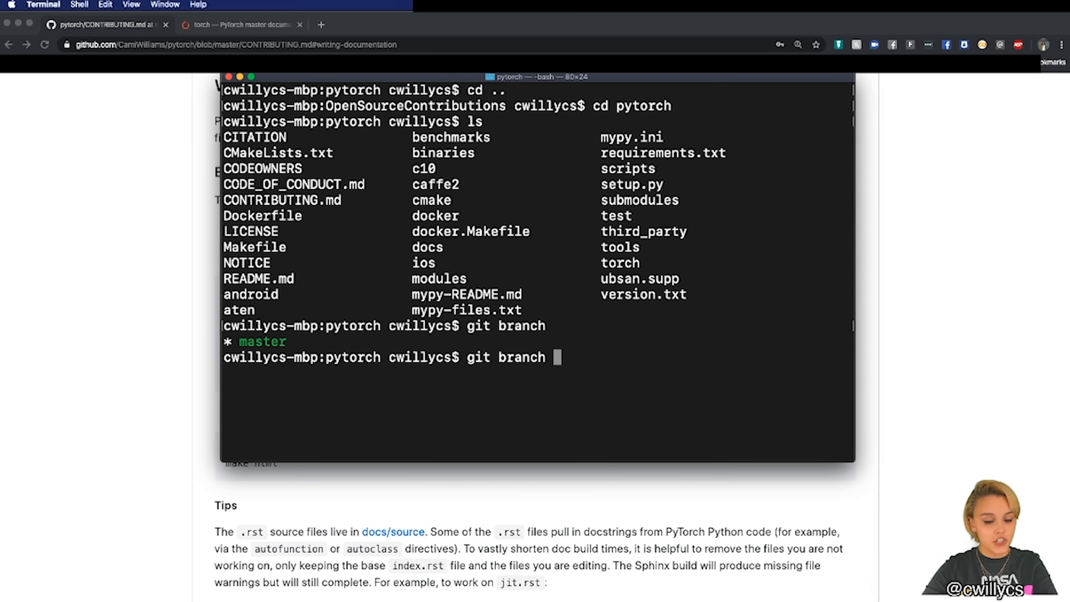
{"action": "type", "text": "my-techdoc"}
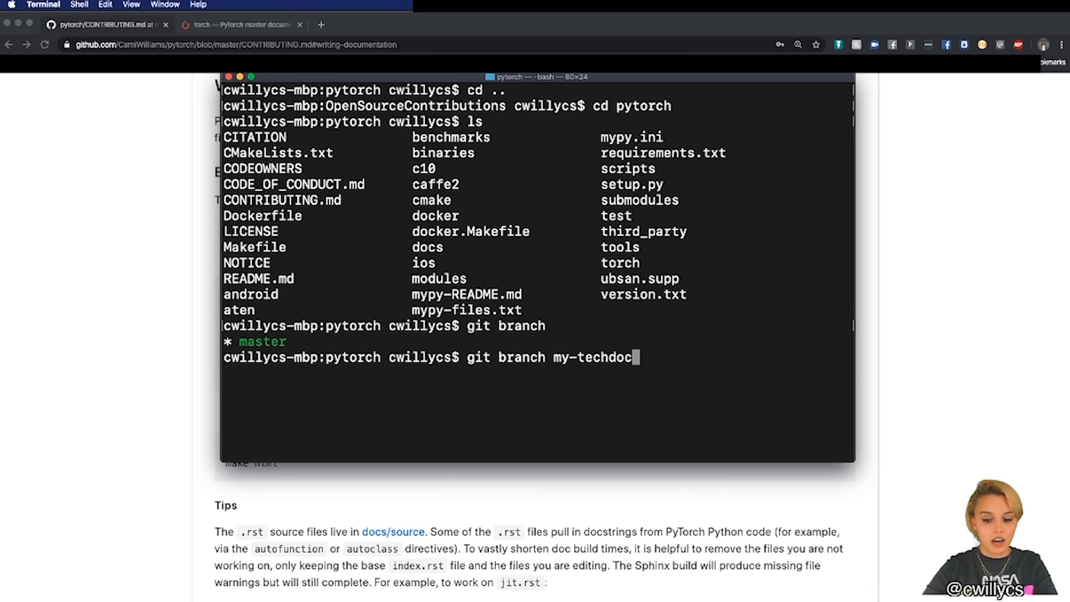
{"action": "type", "text": "-contr"}
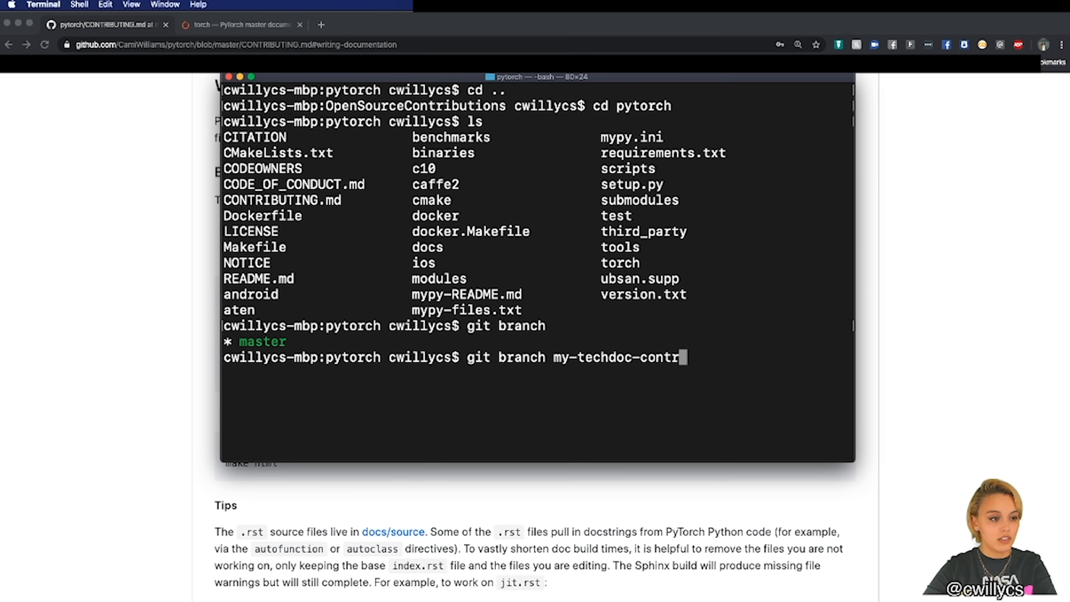
{"action": "type", "text": "ibution"}
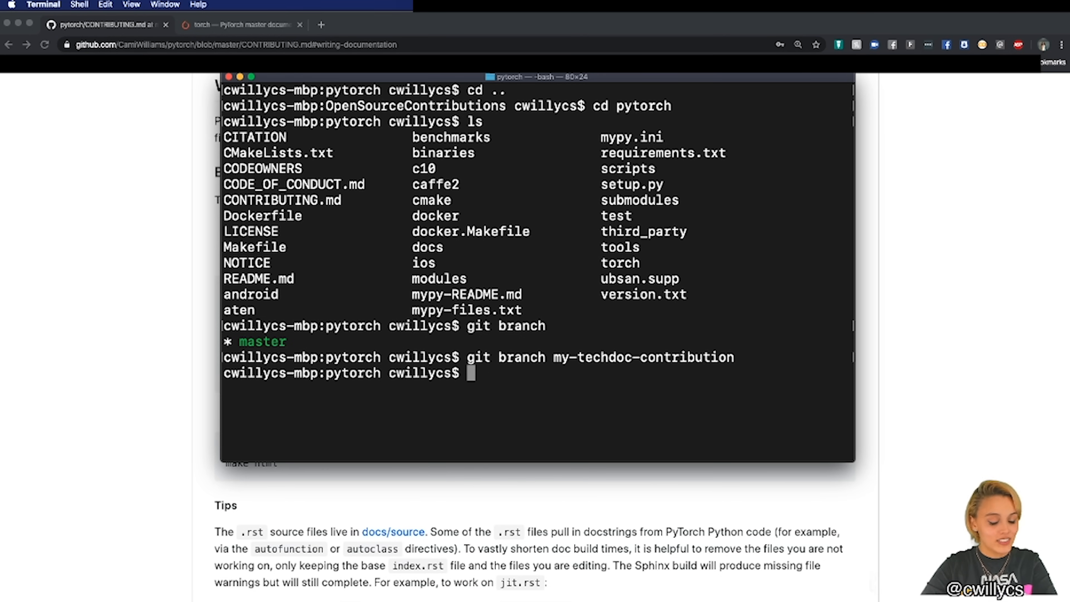
List the branches and check out my-techdoc-contribution
{"action": "type", "text": "git branch"}
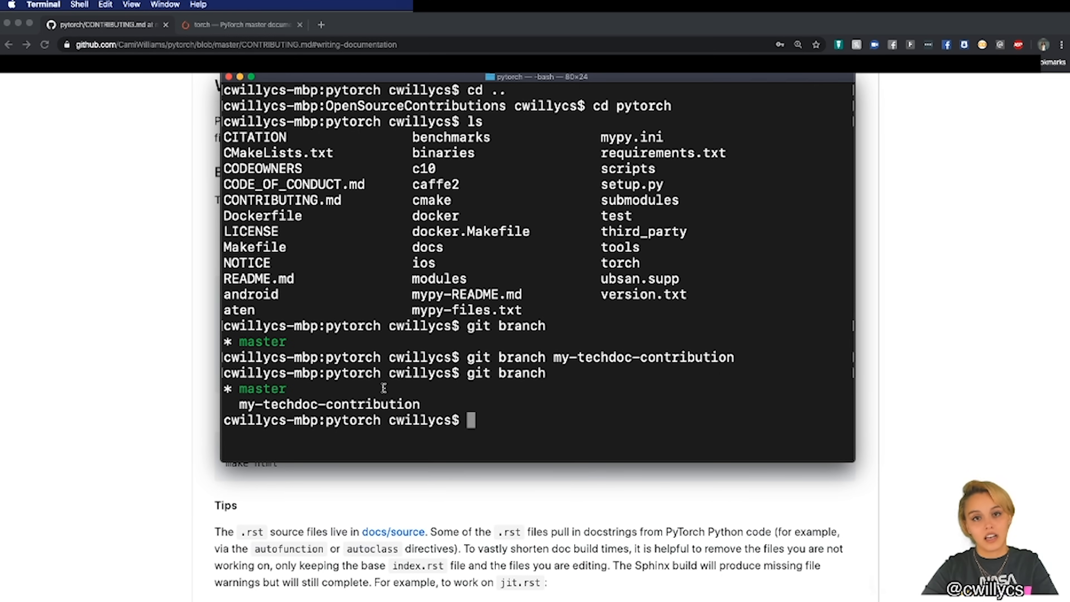
{"action": "type", "text": "git checkout m"}
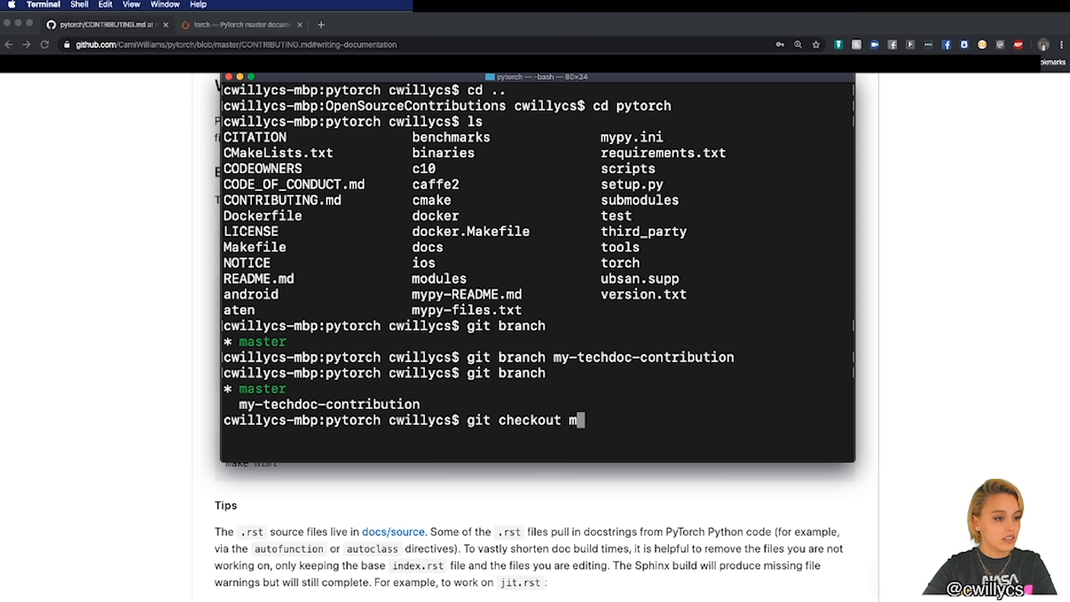
{"action": "type", "text": "y-techd"}
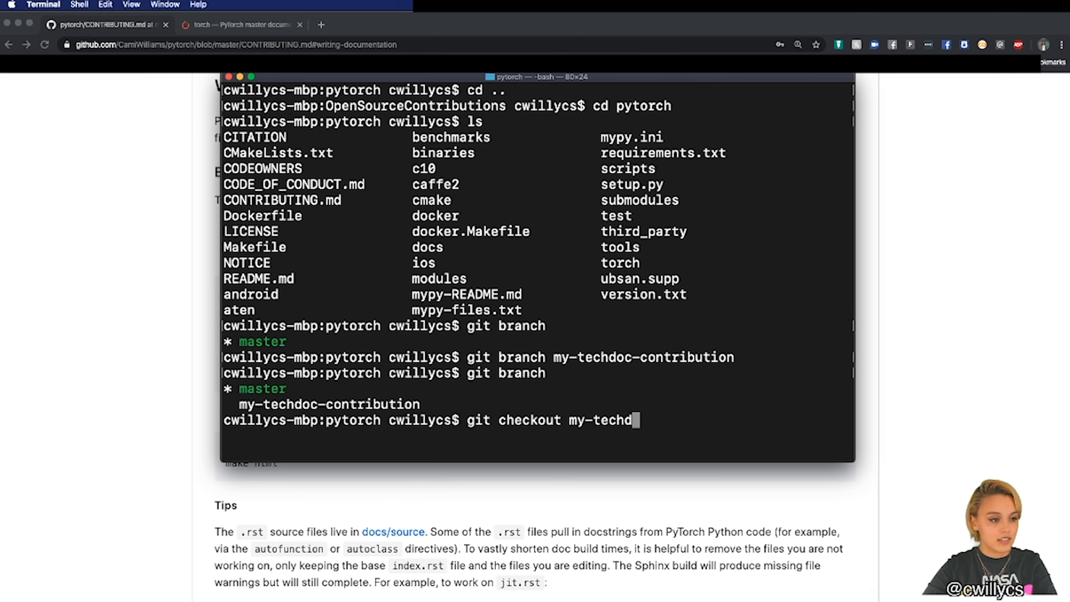
{"action": "type", "text": "oc-contrib"}
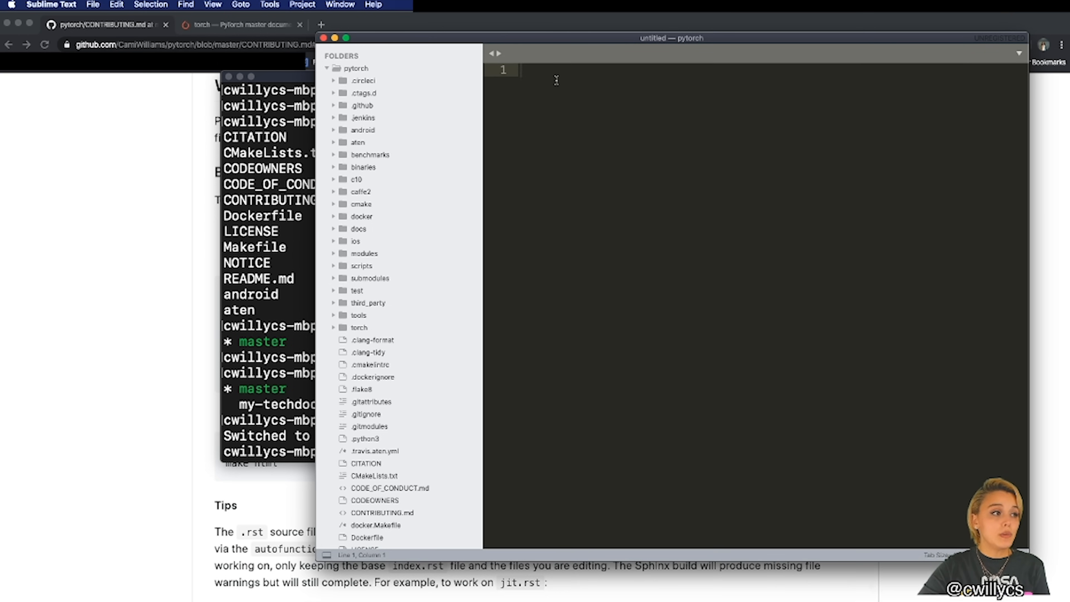
{"action": "mouse_move", "coordinate": [516, 94]}
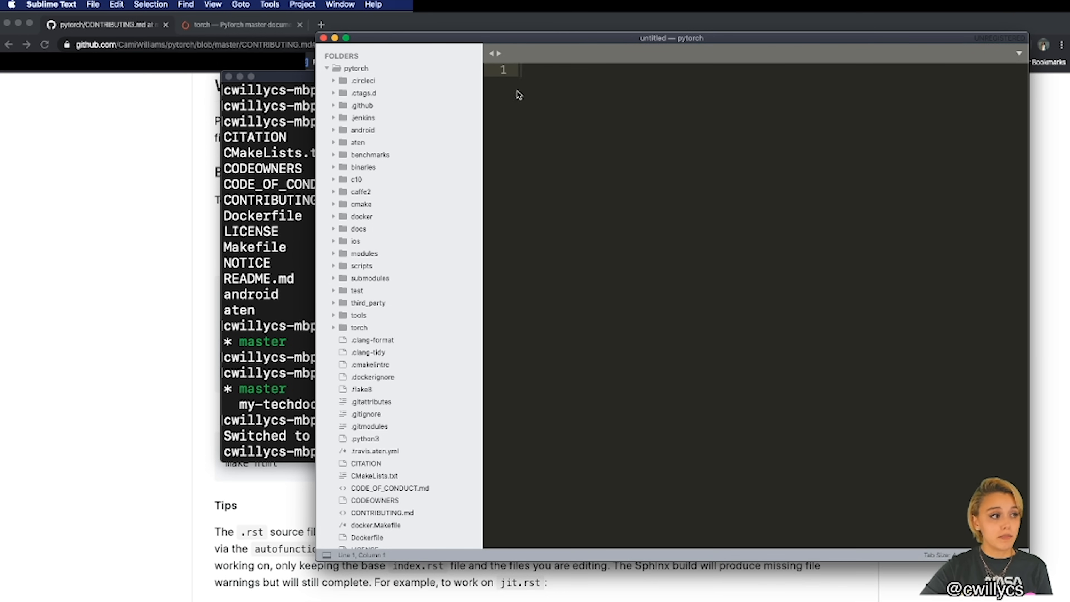
{"action": "mouse_move", "coordinate": [586, 271]}
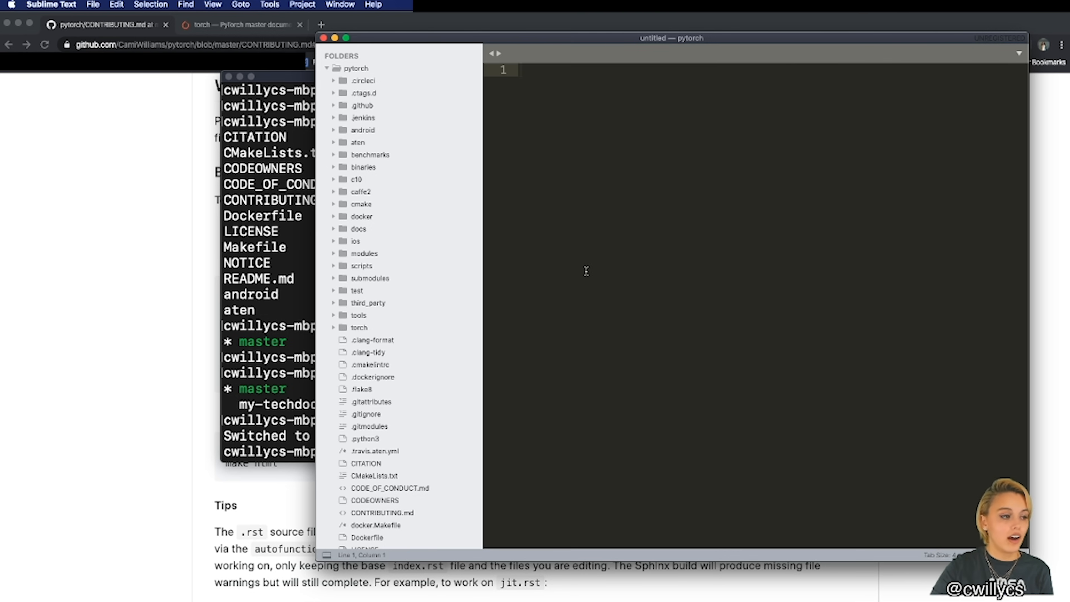
Rewrite the torch/__init__.py docstring sentence as 'It also defines mathematical operations that can be performed over these tensors.'
{"action": "left_click", "coordinate": [359, 327]}
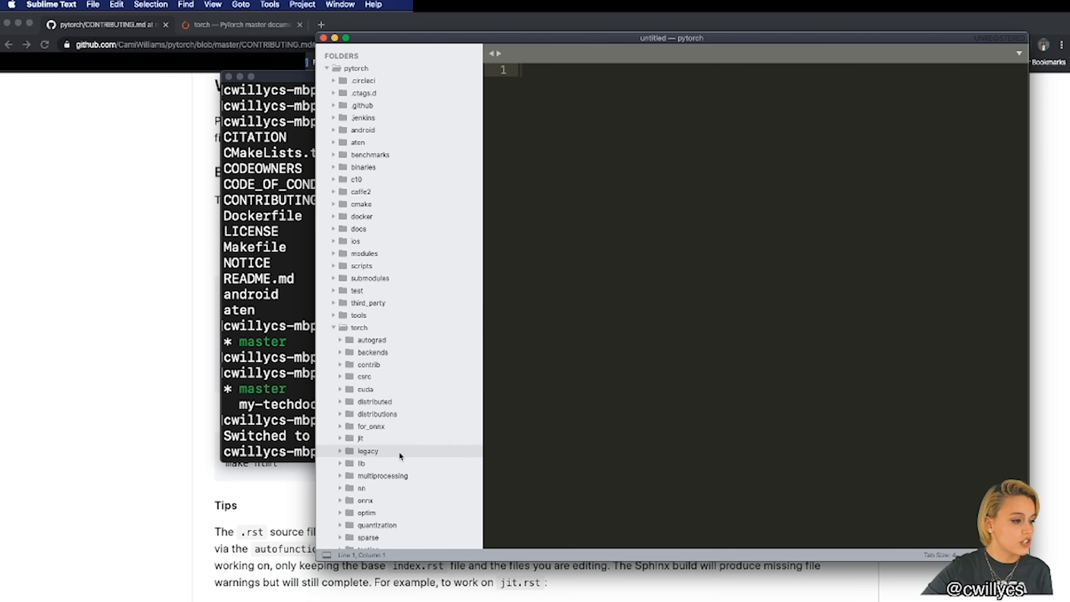
{"action": "scroll", "scroll_direction": "down", "scroll_amount": 3}
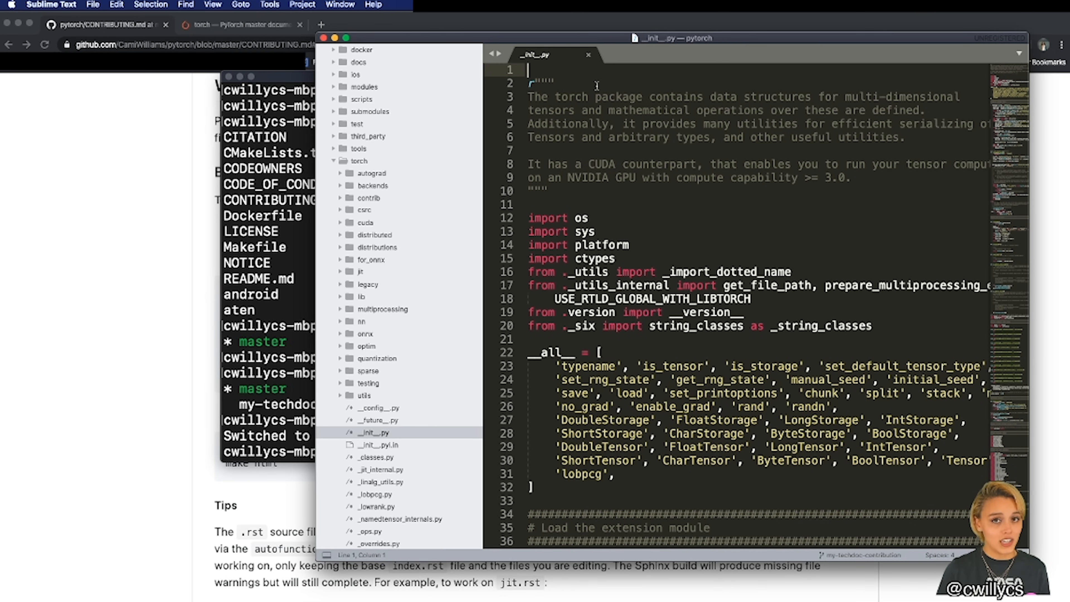
{"action": "type", "text": "It also defines mathematical operations that can be performed over these tensors."}
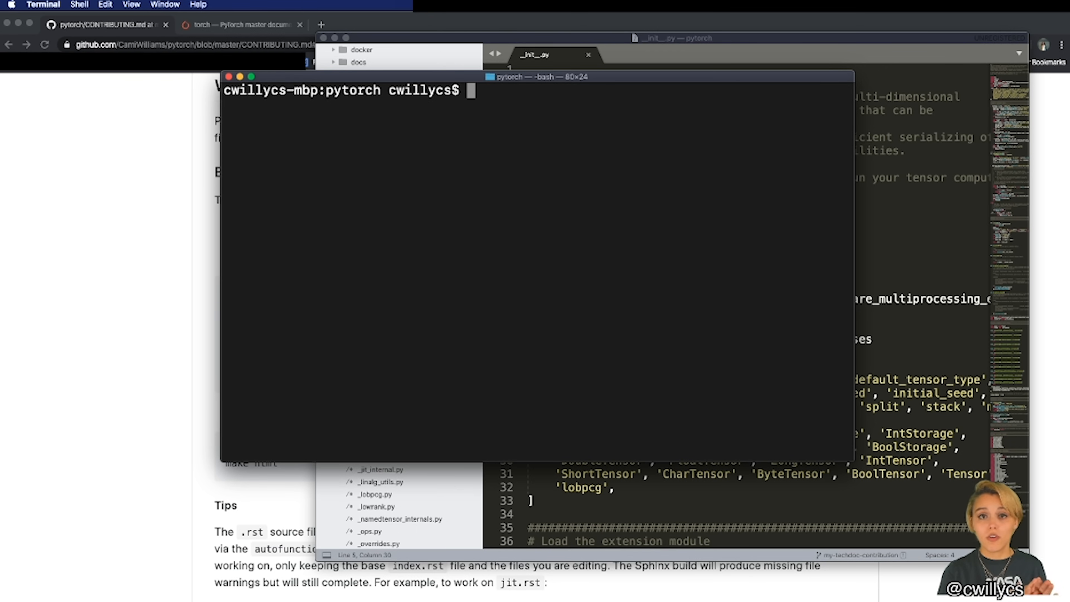
Review the diff, update master from origin, and return to my-techdoc-contribution with a git pull
{"action": "type", "text": "gi"}
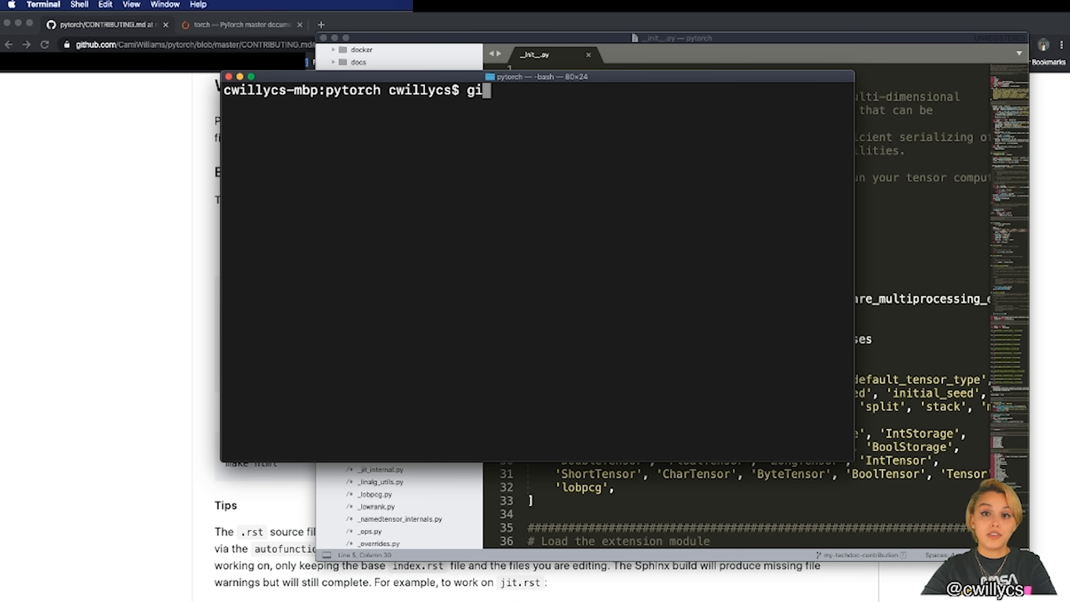
{"action": "type", "text": "git diff"}
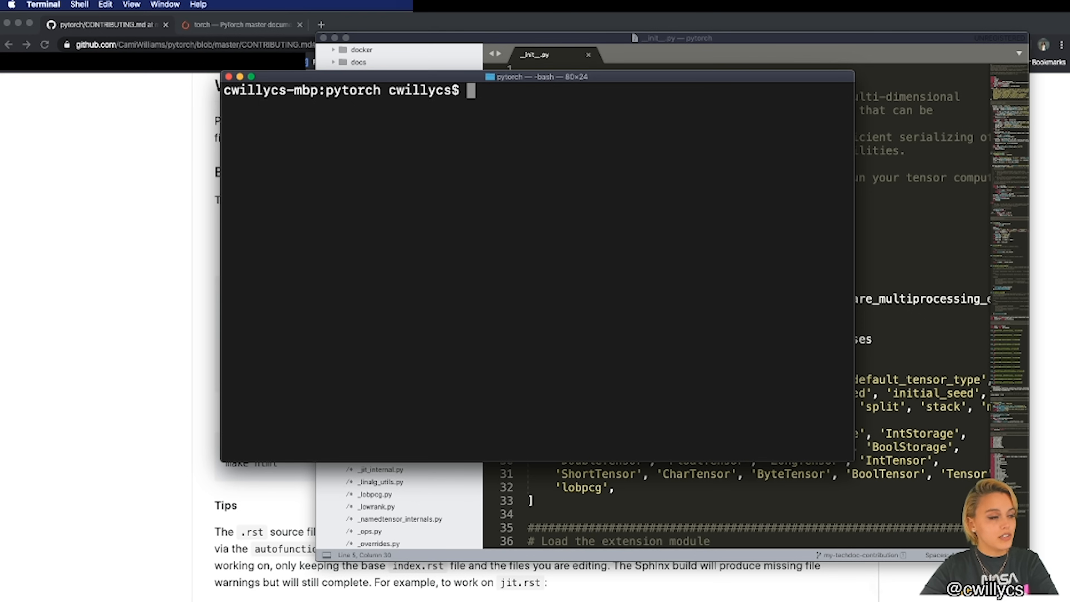
{"action": "type", "text": "git pull"}
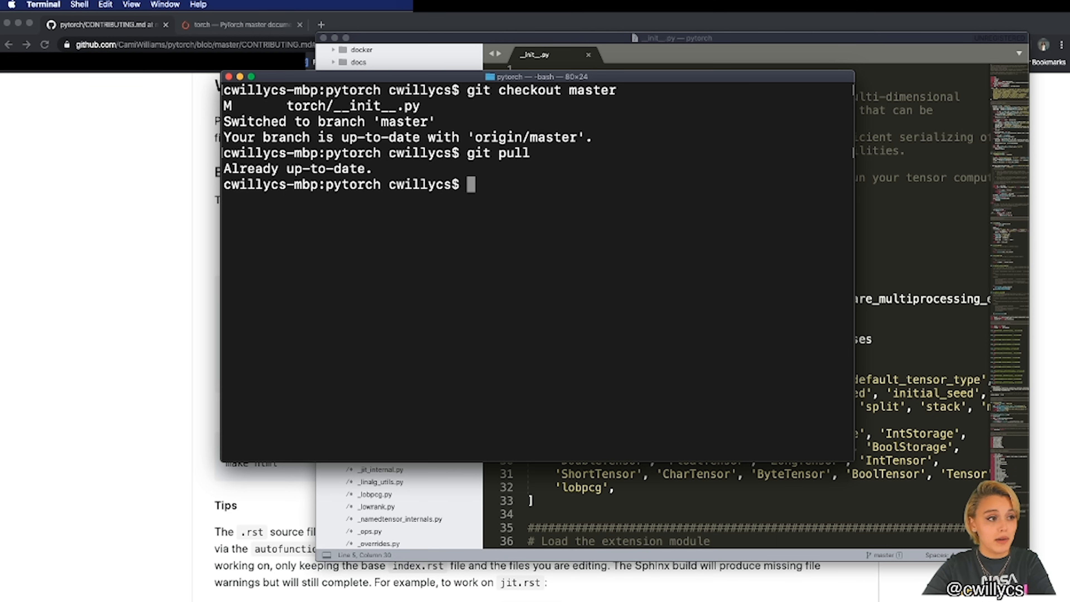
{"action": "type", "text": "g"}
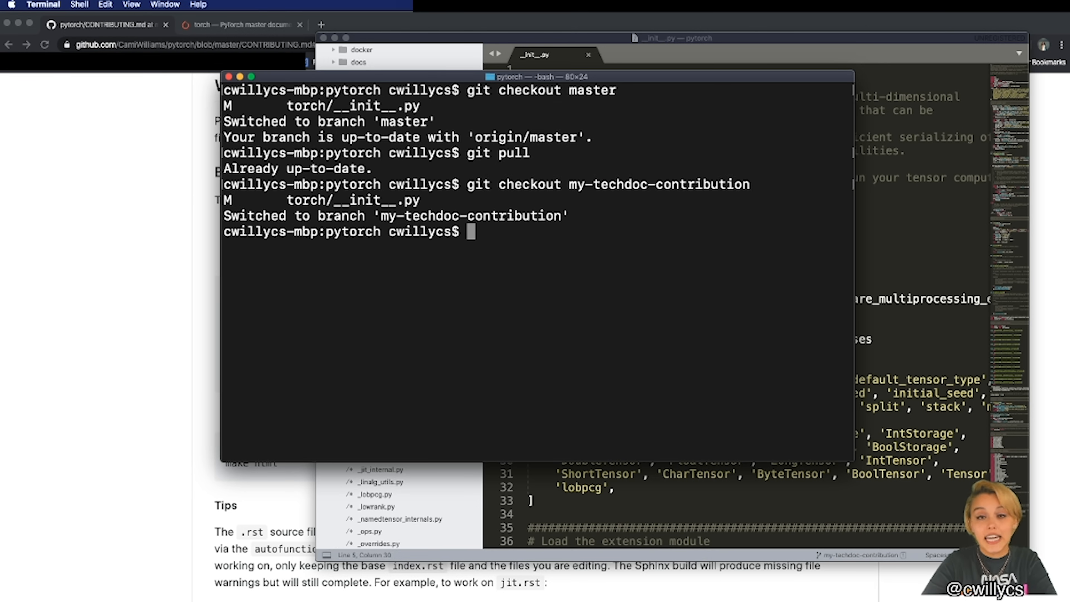
{"action": "type", "text": "git pull"}
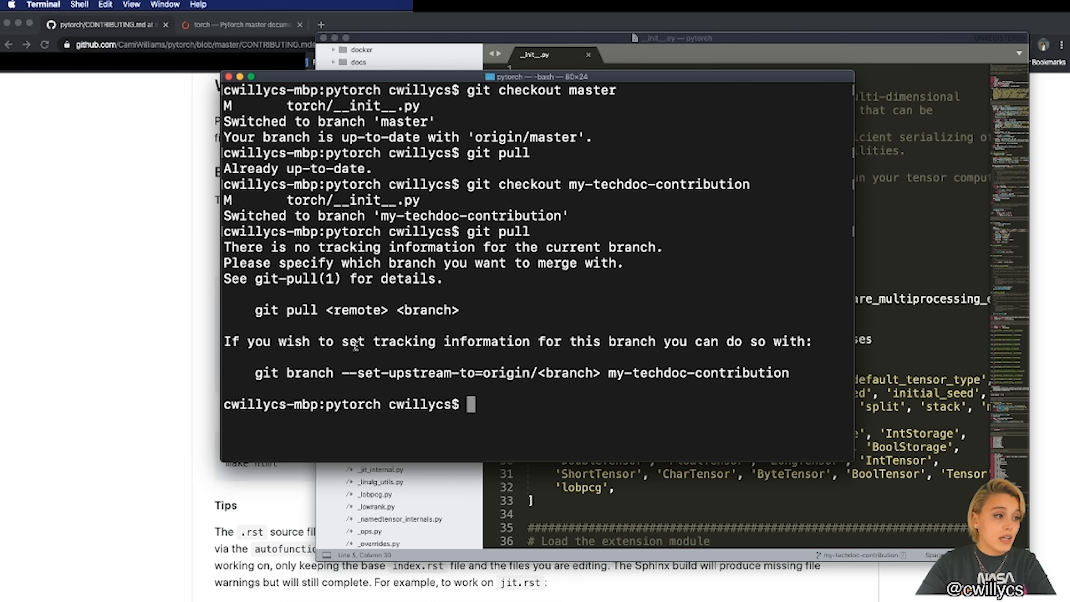
{"action": "mouse_move", "coordinate": [292, 269]}
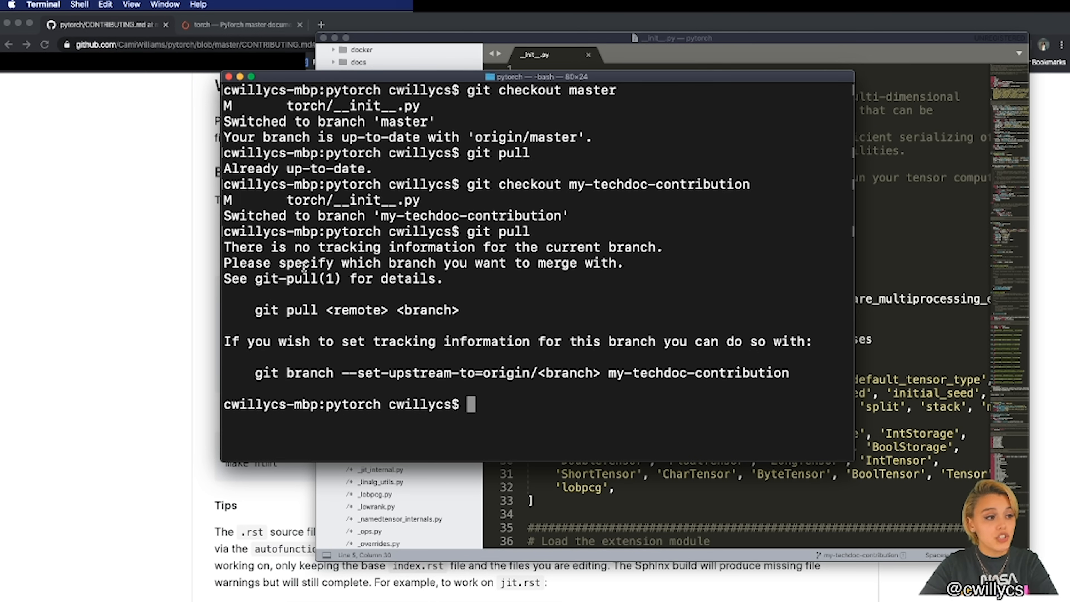
Copy the suggested git branch --set-upstream-to=origin/<branch> tracking command for my-techdoc-contribution
{"action": "double_click", "coordinate": [298, 311]}
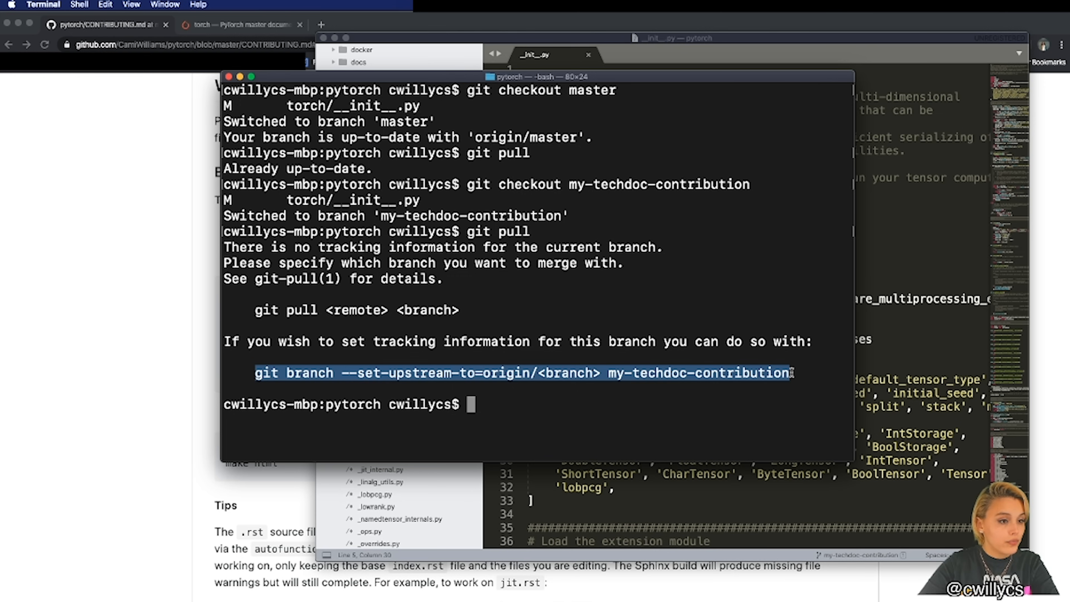
{"action": "type", "text": "git branch --set-upstream-to=origin/<branch> my-techdoc-contribution"}
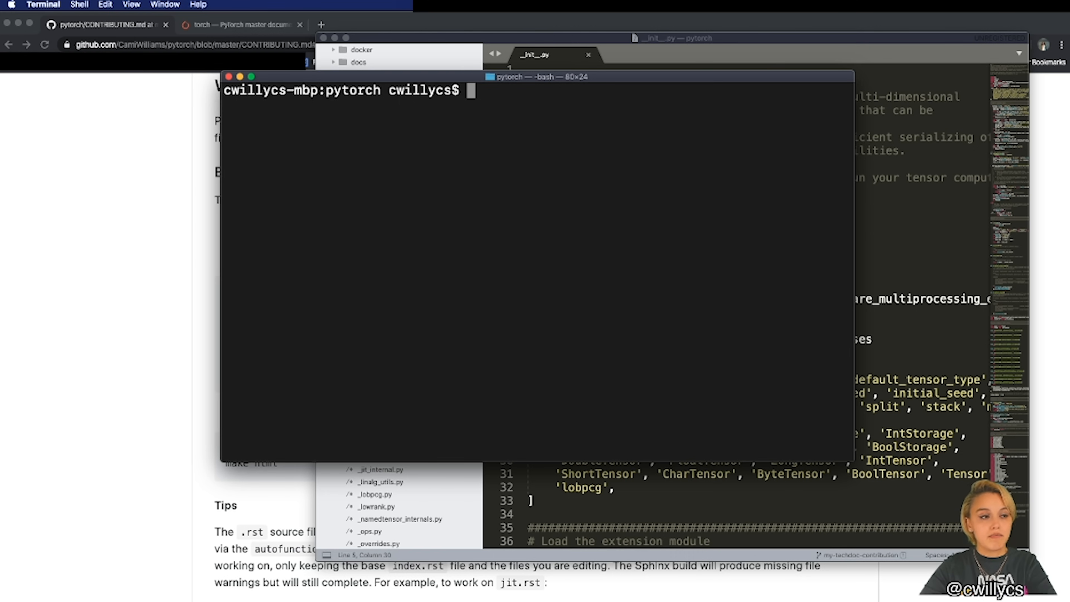
Stage all changes and commit them as 'Grammatically updated the tech docs'
{"action": "type", "text": "git"}
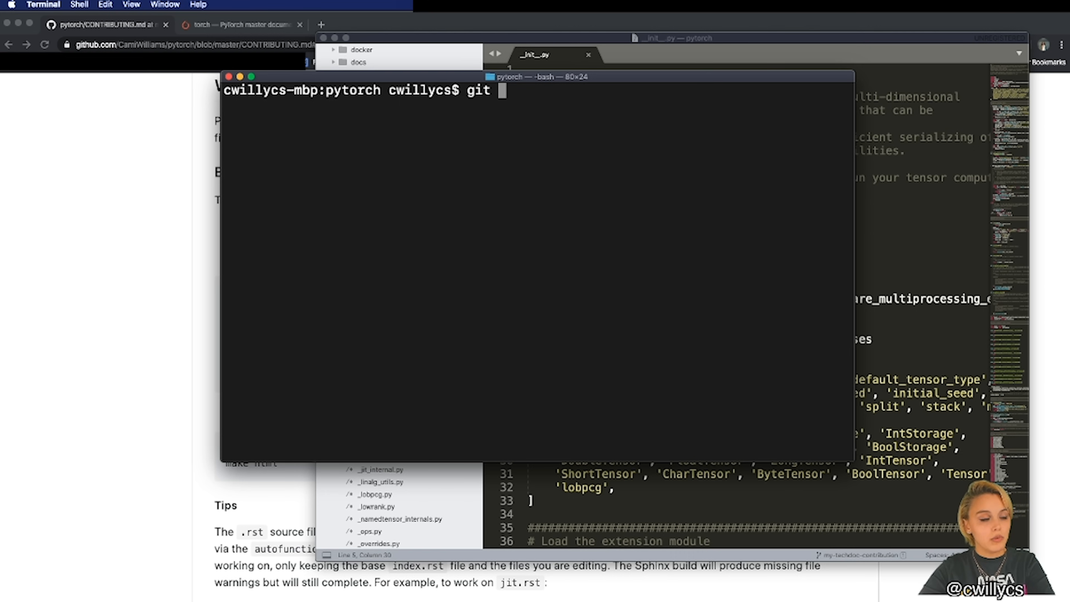
{"action": "type", "text": "add"}
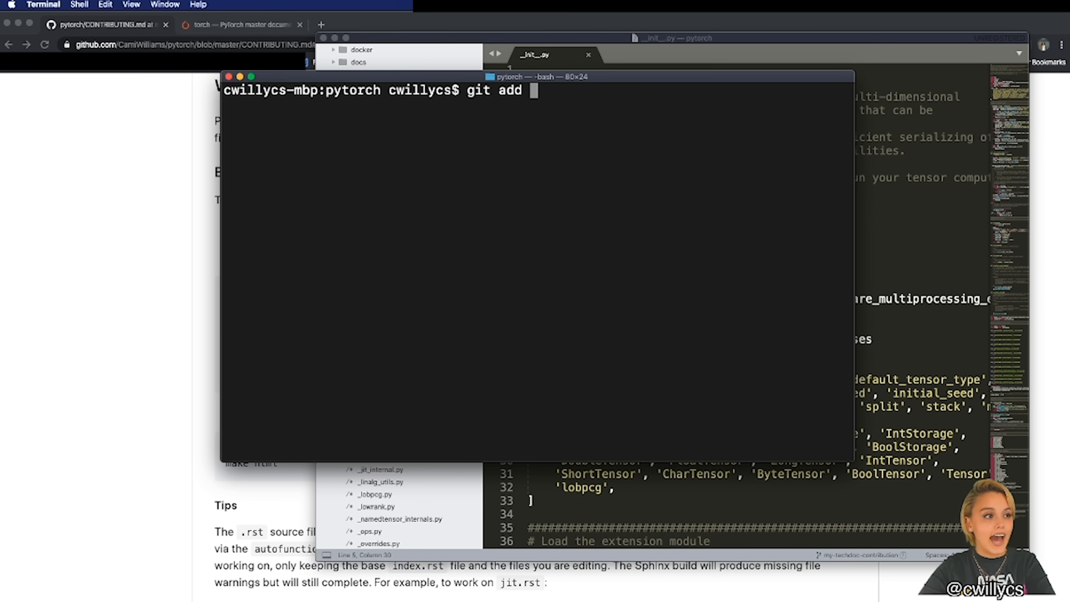
{"action": "type", "text": "."}
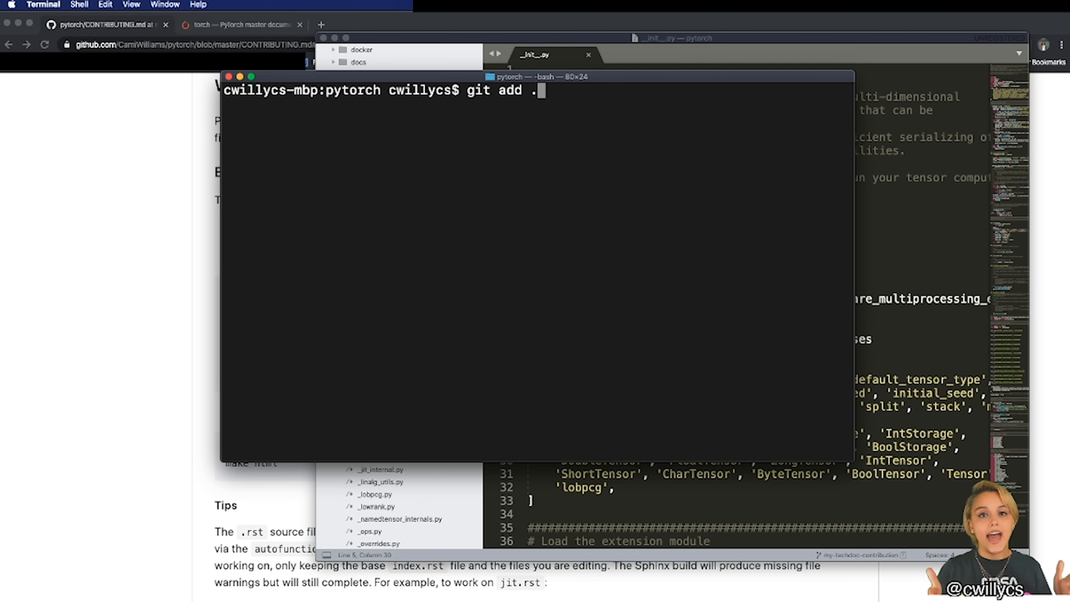
{"action": "type", "text": "git com"}
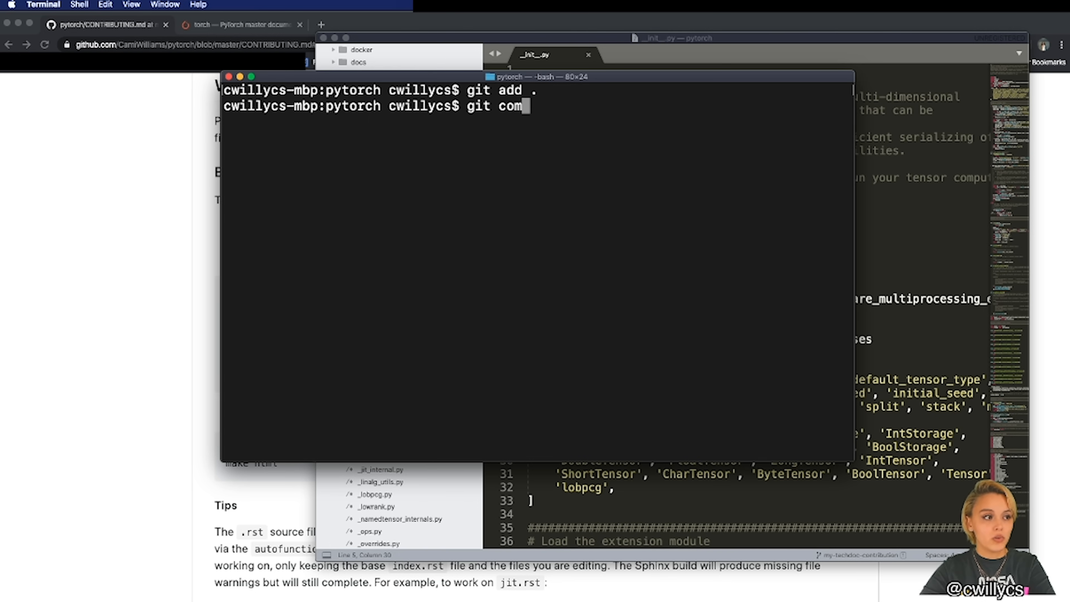
{"action": "type", "text": "mit -m \""}
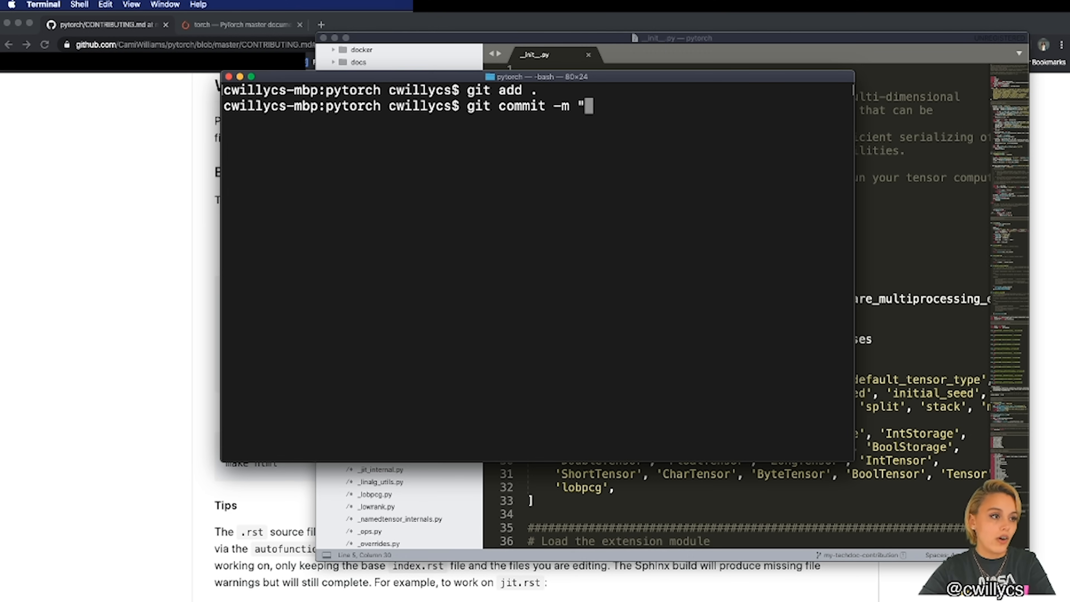
{"action": "type", "text": "Grammatical"}
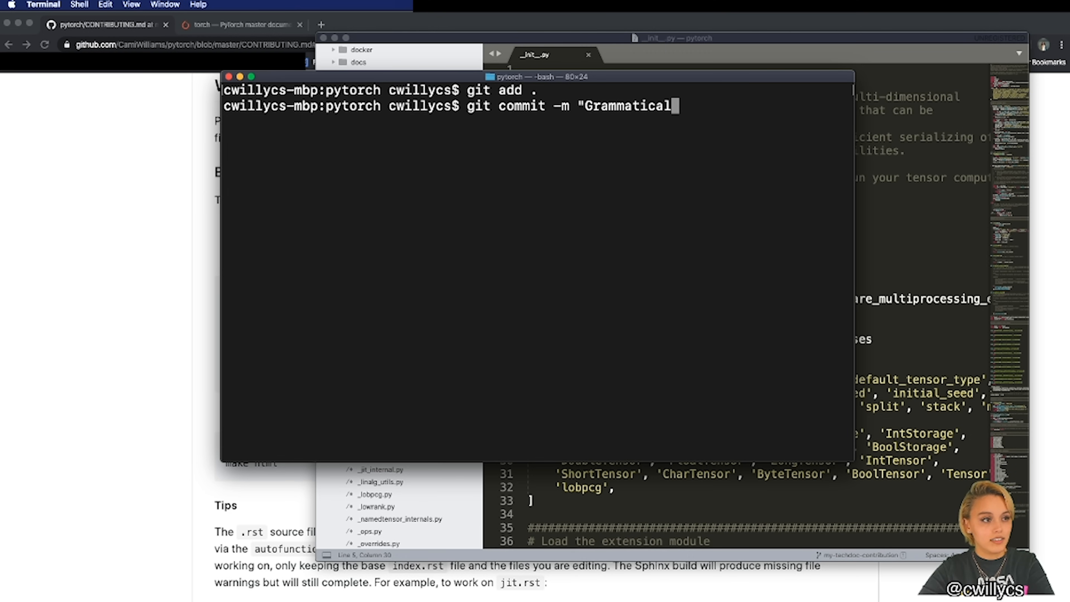
{"action": "type", "text": "ly updated the tech docs"}
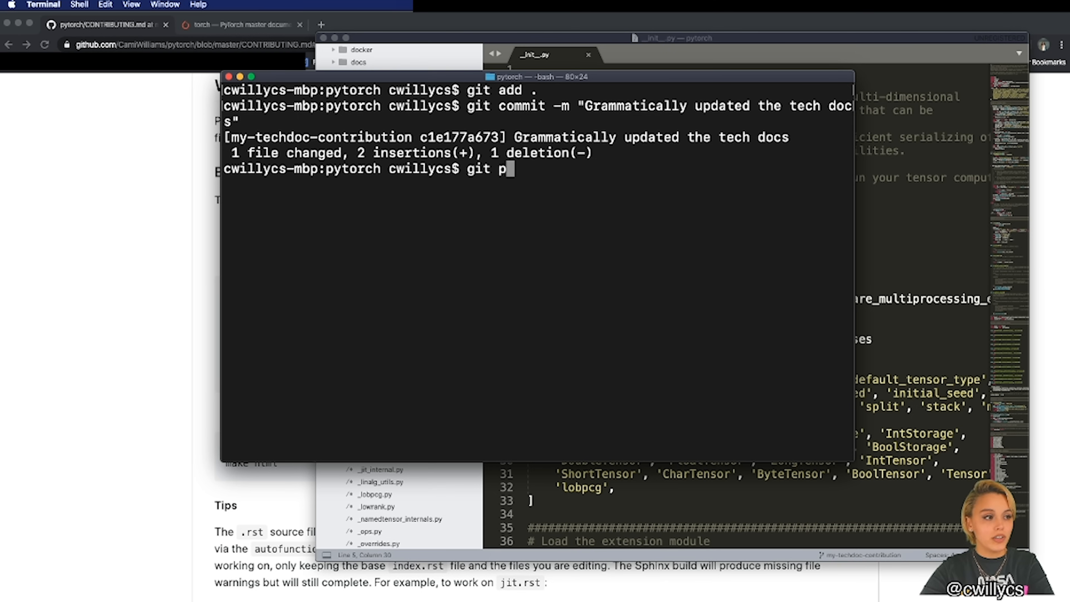
Push the branch with git push origin my-techdoc-contribution
{"action": "type", "text": "ush"}
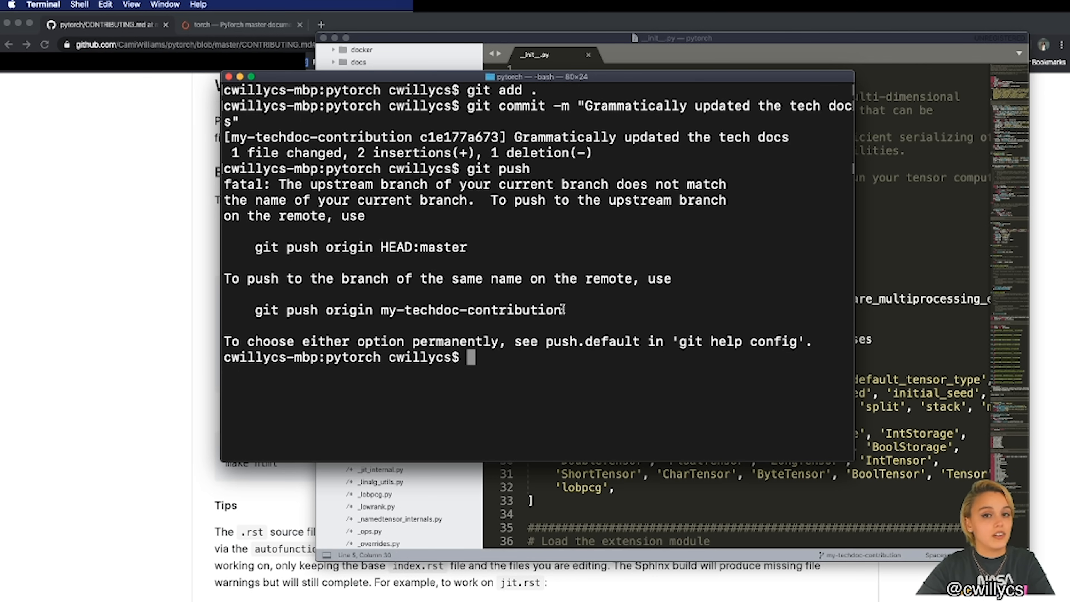
{"action": "left_click_drag", "start_coordinate": [286, 310], "coordinate": [562, 310]}
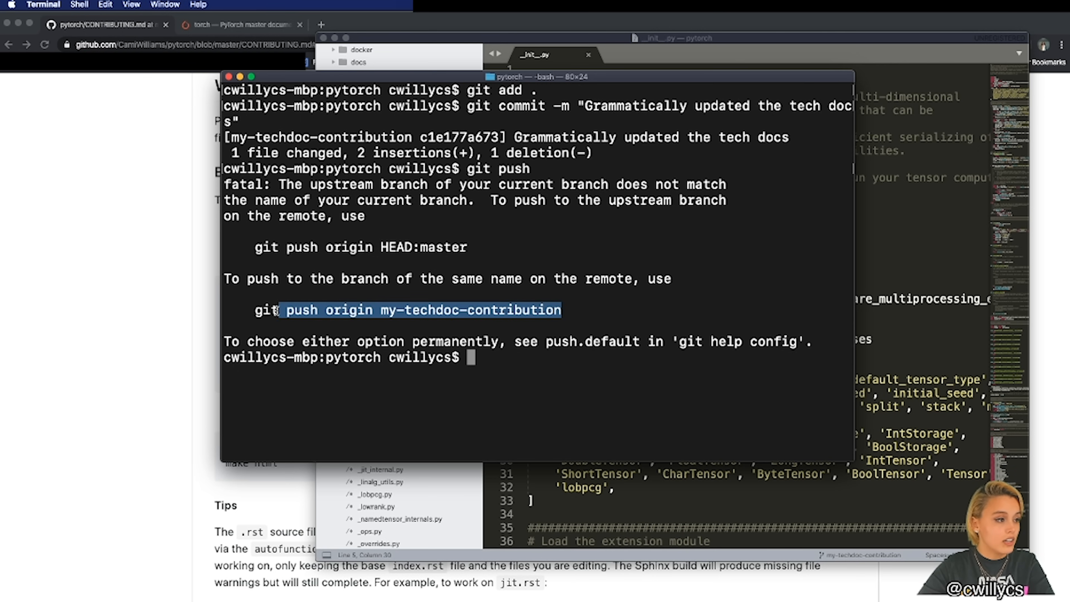
{"action": "type", "text": "git push origin my-techdoc-contribution"}
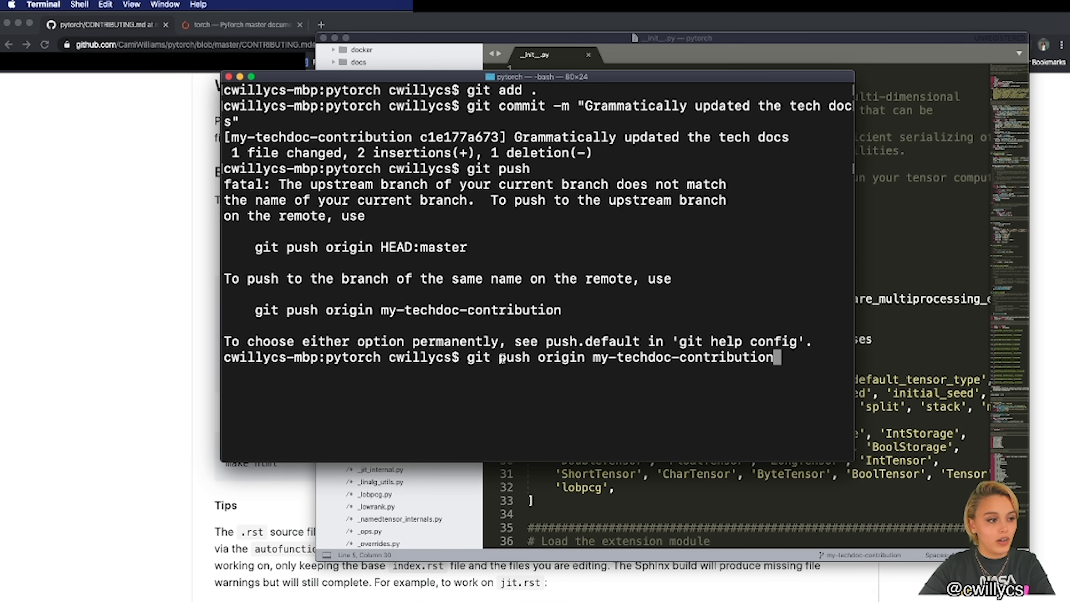
{"action": "key", "text": "Return"}
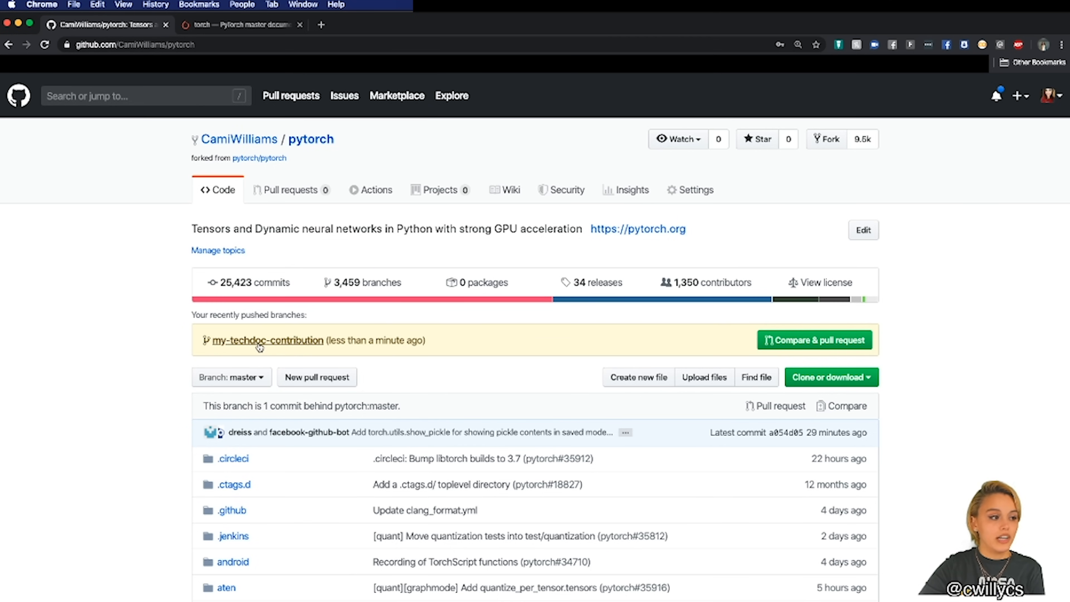
{"action": "mouse_move", "coordinate": [819, 347]}
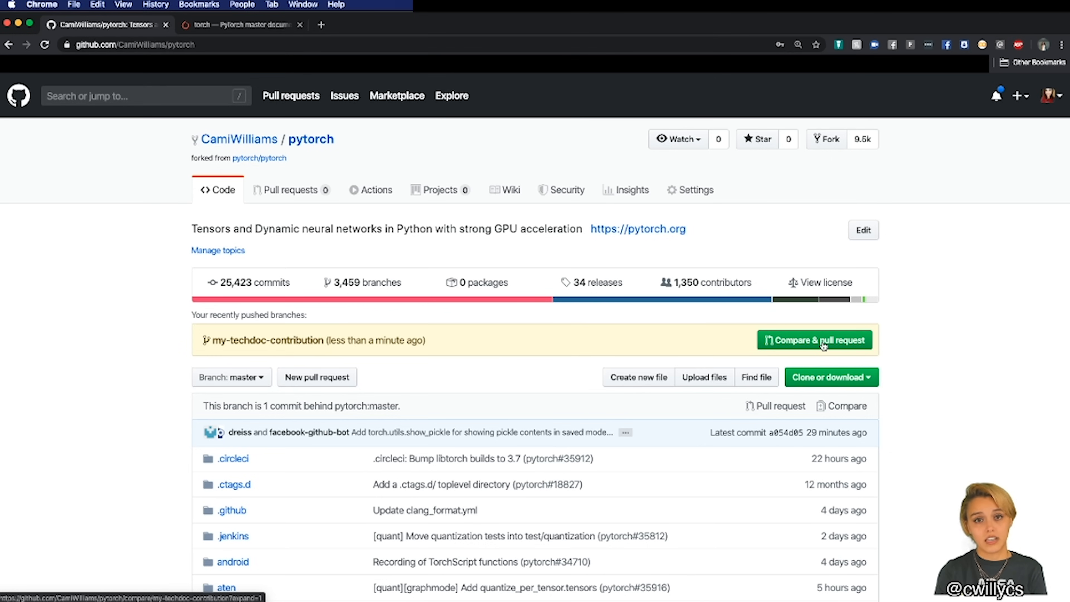
Start a pull request from the pushed branch via Compare & pull request
{"action": "left_click", "coordinate": [815, 340]}
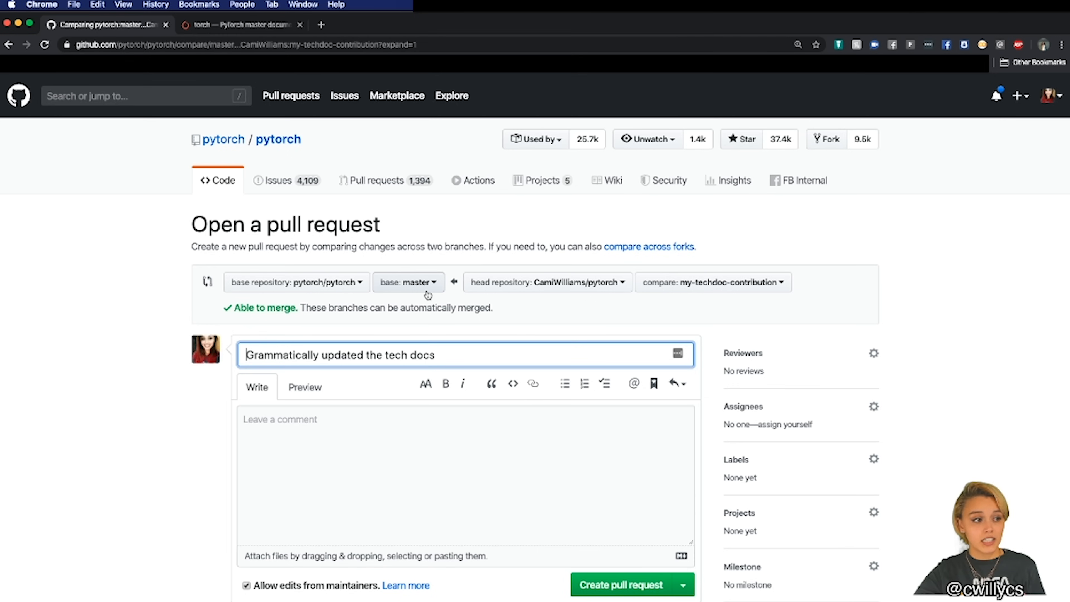
{"action": "mouse_move", "coordinate": [534, 294]}
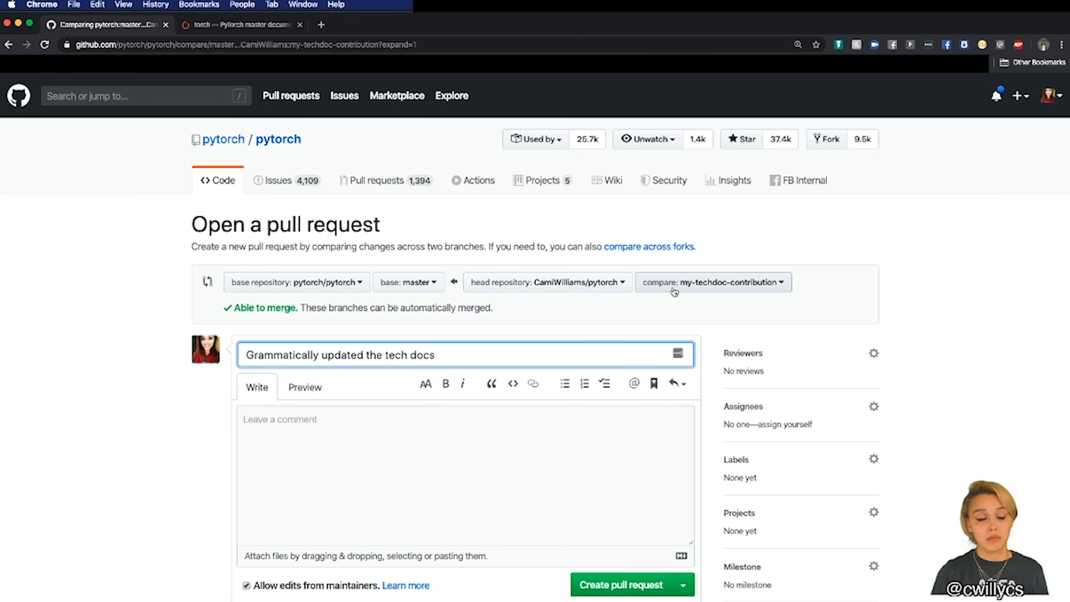
{"action": "mouse_move", "coordinate": [374, 373]}
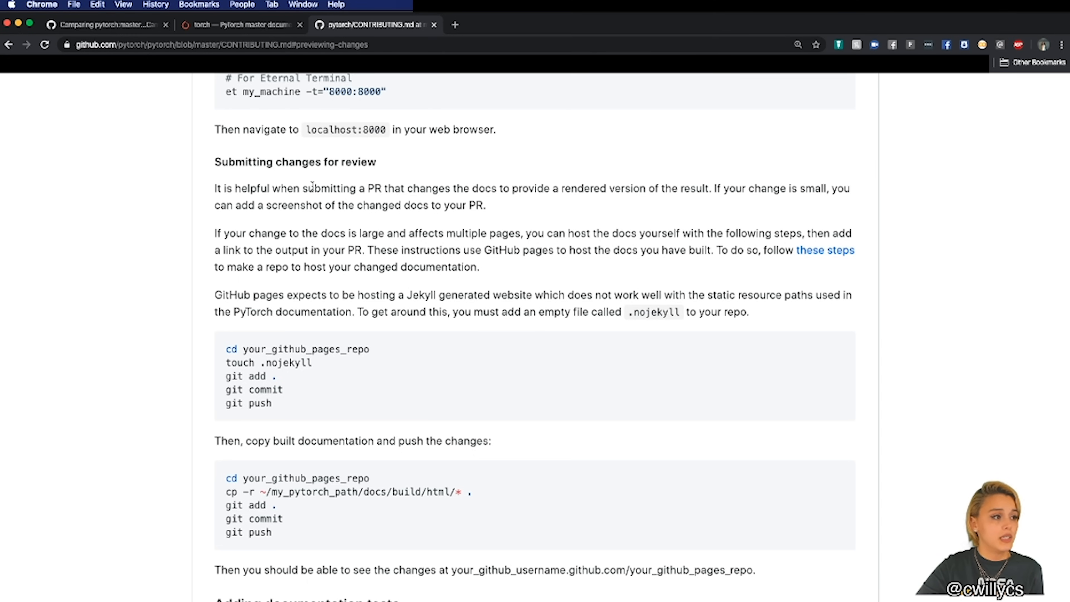
{"action": "mouse_move", "coordinate": [527, 204]}
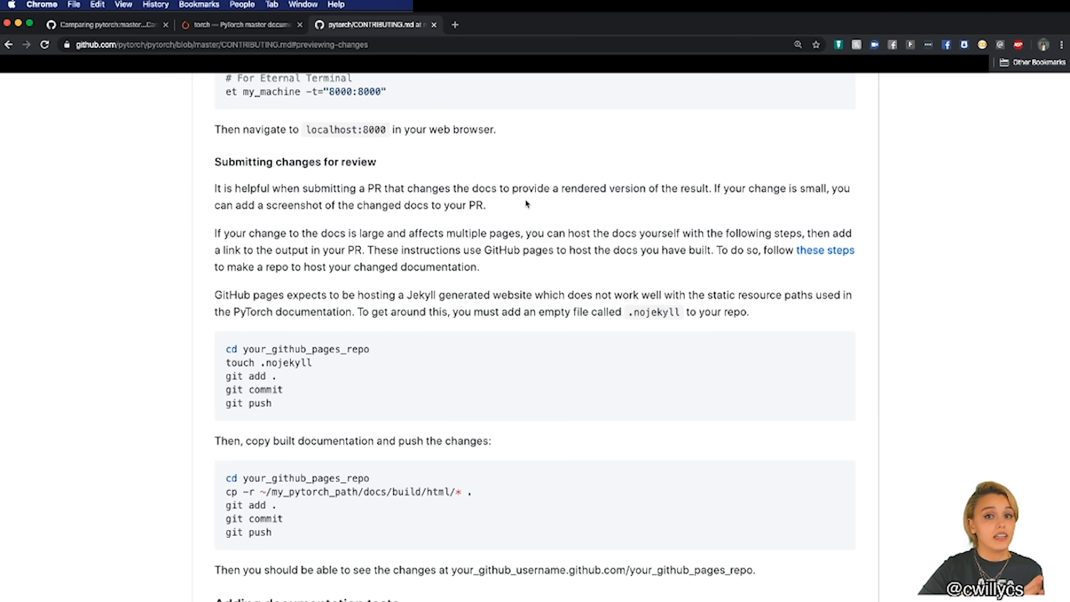
Preview the description with its screenshot, then create the pull request
{"action": "left_click", "coordinate": [108, 25]}
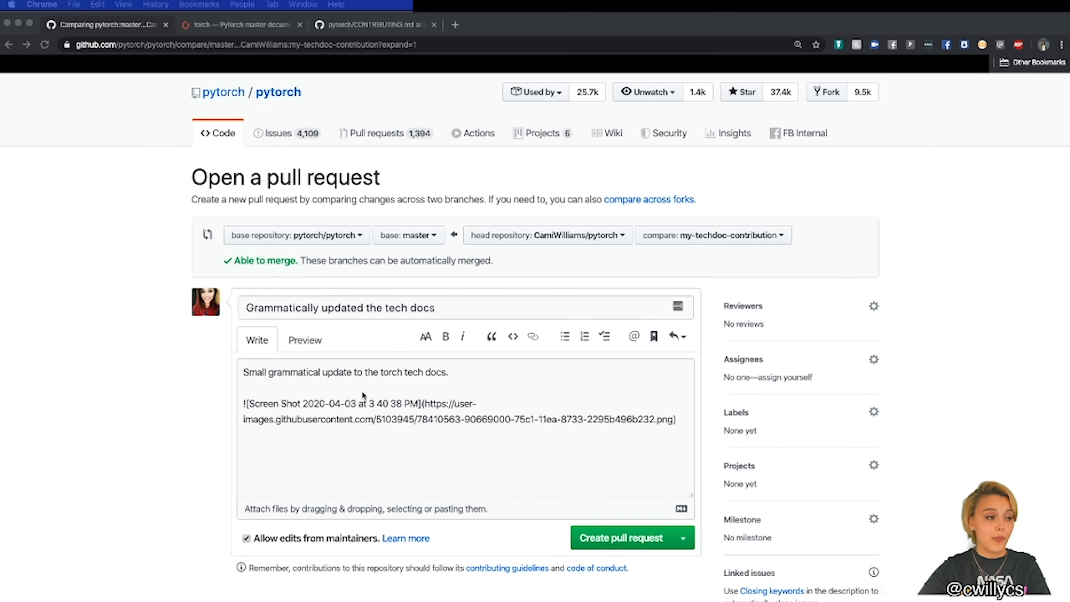
{"action": "scroll", "scroll_direction": "down", "scroll_amount": 3}
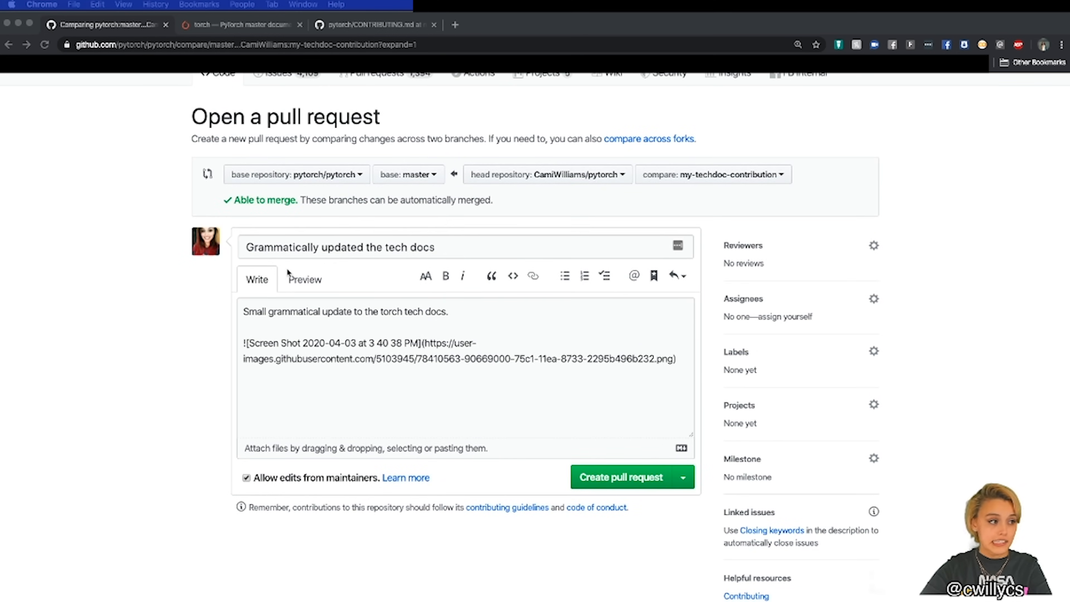
{"action": "left_click", "coordinate": [463, 380]}
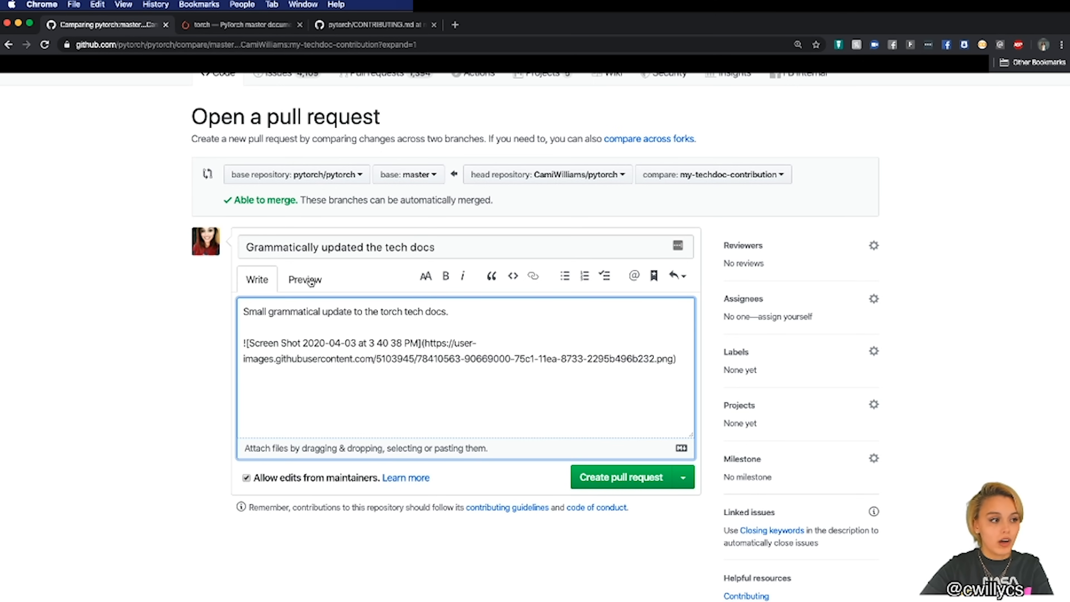
{"action": "left_click", "coordinate": [305, 280]}
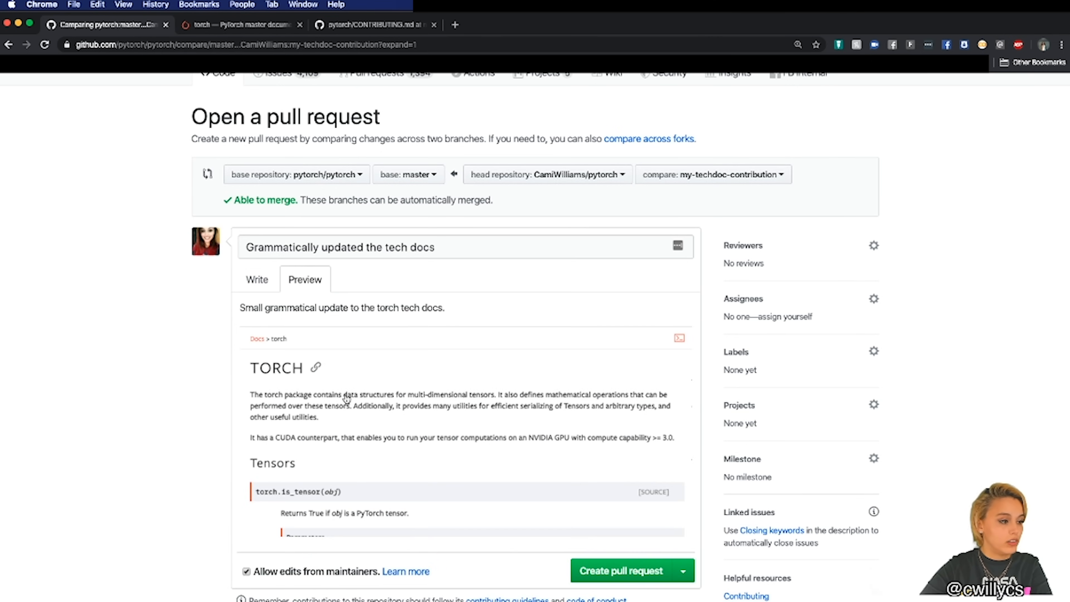
{"action": "left_click", "coordinate": [258, 280]}
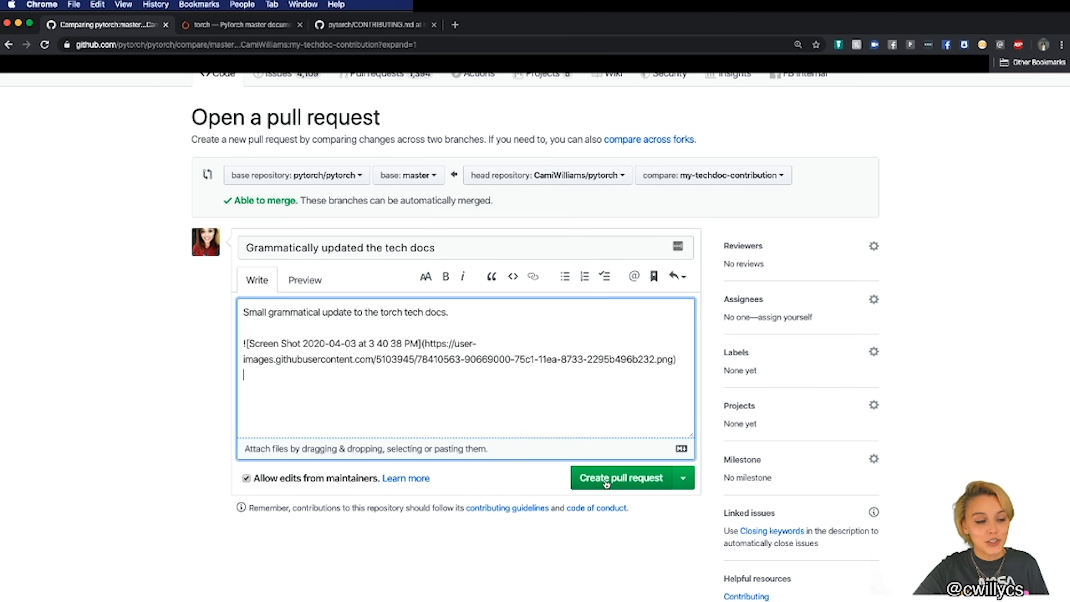
{"action": "left_click", "coordinate": [607, 478]}
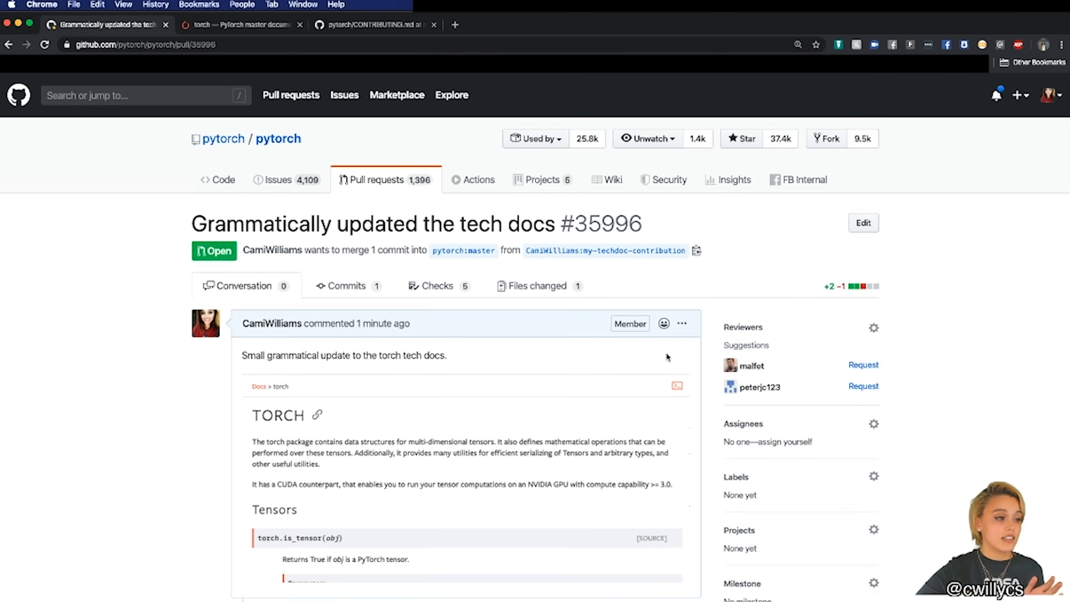
Scroll down pull request #35996 to review its conversation and single commit
{"action": "scroll", "scroll_direction": "down", "scroll_amount": 3}
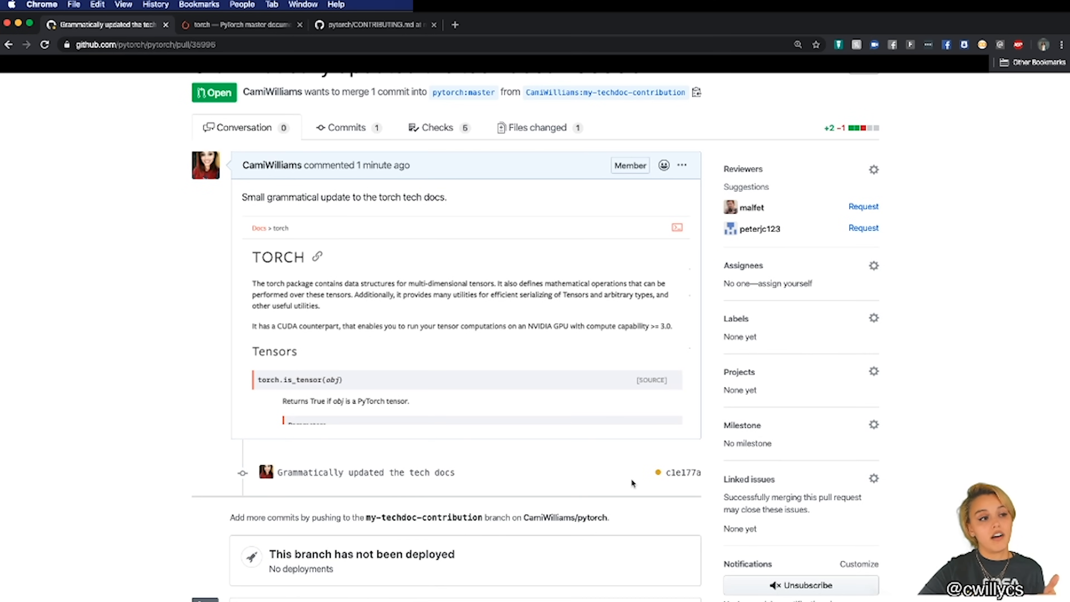